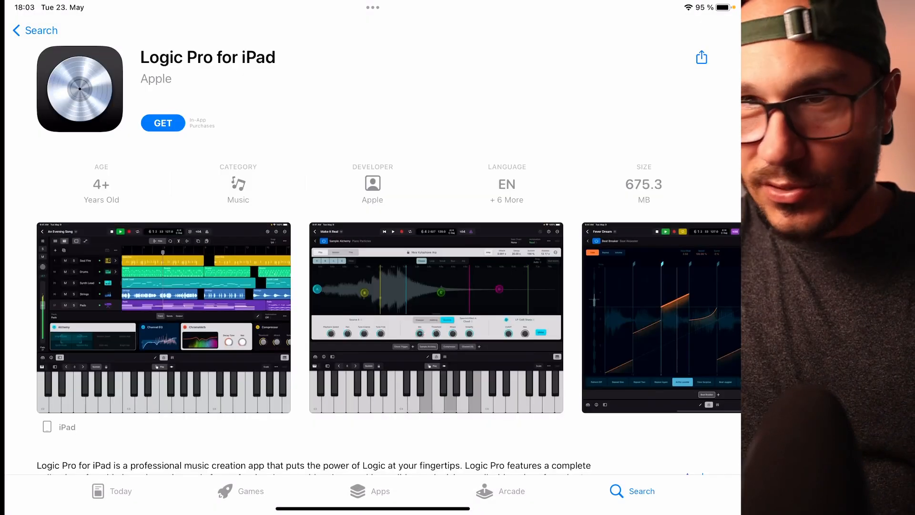
Step: Leave the App Store's Logic Pro for iPad page for the home screen
{"action": "key", "text": "home"}
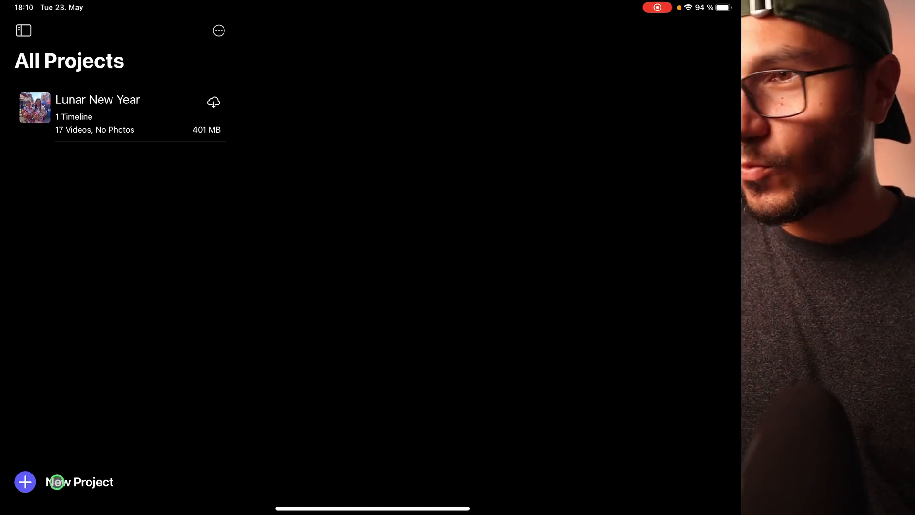
Step: Create a new project named 'Test Project 1' and show its format choices
{"action": "left_click", "coordinate": [25, 482]}
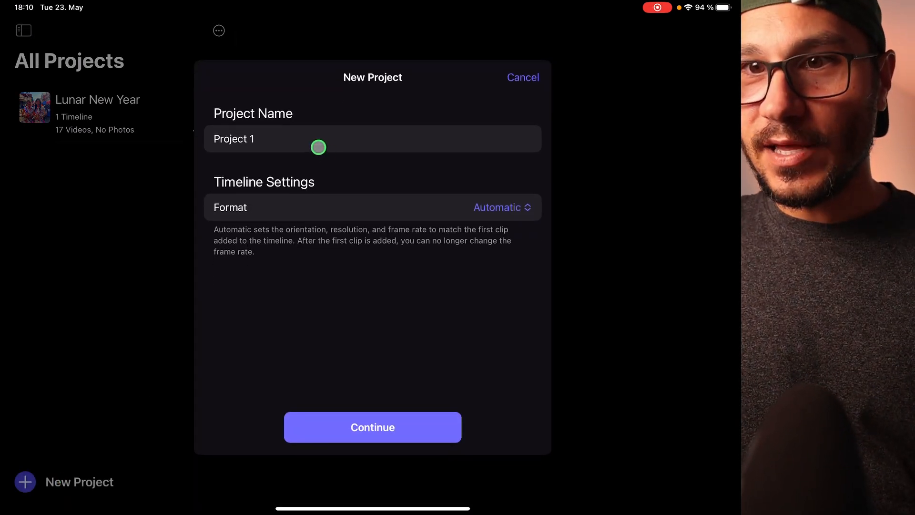
{"action": "type", "text": "Pro"}
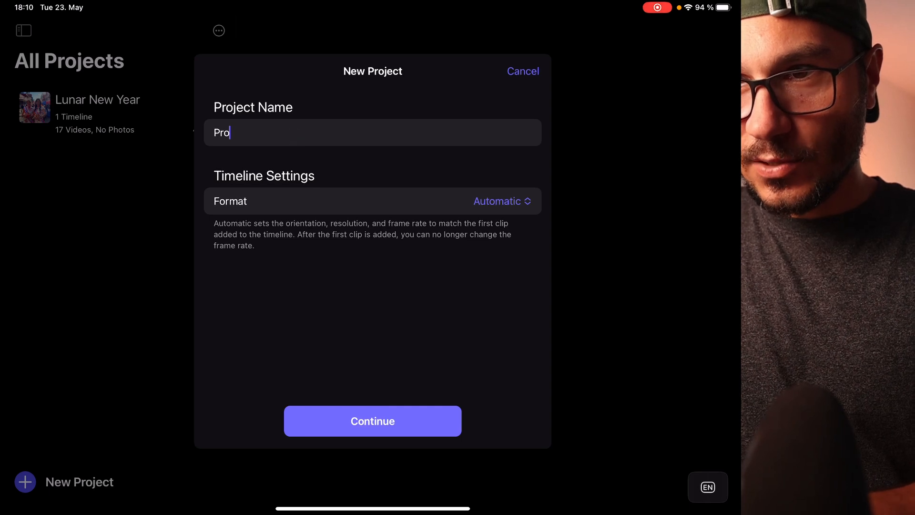
{"action": "type", "text": "Test Project 1"}
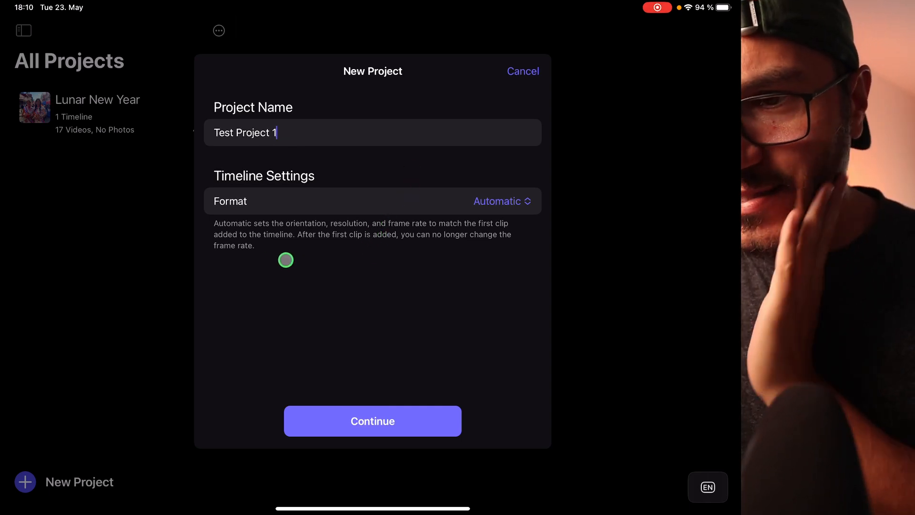
{"action": "mouse_move", "coordinate": [366, 264]}
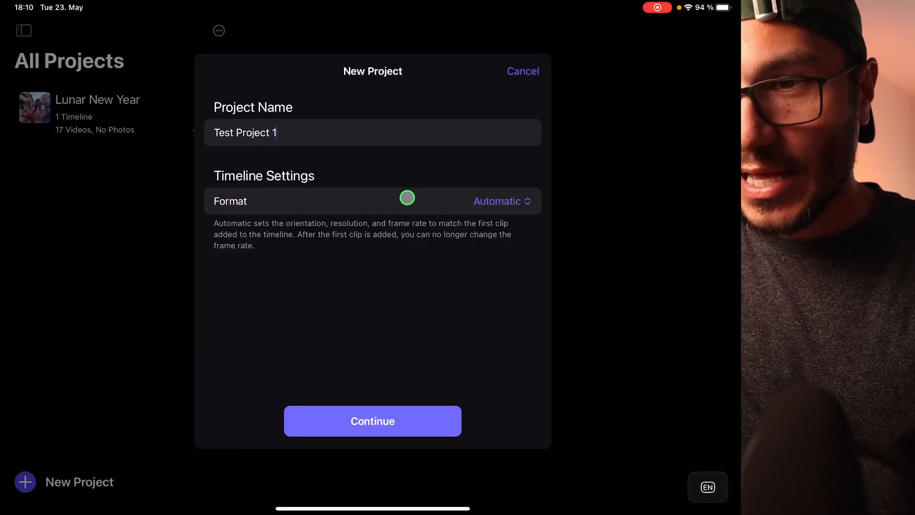
{"action": "left_click", "coordinate": [500, 201]}
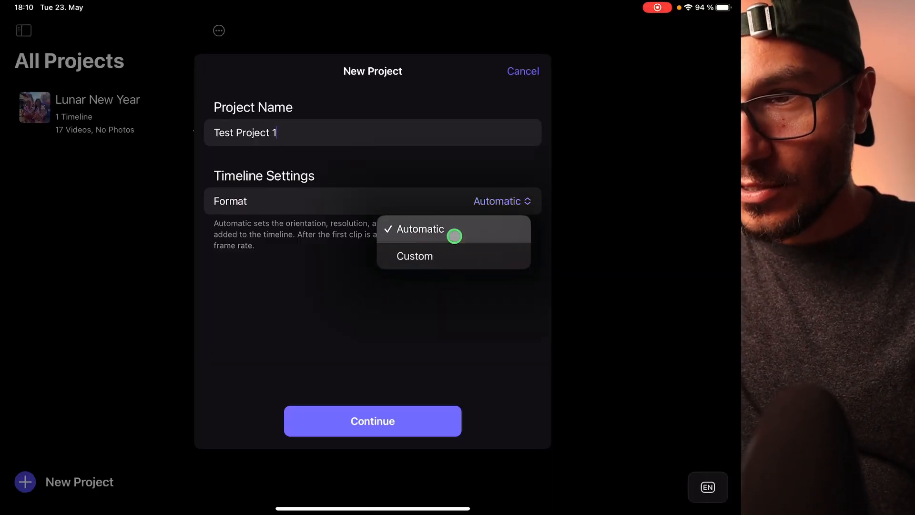
Step: Set a Custom format with a custom 2222 × 3333 resolution, then list resolution presets
{"action": "left_click", "coordinate": [414, 255]}
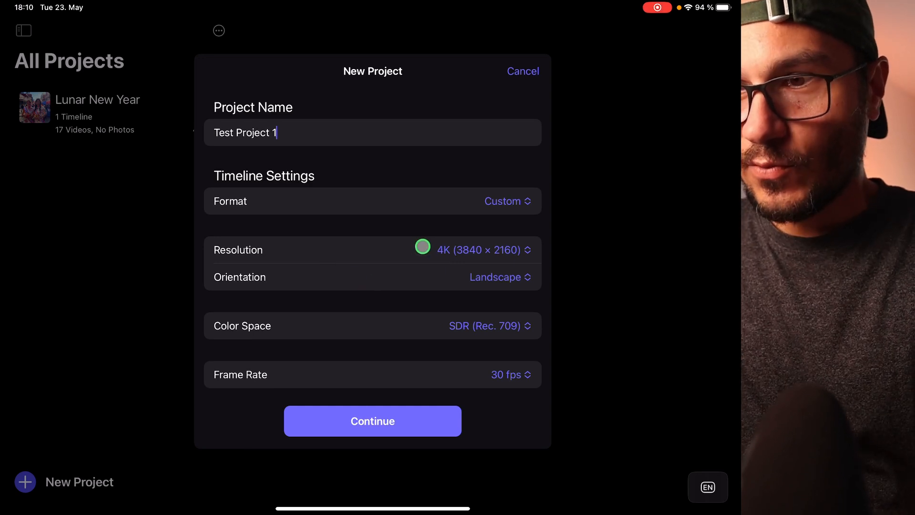
{"action": "left_click", "coordinate": [478, 250]}
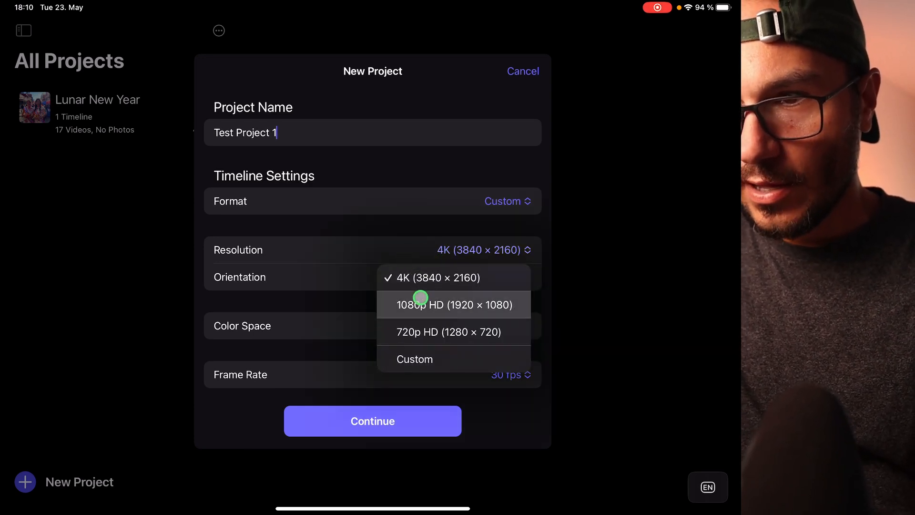
{"action": "mouse_move", "coordinate": [397, 335]}
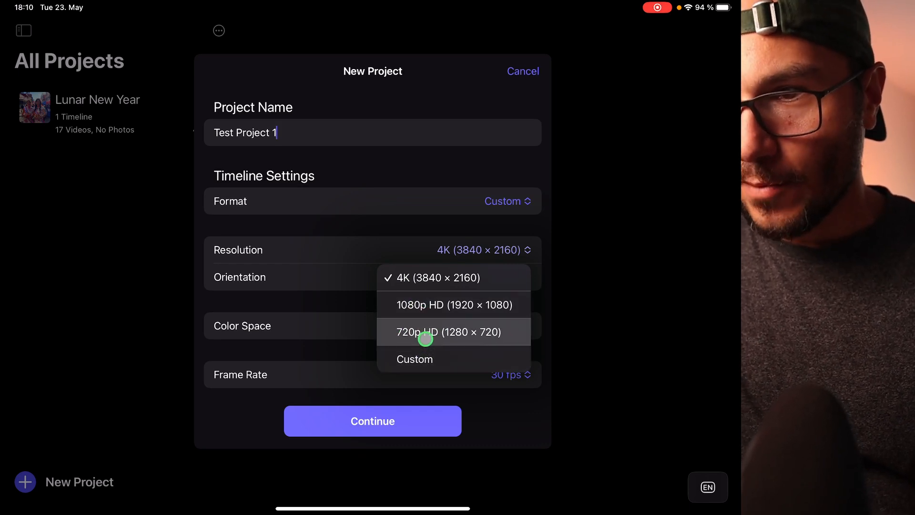
{"action": "left_click", "coordinate": [415, 358]}
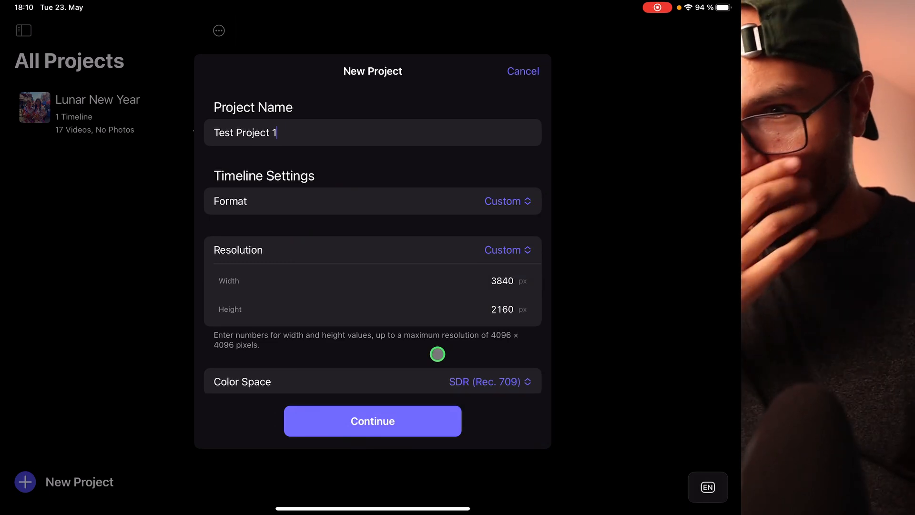
{"action": "left_click", "coordinate": [497, 281]}
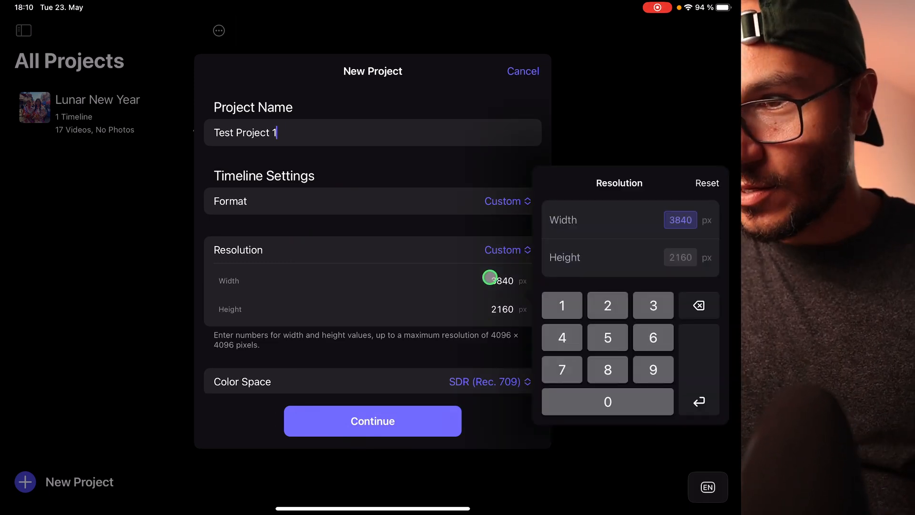
{"action": "left_click", "coordinate": [607, 306]}
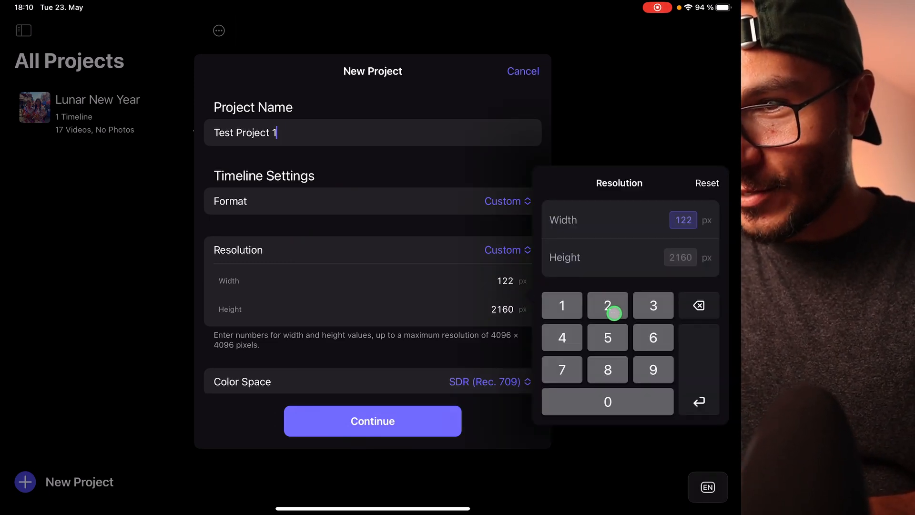
{"action": "left_click", "coordinate": [653, 305]}
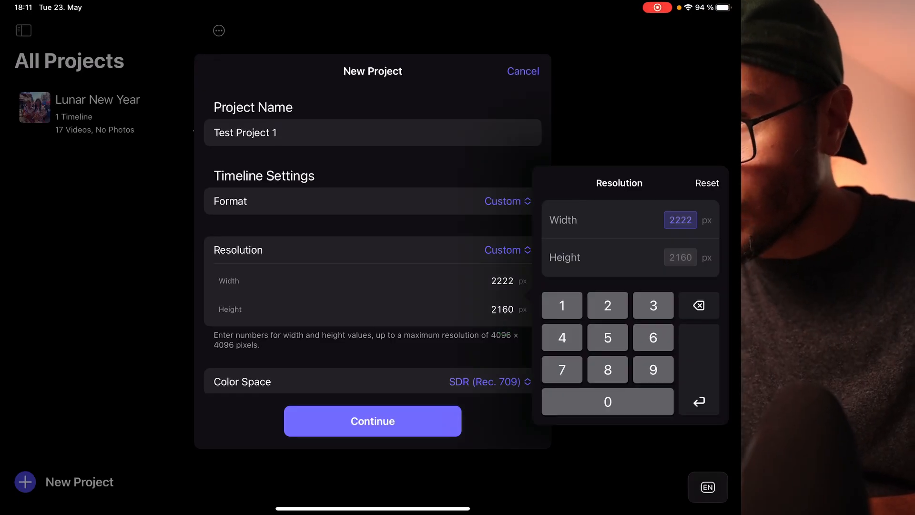
{"action": "left_click", "coordinate": [681, 257]}
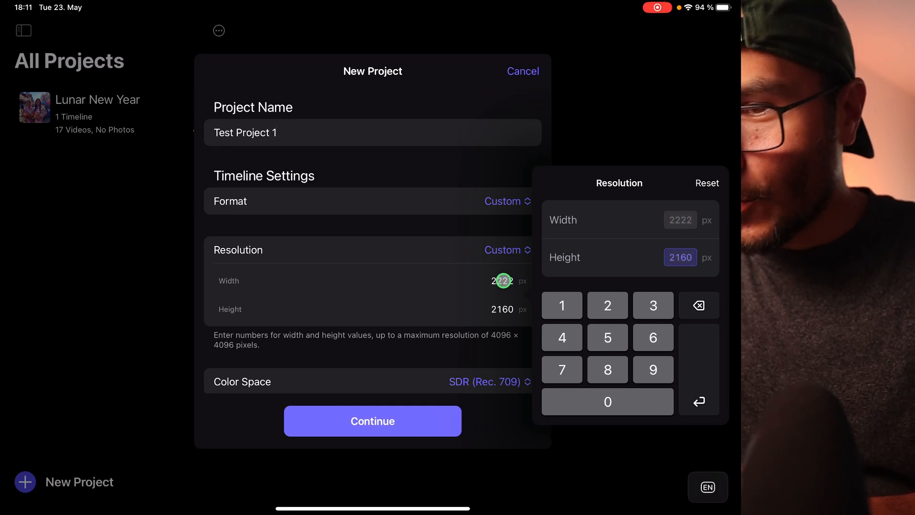
{"action": "left_click", "coordinate": [653, 304]}
{"action": "type", "text": "3333"}
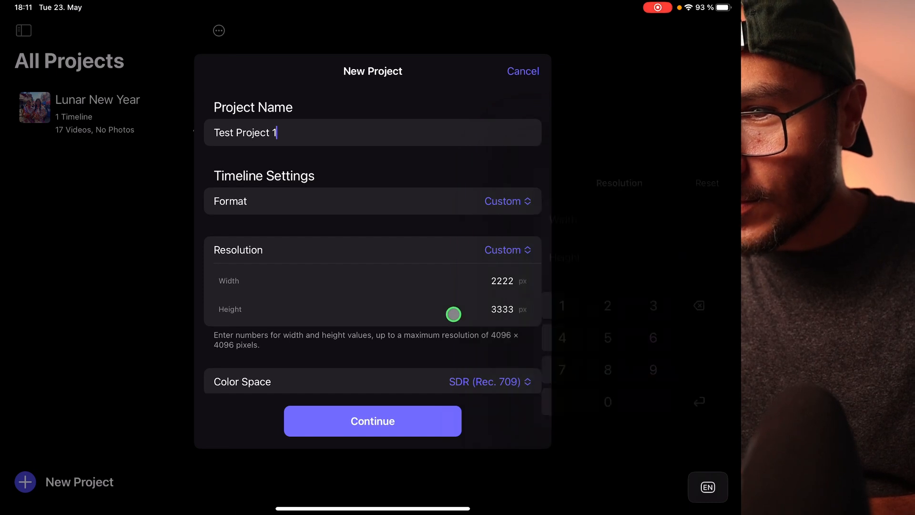
{"action": "left_click", "coordinate": [501, 280]}
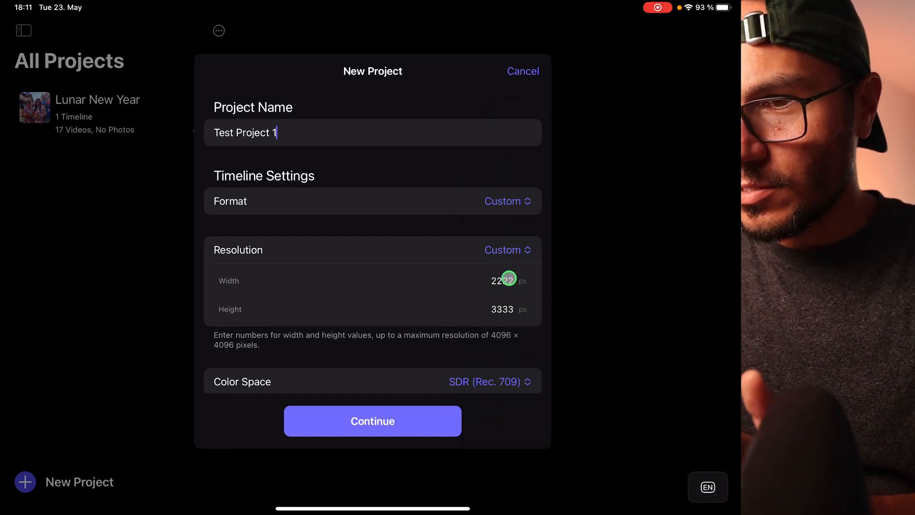
{"action": "left_click", "coordinate": [507, 250]}
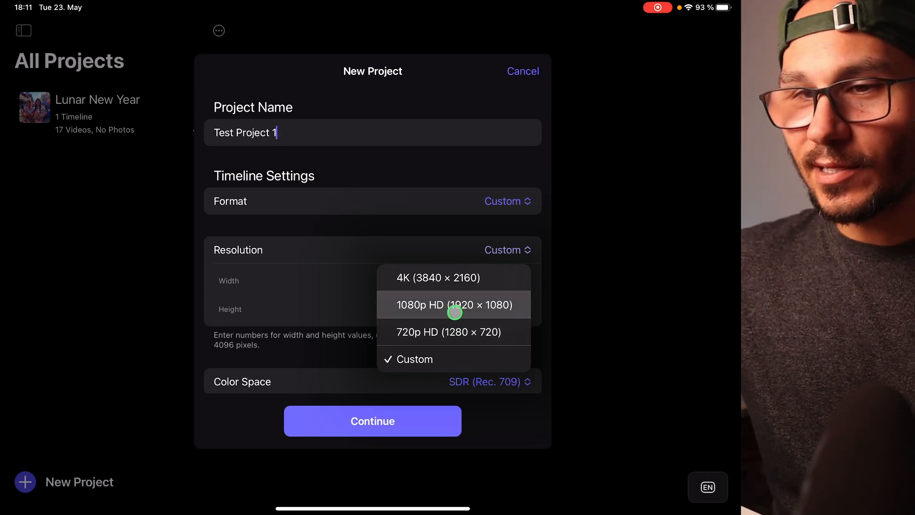
Step: Choose 1080p HD and toggle orientation to portrait and back to landscape
{"action": "left_click", "coordinate": [454, 304]}
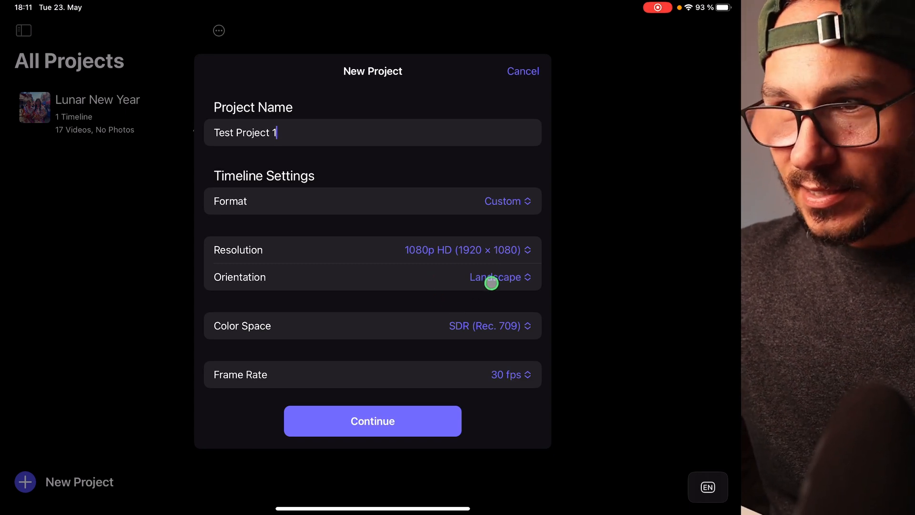
{"action": "left_click", "coordinate": [499, 277]}
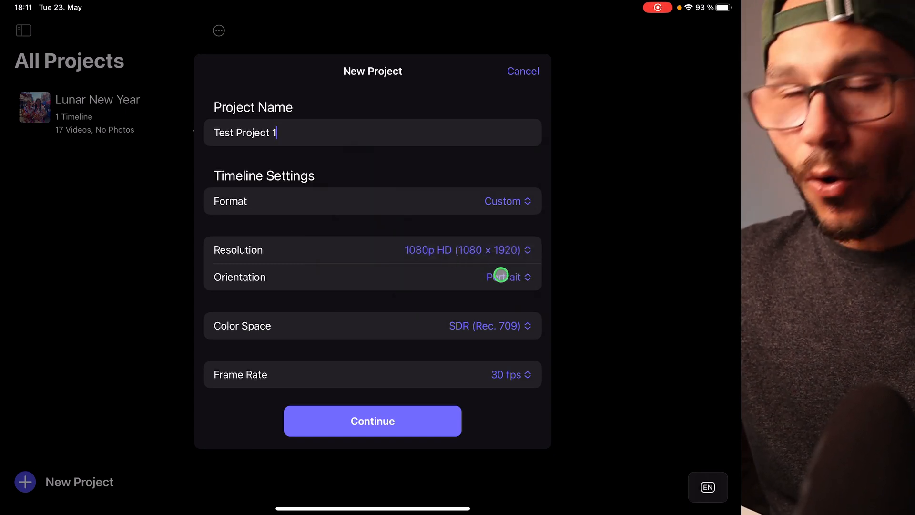
{"action": "left_click", "coordinate": [504, 277]}
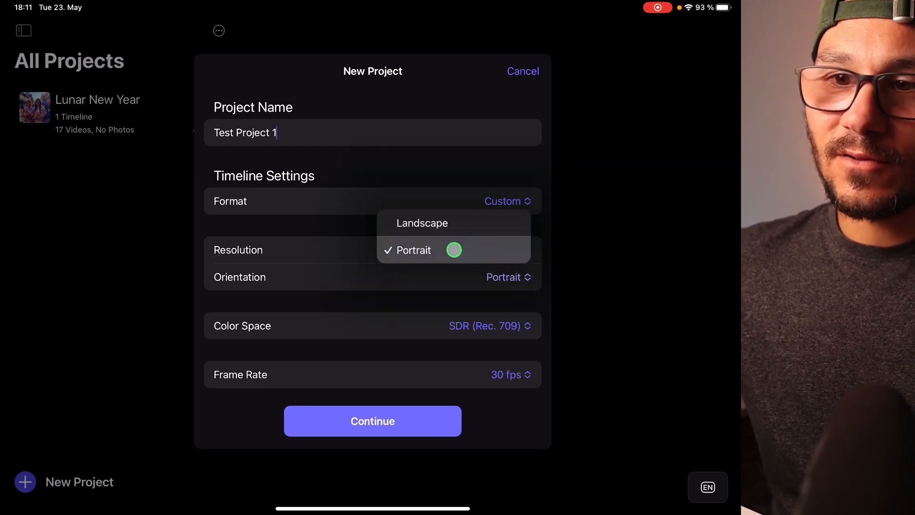
{"action": "left_click", "coordinate": [422, 223]}
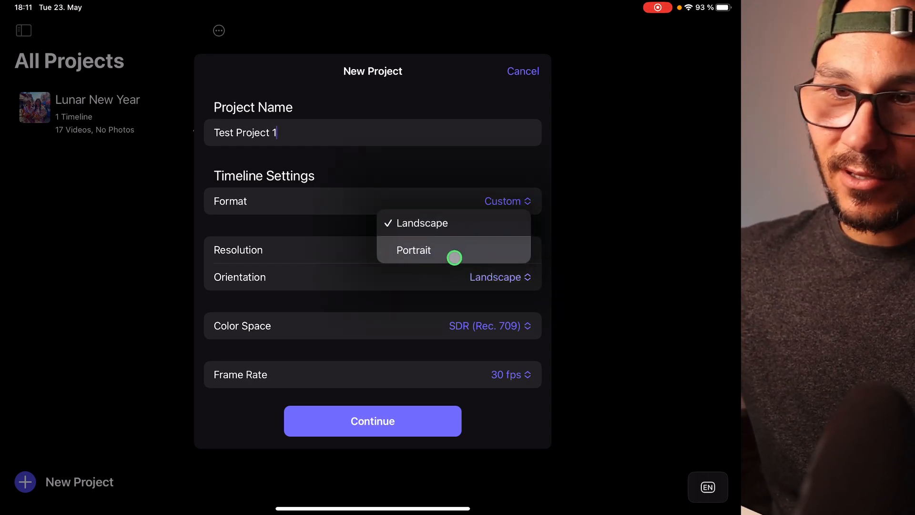
{"action": "left_click", "coordinate": [414, 250]}
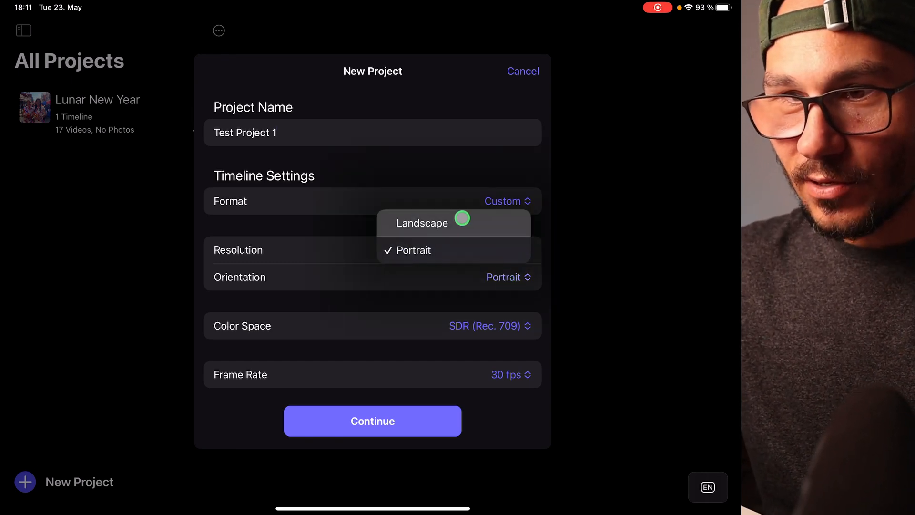
{"action": "left_click", "coordinate": [421, 223]}
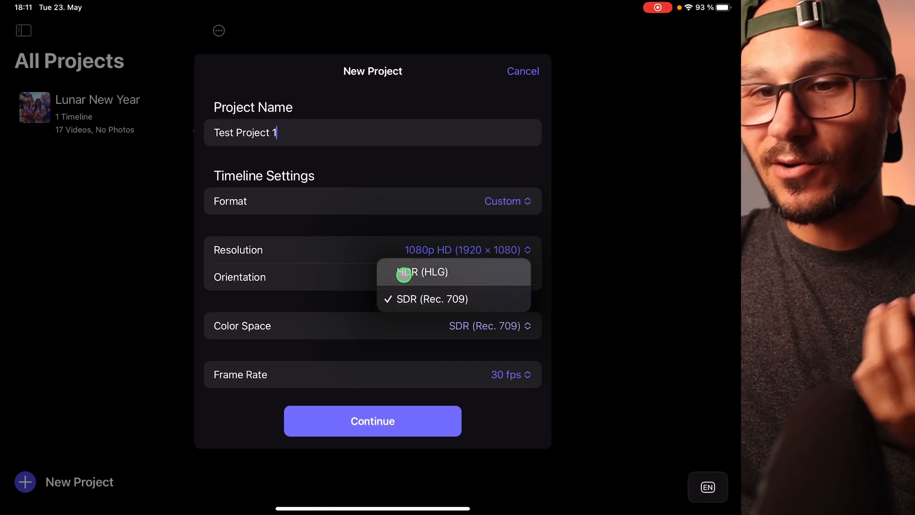
Step: Keep SDR colour space and pick a different frame rate than 30 fps
{"action": "left_click", "coordinate": [434, 299]}
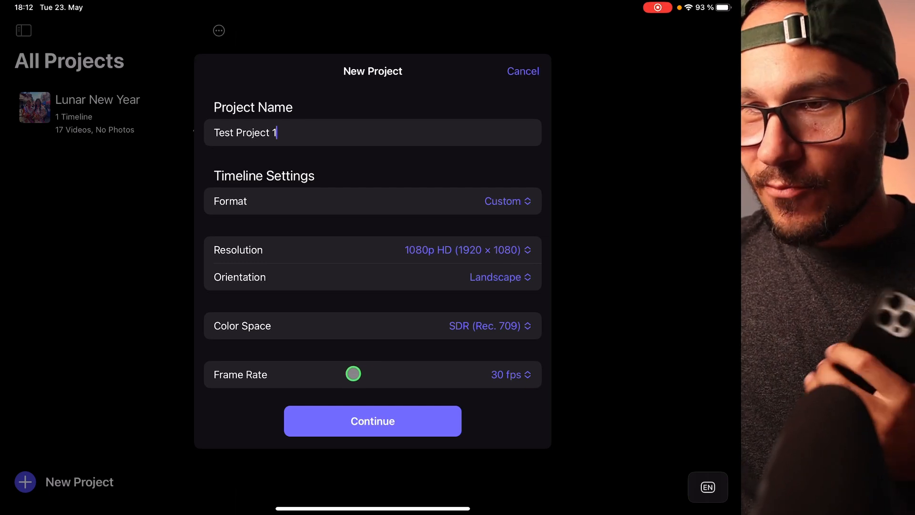
{"action": "left_click", "coordinate": [507, 374]}
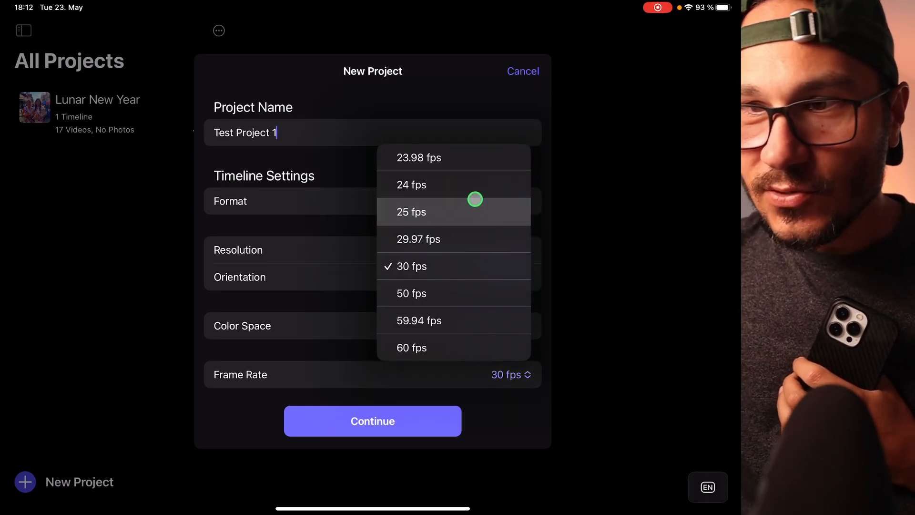
{"action": "left_click", "coordinate": [411, 184]}
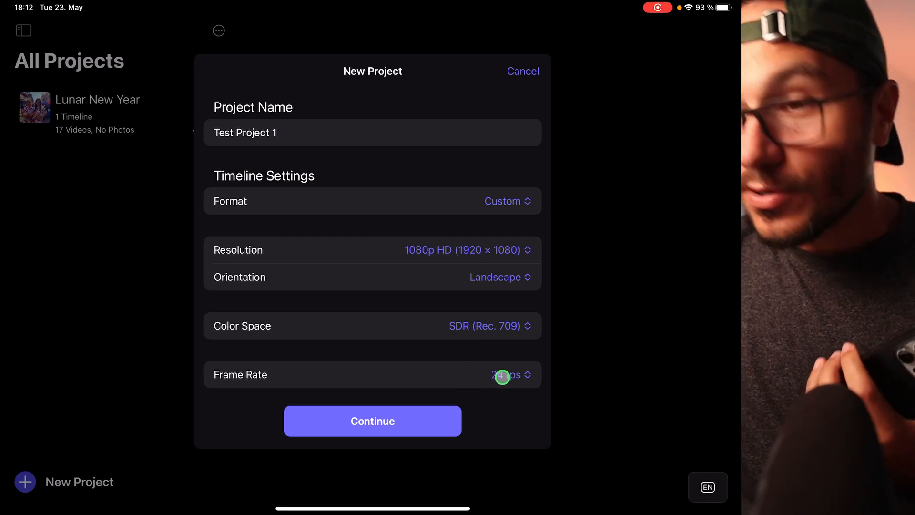
Step: Leave Final Cut Pro for the home screen and bring up Search suggestions
{"action": "left_click", "coordinate": [507, 374]}
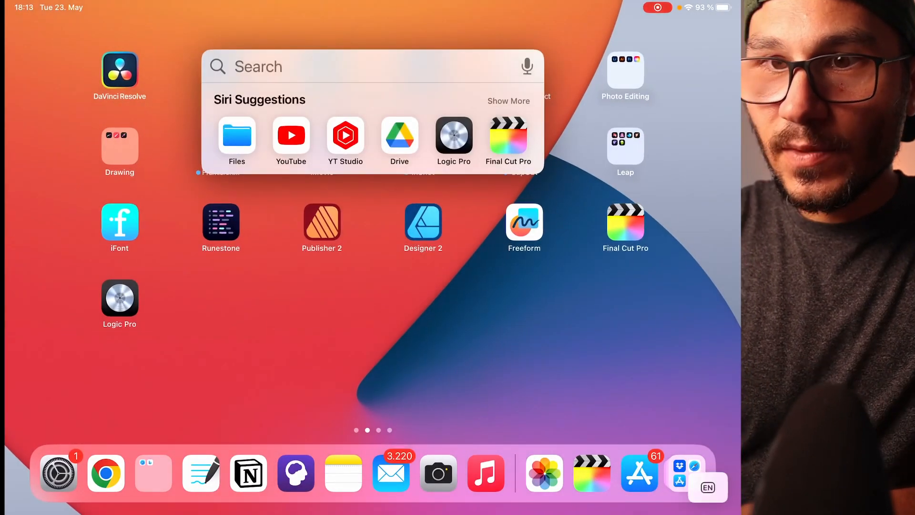
Step: Glance at the Extreme SSD location in Files before the New Project choices appear
{"action": "left_click", "coordinate": [237, 136]}
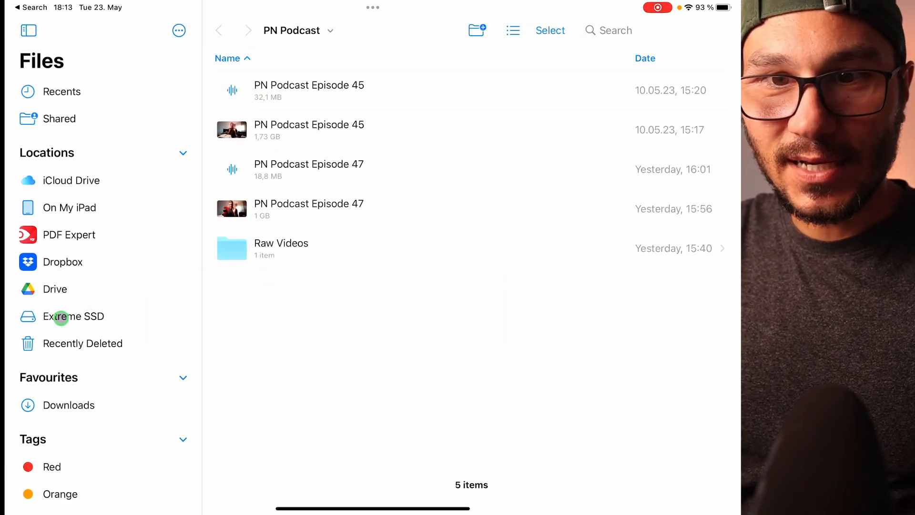
{"action": "left_click", "coordinate": [75, 316]}
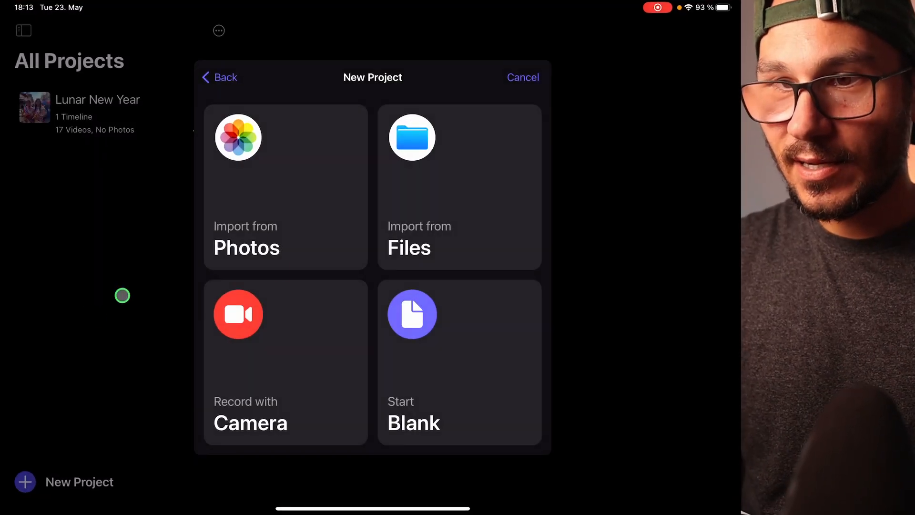
Step: Import clips from Files via the Video Projects folder on Extreme SSD
{"action": "left_click", "coordinate": [412, 137]}
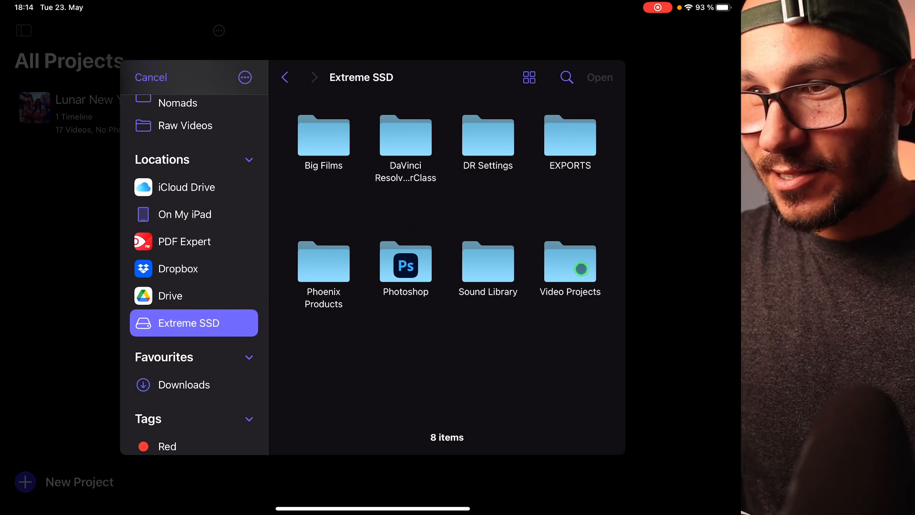
{"action": "double_click", "coordinate": [570, 264]}
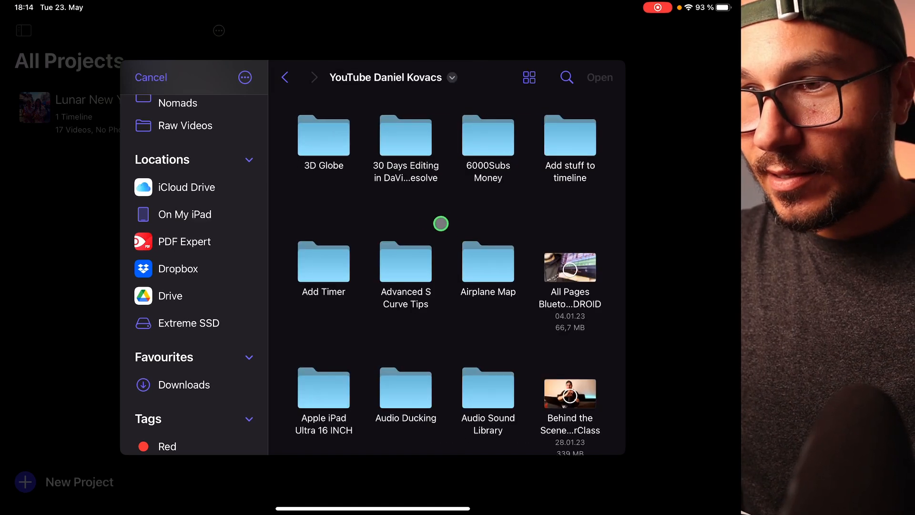
{"action": "scroll", "scroll_direction": "down", "scroll_amount": 3}
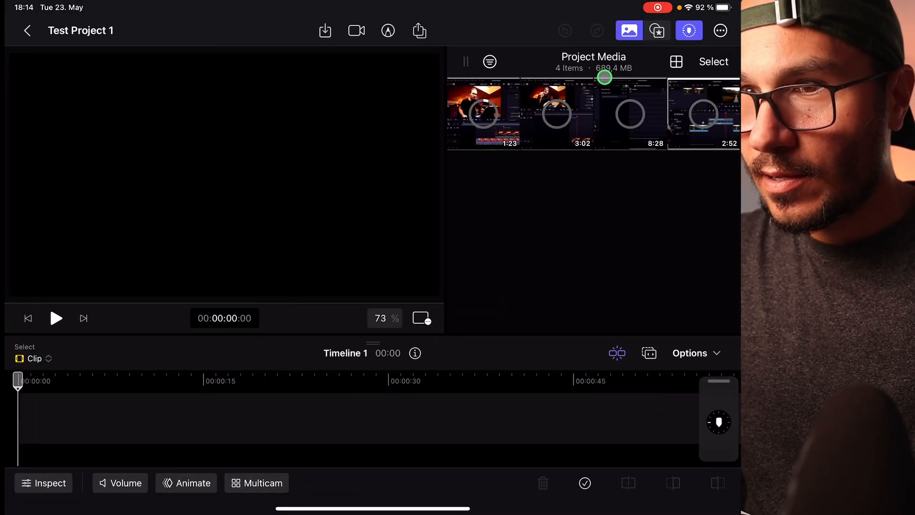
Step: Preview Circle Tutorial, the cloud setup clip and Cinematic Black Bars in the viewer
{"action": "left_click", "coordinate": [483, 113]}
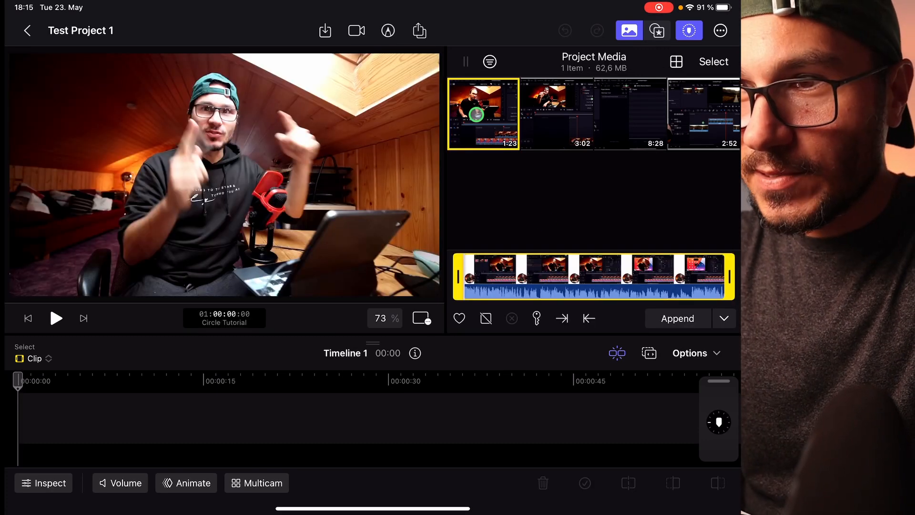
{"action": "left_click", "coordinate": [630, 113]}
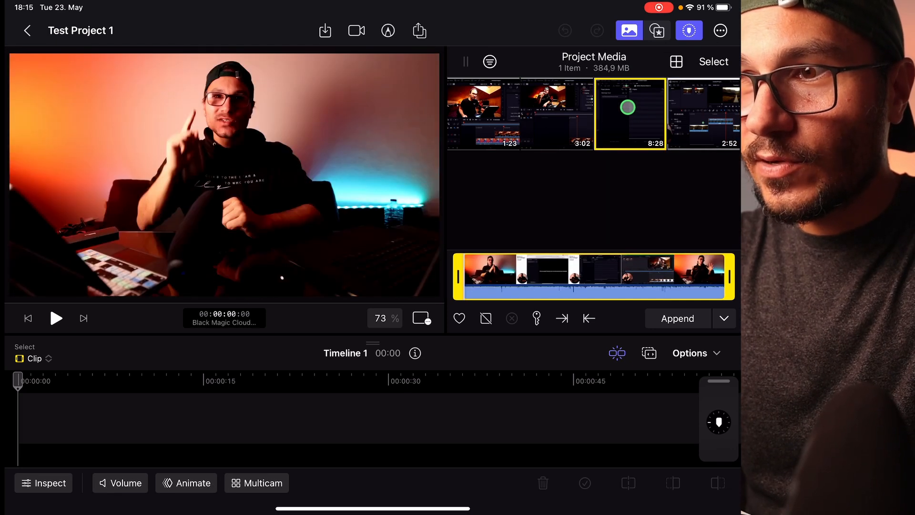
{"action": "left_click", "coordinate": [676, 62]}
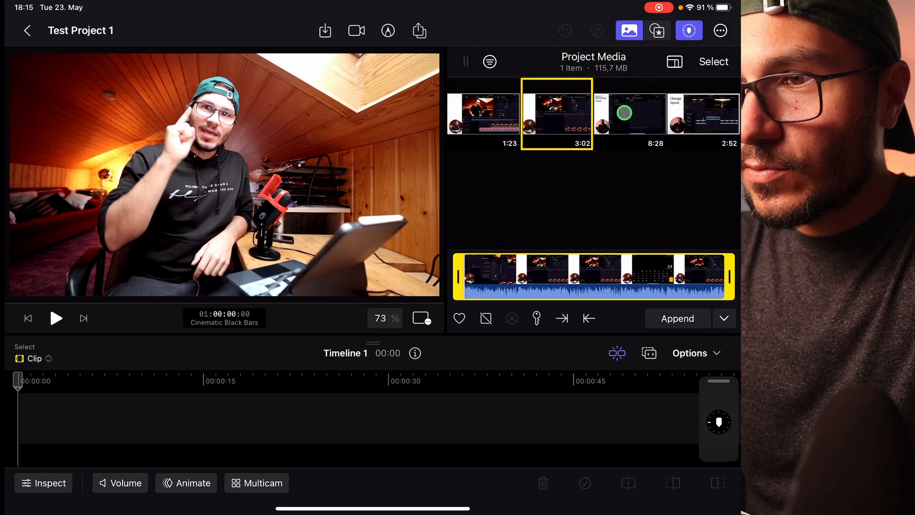
{"action": "left_click", "coordinate": [674, 61]}
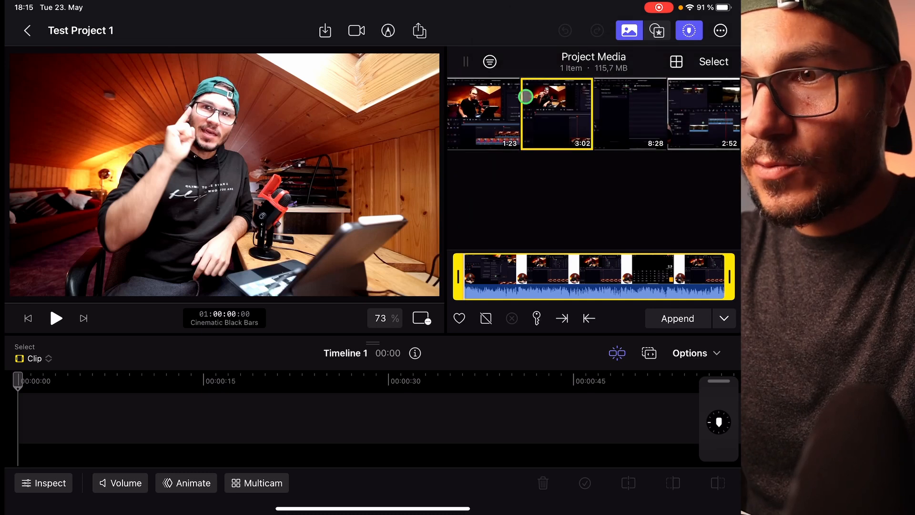
Step: Switch to square thumbnails with clip names shown, then open and close the filter menu
{"action": "left_click", "coordinate": [677, 61]}
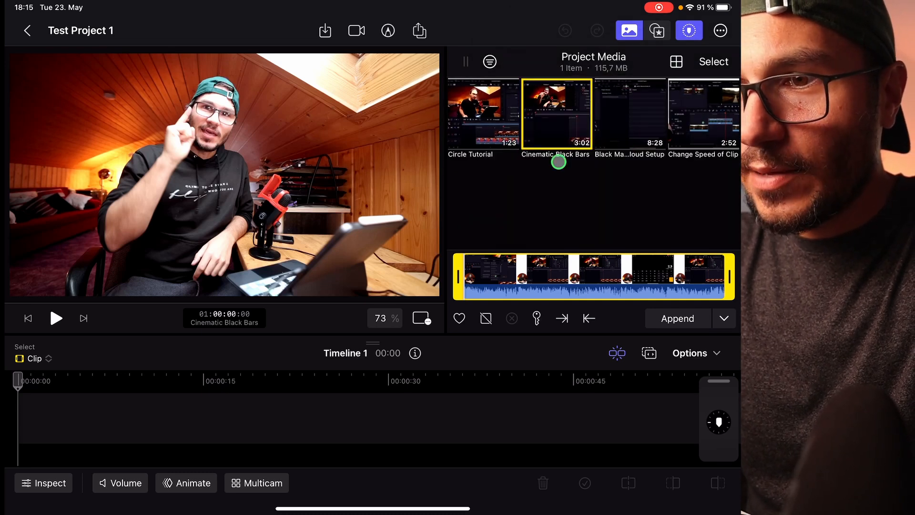
{"action": "left_click", "coordinate": [676, 61]}
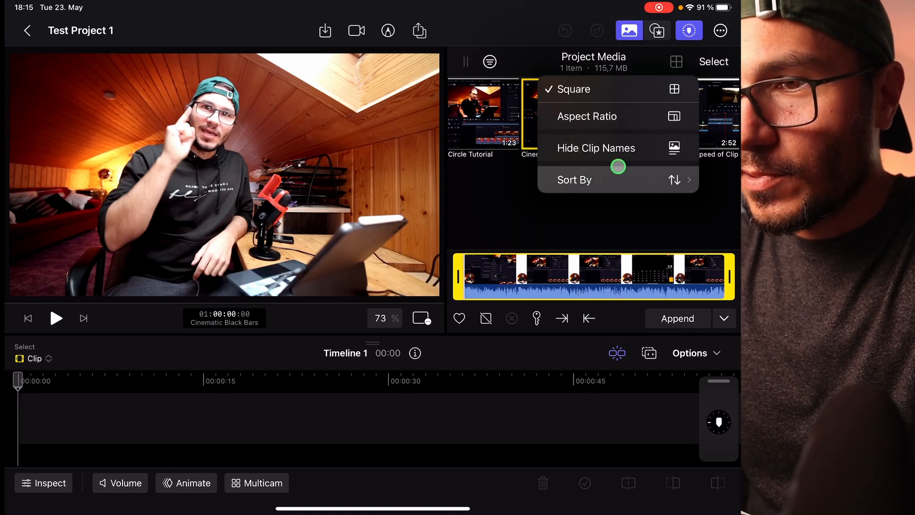
{"action": "left_click", "coordinate": [574, 179]}
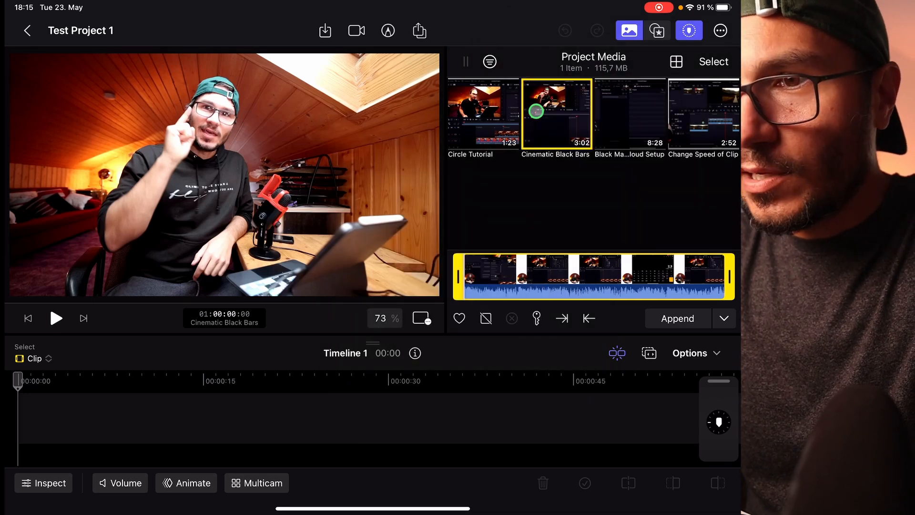
{"action": "left_click", "coordinate": [489, 61]}
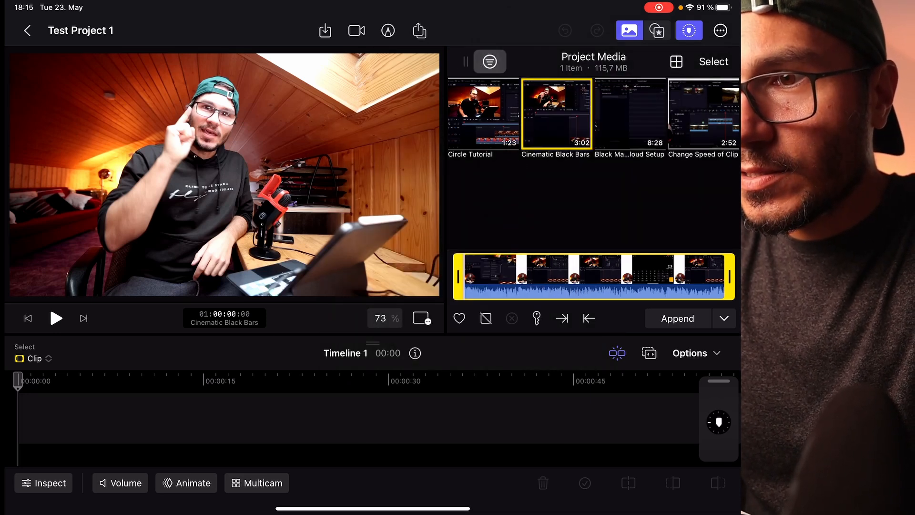
{"action": "left_click", "coordinate": [489, 62]}
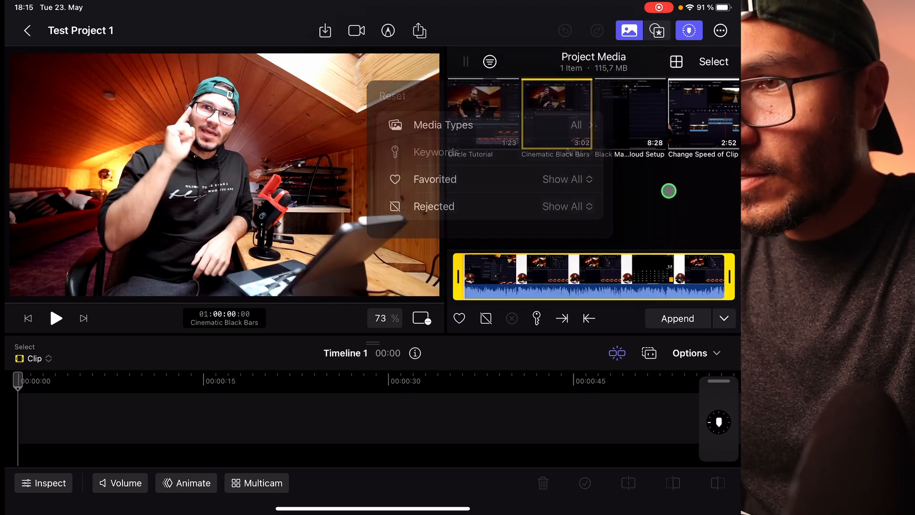
{"action": "left_click", "coordinate": [483, 112]}
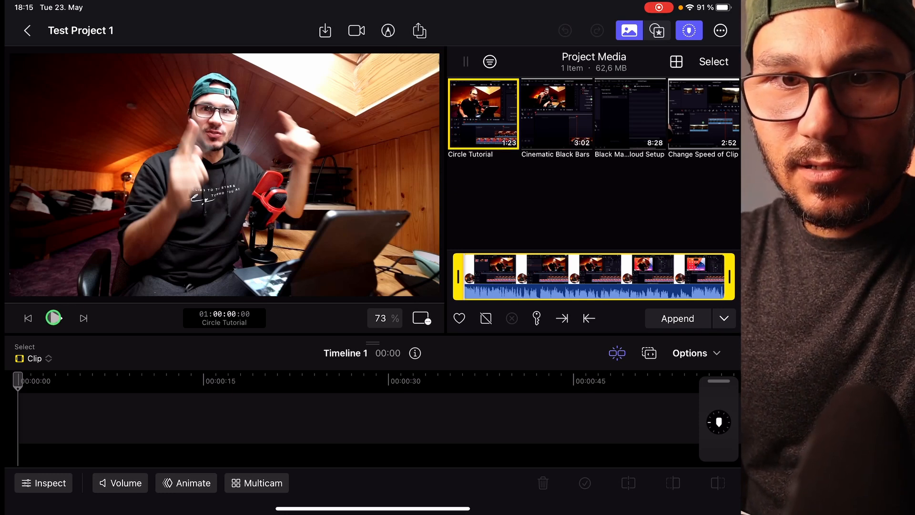
Step: Play and pause Circle Tutorial, marking a shorter middle range
{"action": "left_click", "coordinate": [53, 318]}
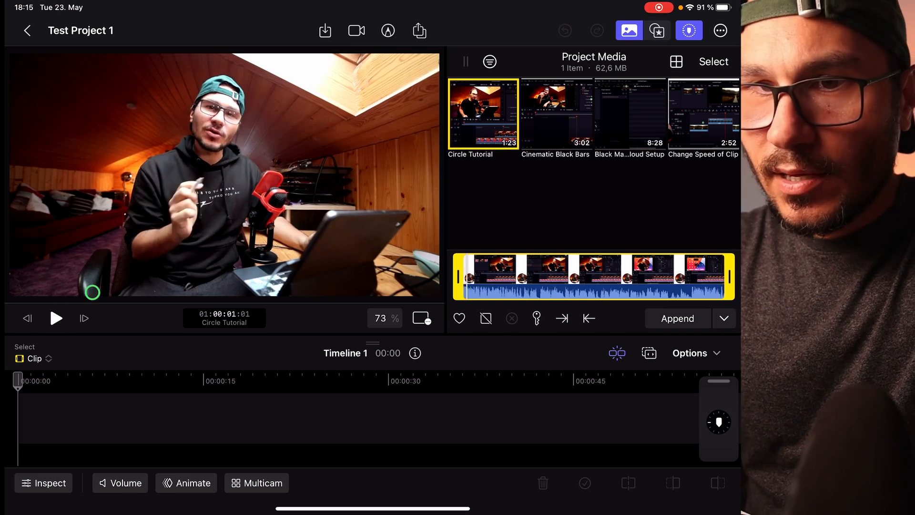
{"action": "left_click", "coordinate": [56, 318]}
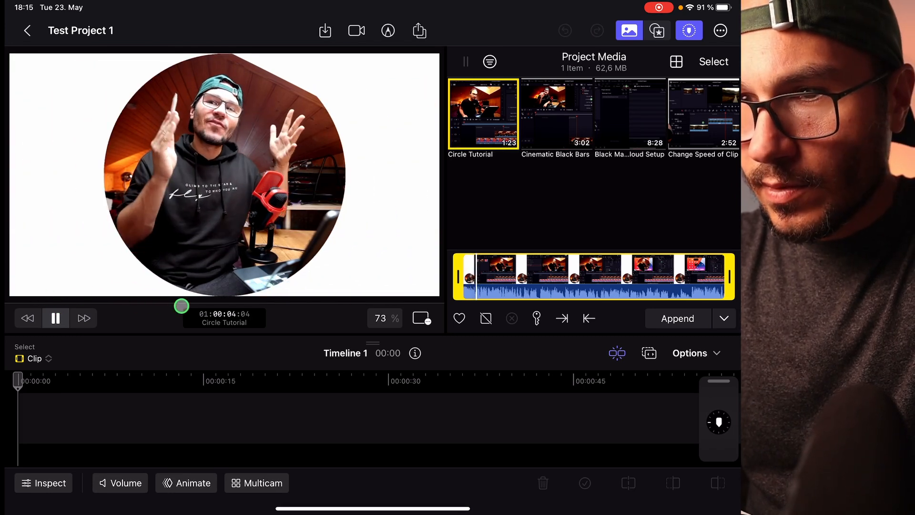
{"action": "left_click", "coordinate": [56, 318]}
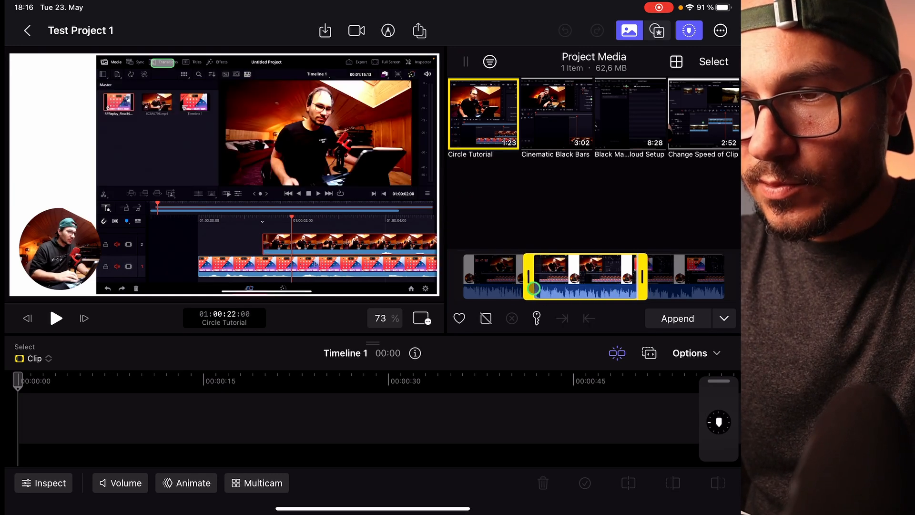
{"action": "left_click", "coordinate": [221, 62]}
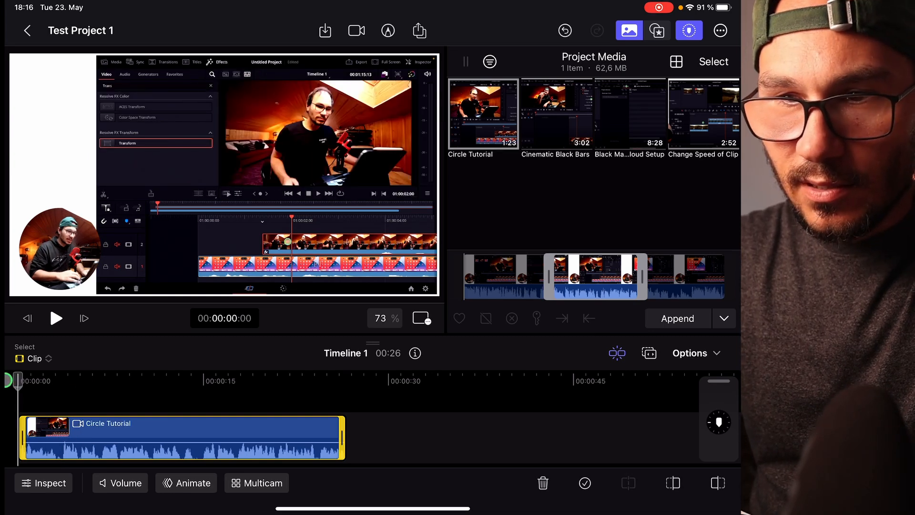
{"action": "left_click", "coordinate": [56, 318]}
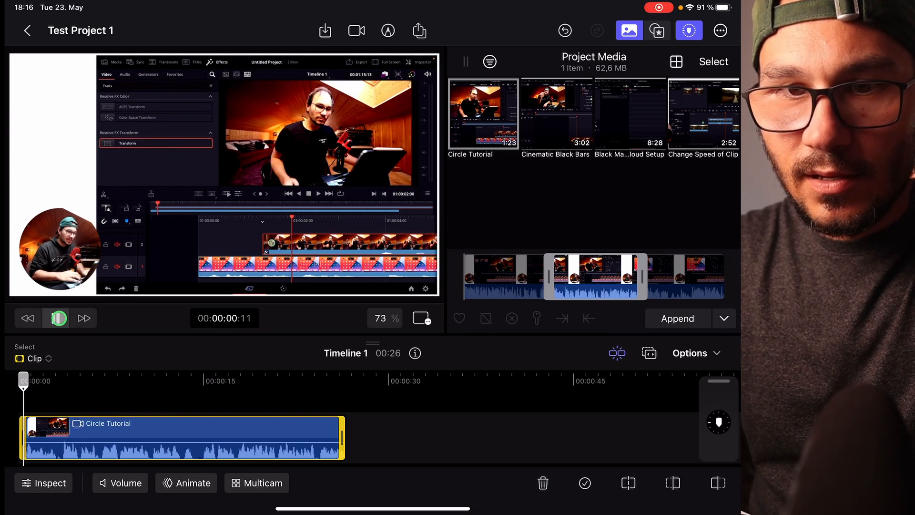
{"action": "left_click", "coordinate": [57, 318]}
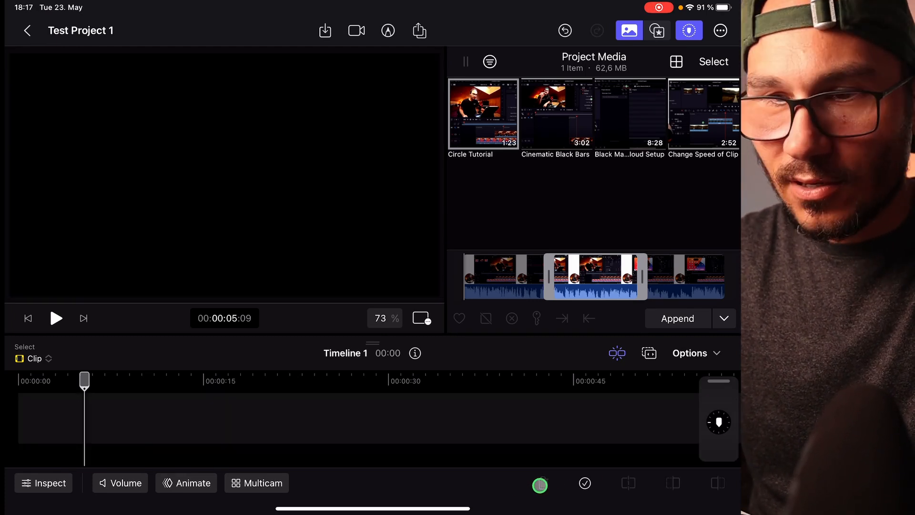
Step: Append two Circle Tutorial ranges and connect a clip above them, totalling 36 seconds
{"action": "left_click", "coordinate": [483, 114]}
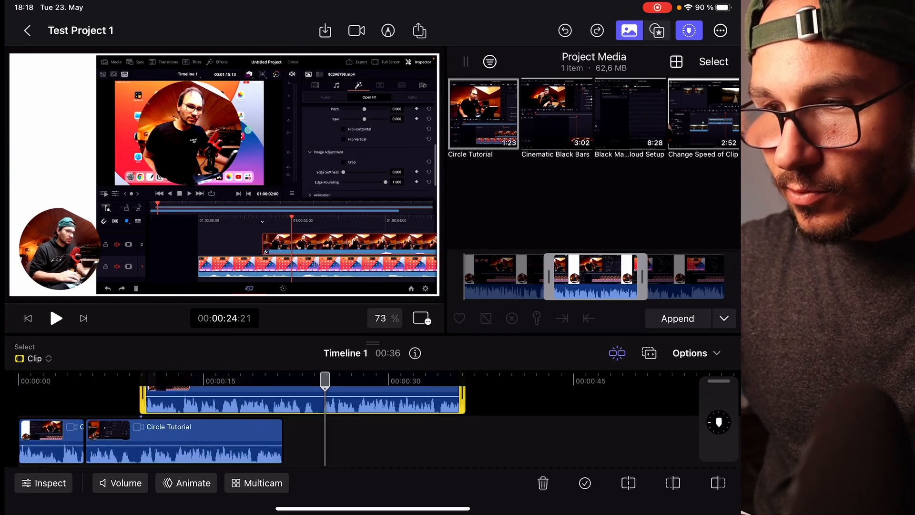
Step: Add more Circle Tutorial ranges, a Gap clip and connected clips, reaching 45 seconds
{"action": "left_click", "coordinate": [718, 483]}
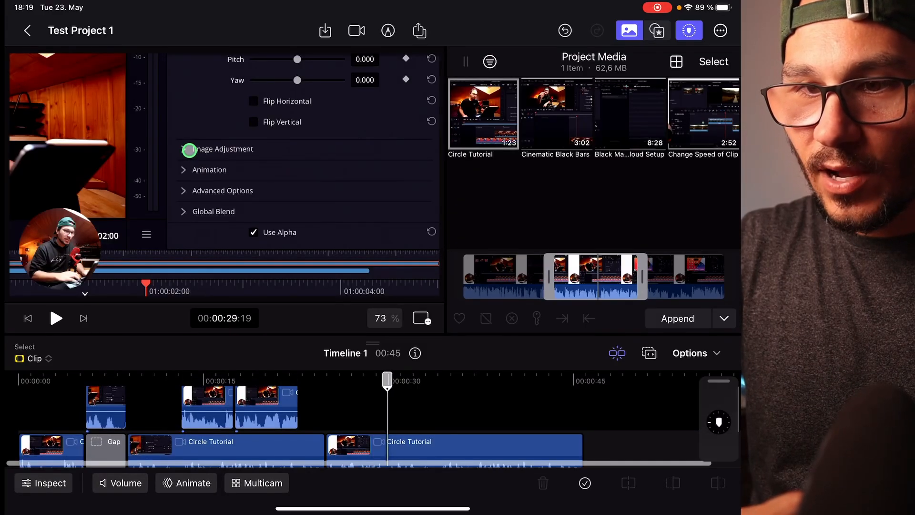
Step: Rearrange Timeline 1's Circle Tutorial clips, gap and connected clips, trimming it to 35 seconds
{"action": "left_click", "coordinate": [183, 149]}
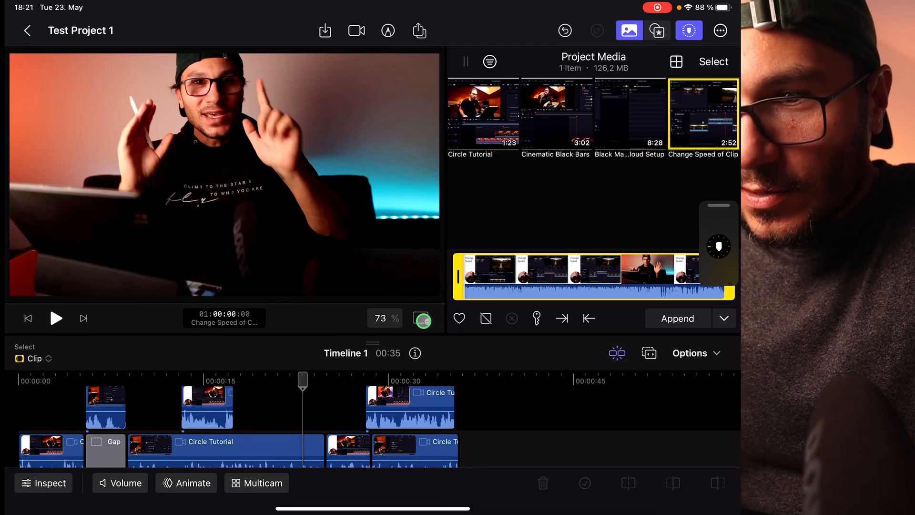
Step: Turn on a video scope beside the viewer, trying Vectorscope before switching to Histogram
{"action": "left_click", "coordinate": [423, 320]}
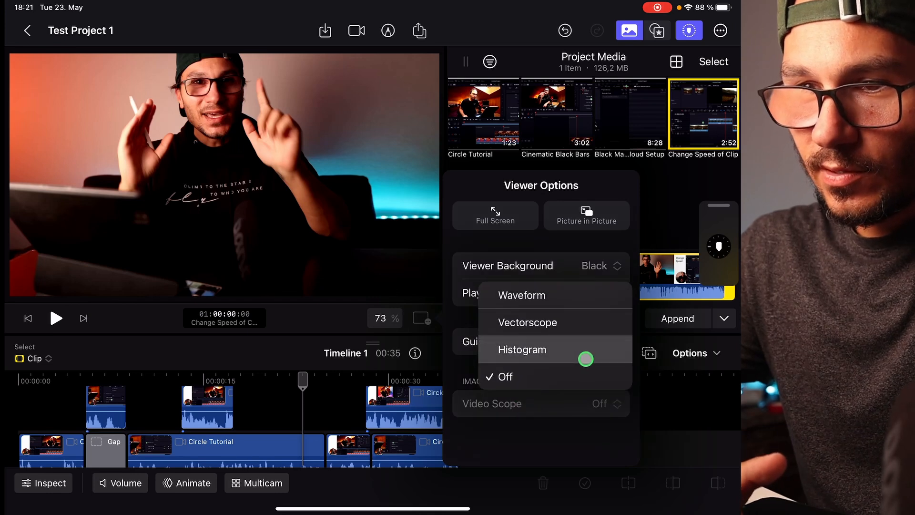
{"action": "left_click", "coordinate": [528, 322]}
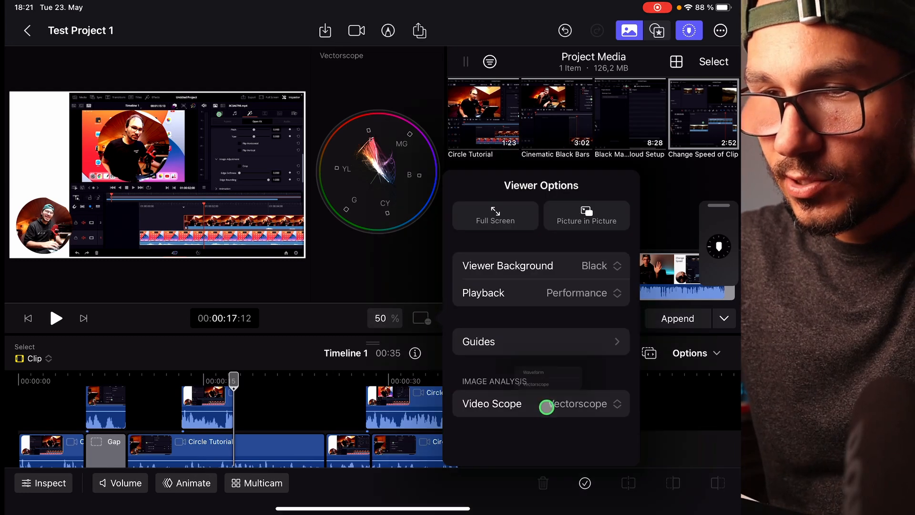
{"action": "left_click", "coordinate": [578, 403]}
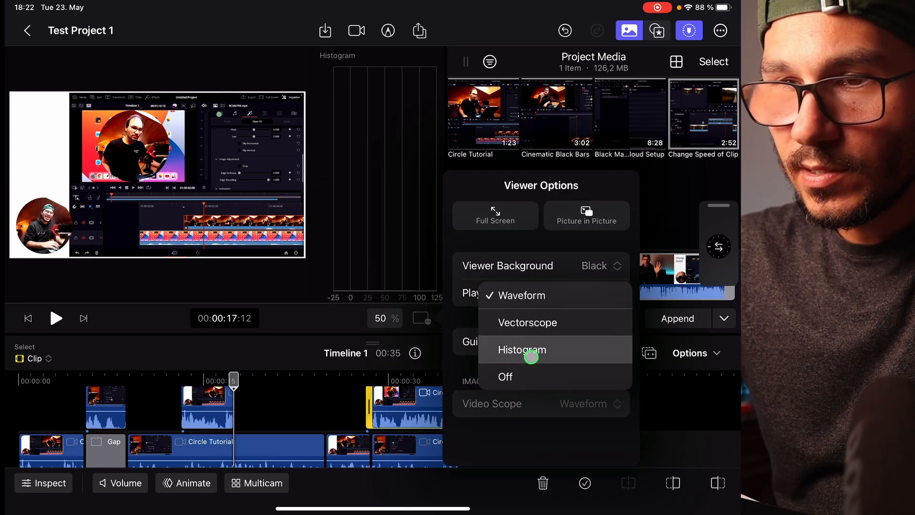
{"action": "left_click", "coordinate": [522, 349]}
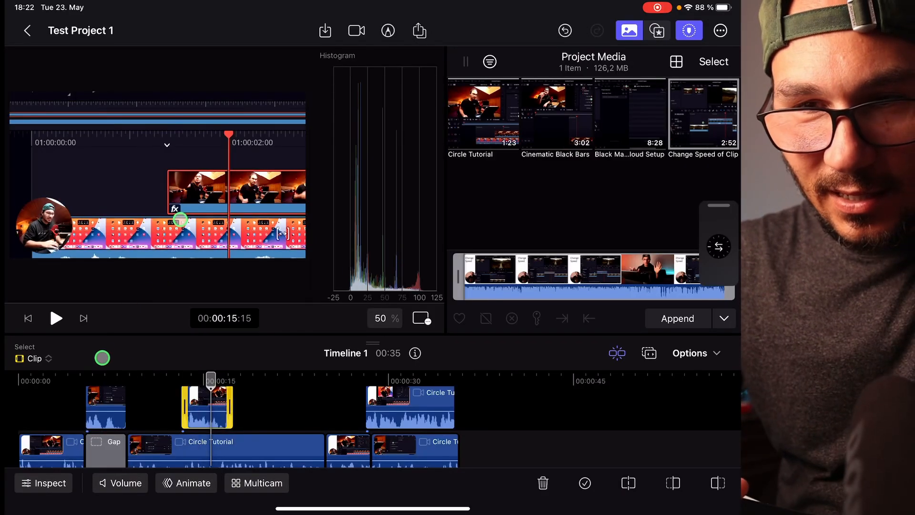
Step: Inspect the connected Circle Tutorial clip and show its add-effect menu in Effects
{"action": "left_click", "coordinate": [43, 483]}
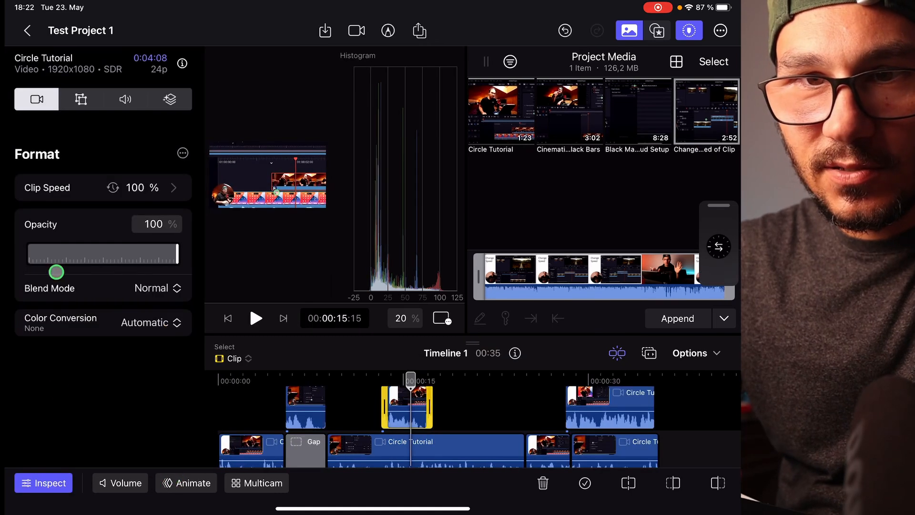
{"action": "left_click", "coordinate": [81, 98]}
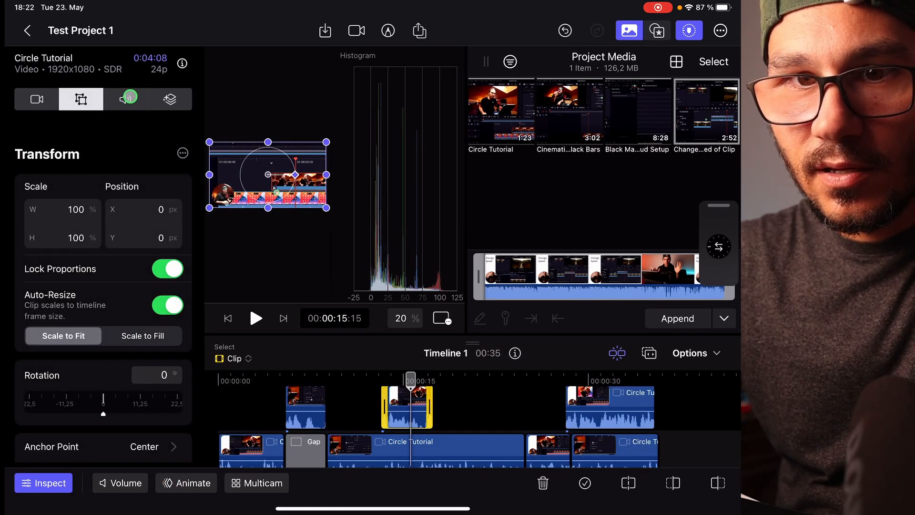
{"action": "left_click", "coordinate": [170, 99]}
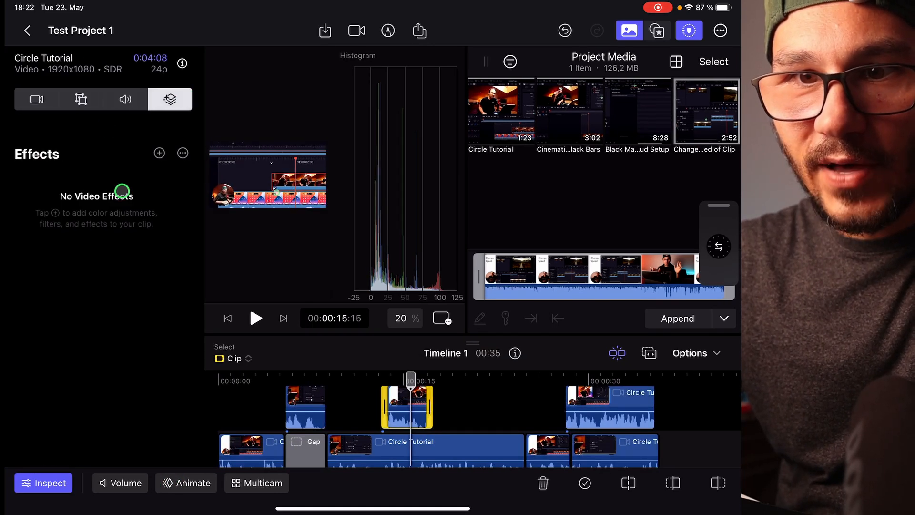
{"action": "left_click", "coordinate": [159, 153]}
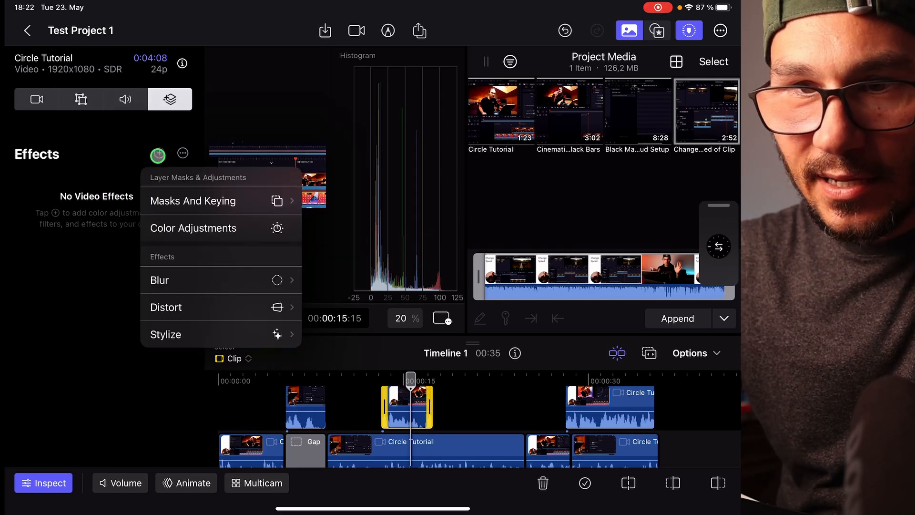
Step: Add Color Adjustments to the Circle Tutorial clip and raise Exposure to about 21
{"action": "left_click", "coordinate": [193, 228]}
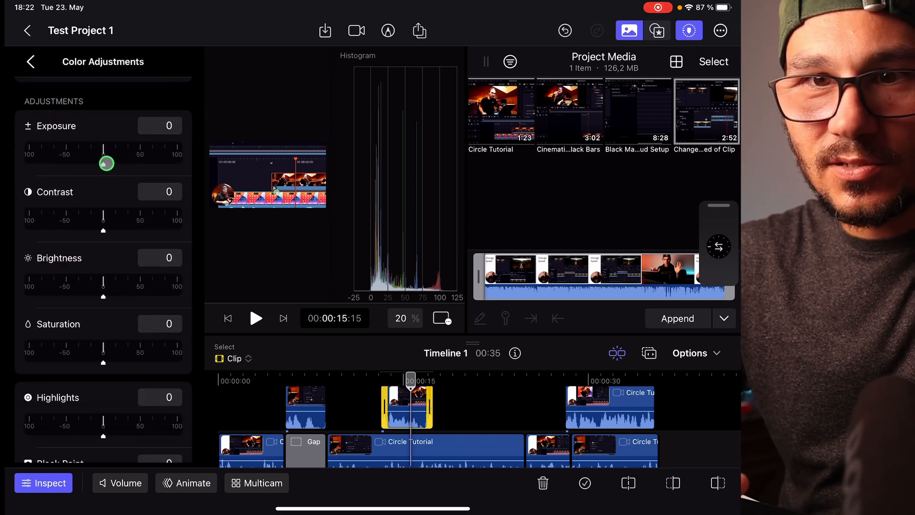
{"action": "left_click_drag", "start_coordinate": [107, 164], "coordinate": [120, 151]}
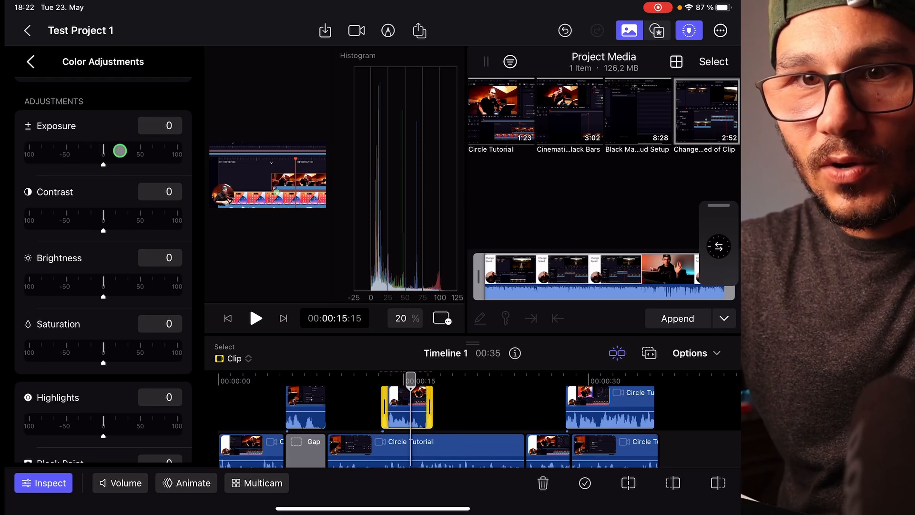
{"action": "left_click_drag", "start_coordinate": [119, 151], "coordinate": [103, 164]}
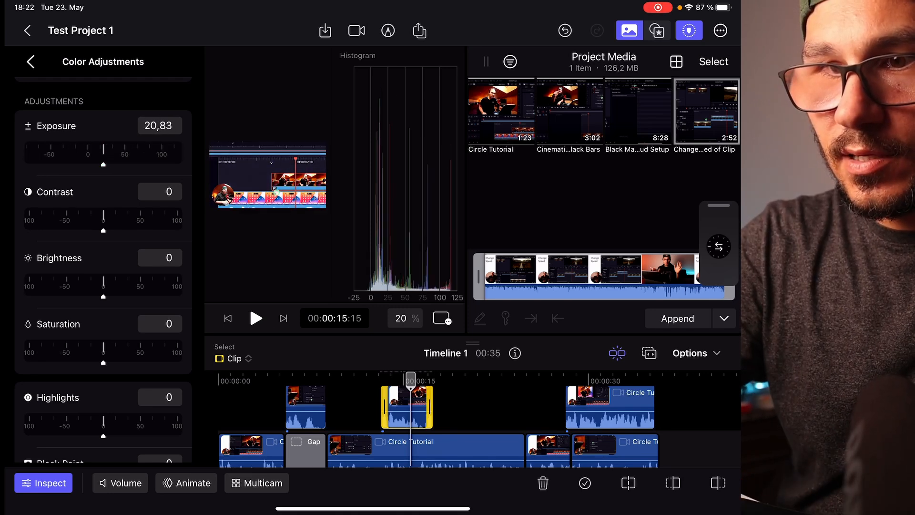
{"action": "left_click_drag", "start_coordinate": [102, 166], "coordinate": [105, 165]}
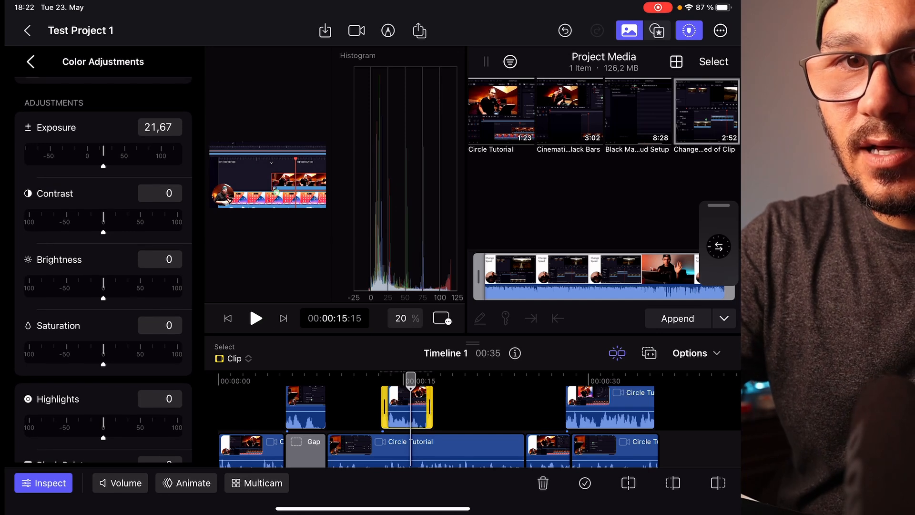
{"action": "scroll", "scroll_direction": "down", "scroll_amount": 3}
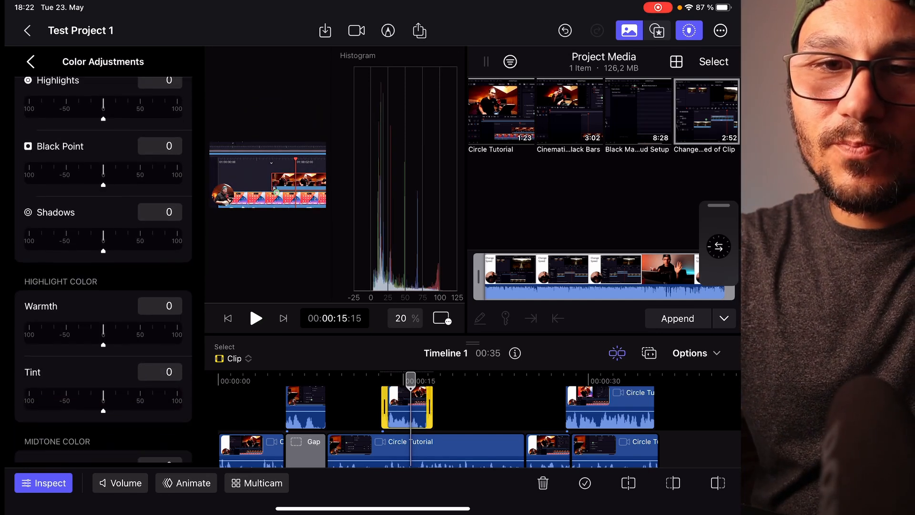
{"action": "scroll", "scroll_direction": "down", "scroll_amount": 3}
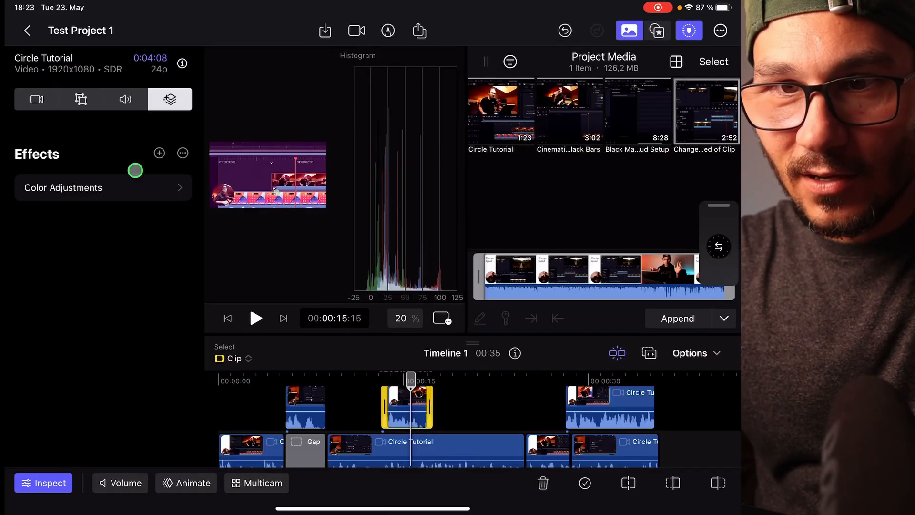
Step: Turn the video scope off and list the Masks And Keying effects
{"action": "left_click", "coordinate": [159, 153]}
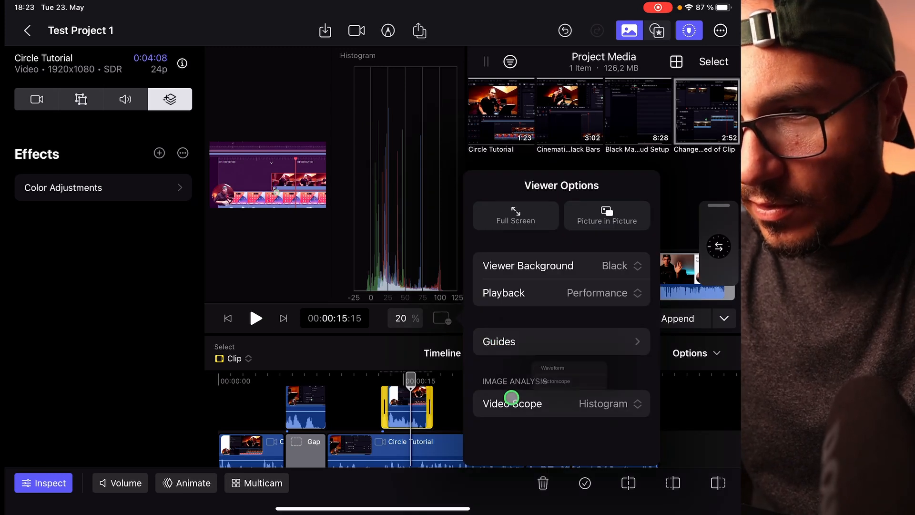
{"action": "left_click", "coordinate": [159, 153]}
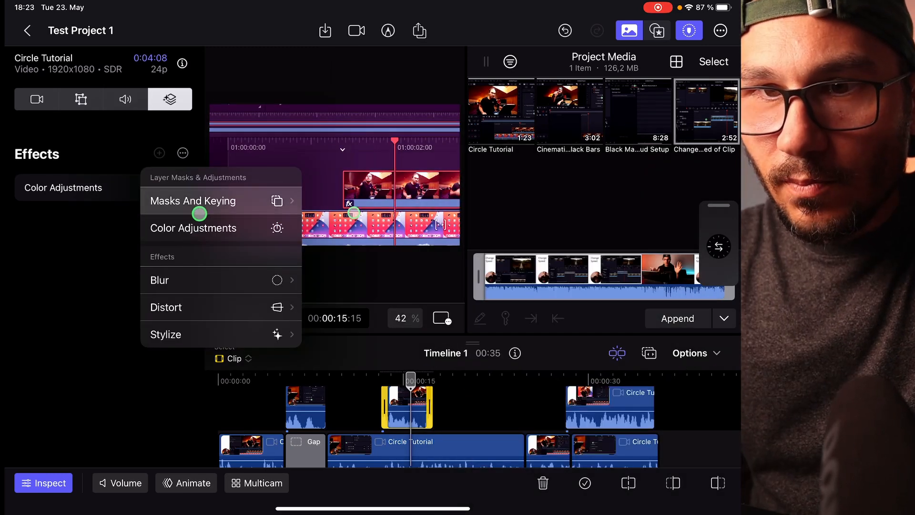
{"action": "left_click", "coordinate": [194, 201]}
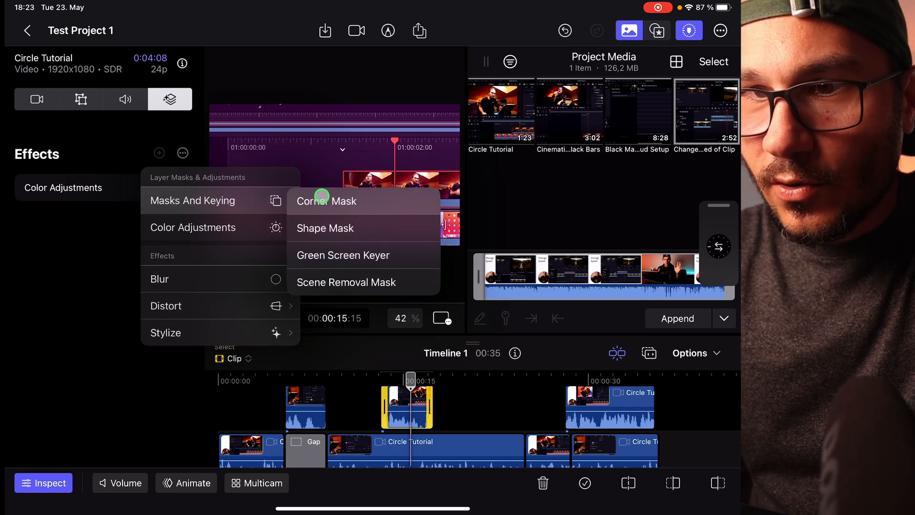
Step: Add a Corner Mask, preview it, and reshape its Top Left and Top Right corners
{"action": "left_click", "coordinate": [327, 201]}
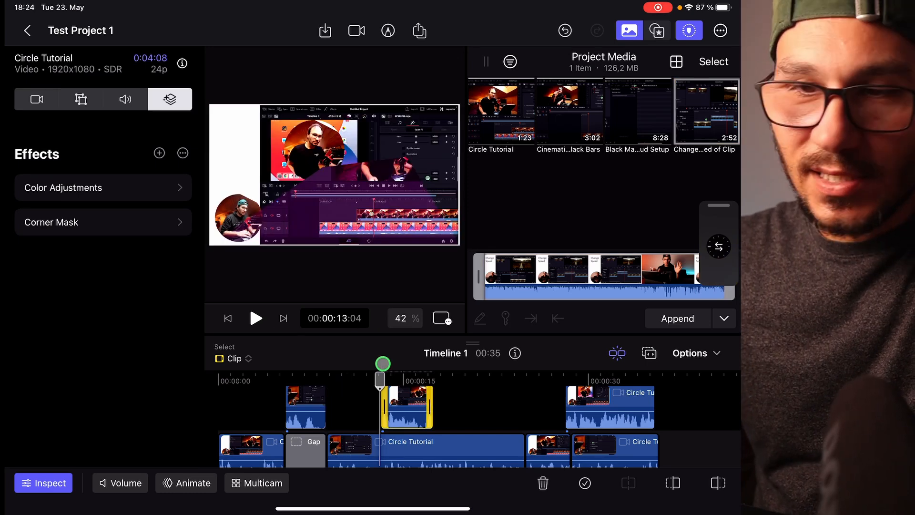
{"action": "left_click", "coordinate": [706, 112]}
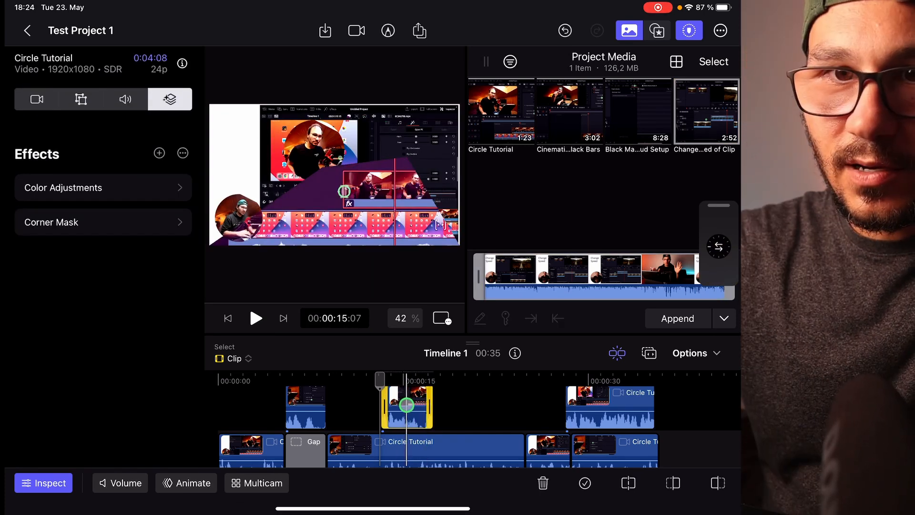
{"action": "left_click", "coordinate": [52, 222]}
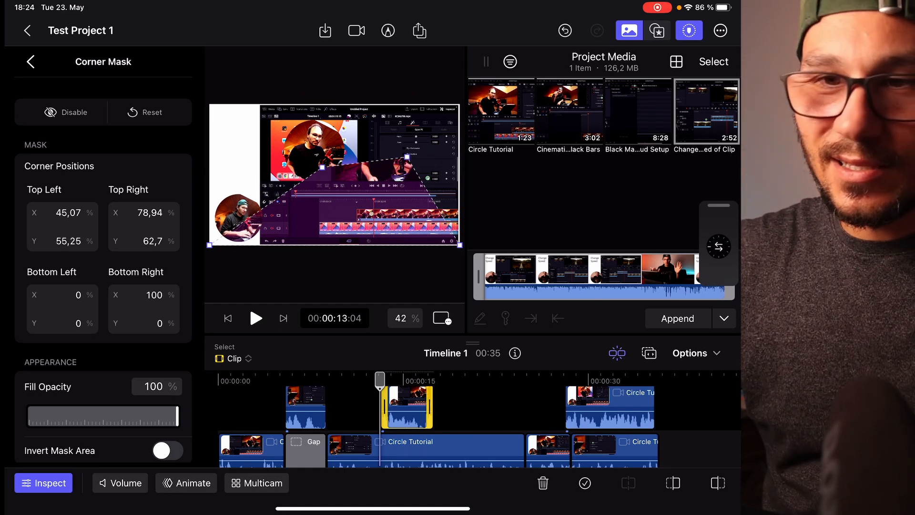
{"action": "left_click", "coordinate": [30, 62]}
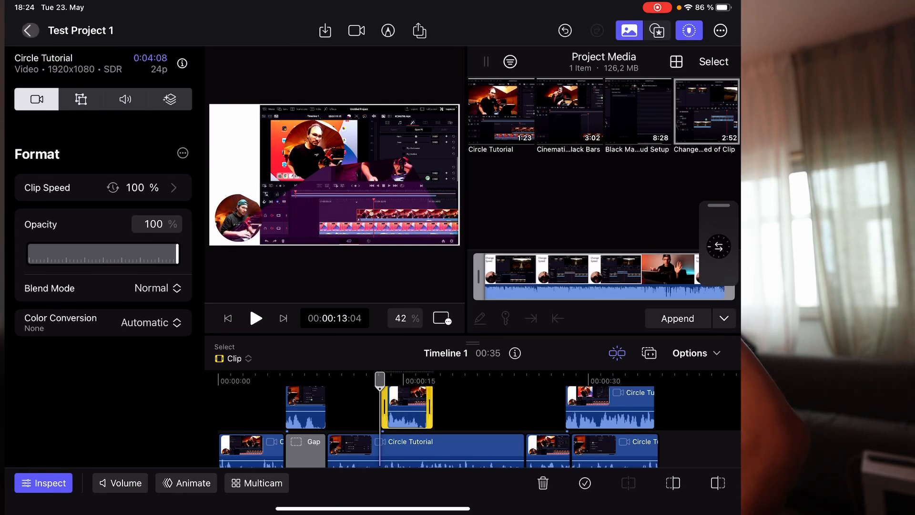
Step: Exit Test Project 1's timeline to the All Projects list
{"action": "left_click", "coordinate": [29, 31]}
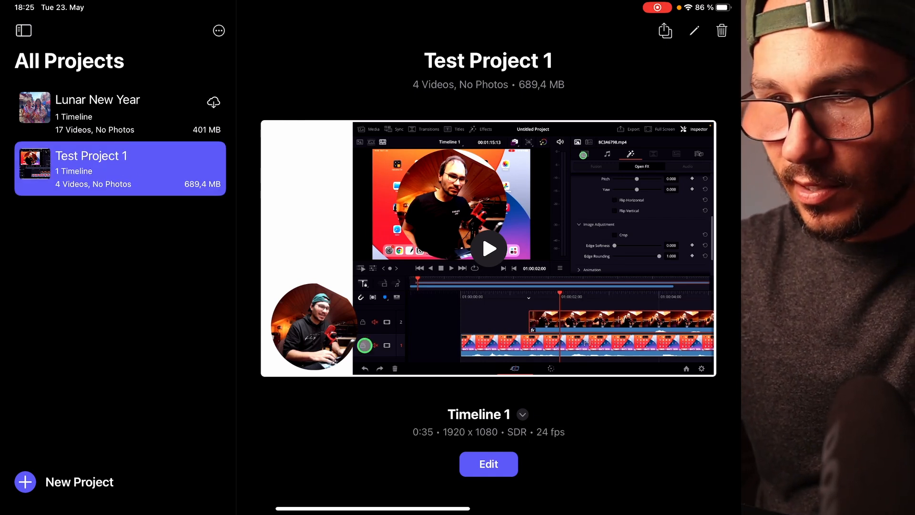
Step: Select Test Project 1 in All Projects and reopen it in the editor
{"action": "left_click", "coordinate": [488, 464]}
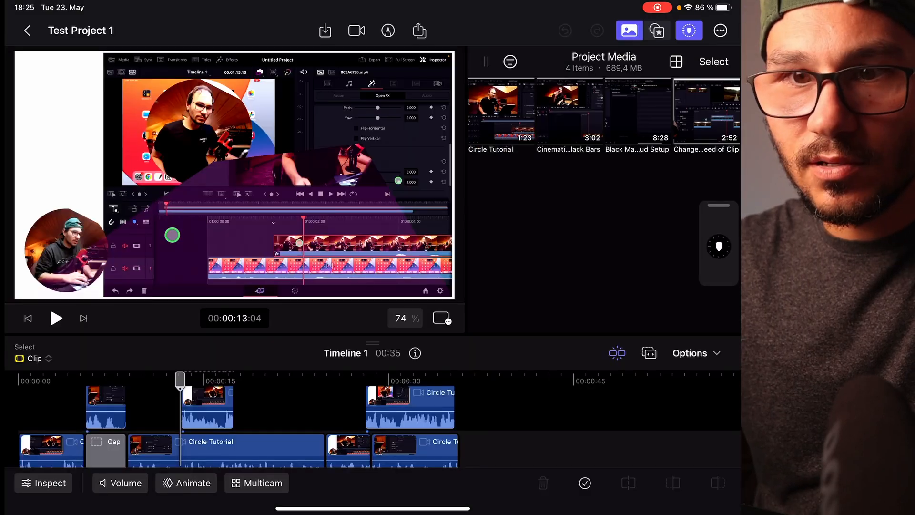
{"action": "left_click", "coordinate": [27, 30]}
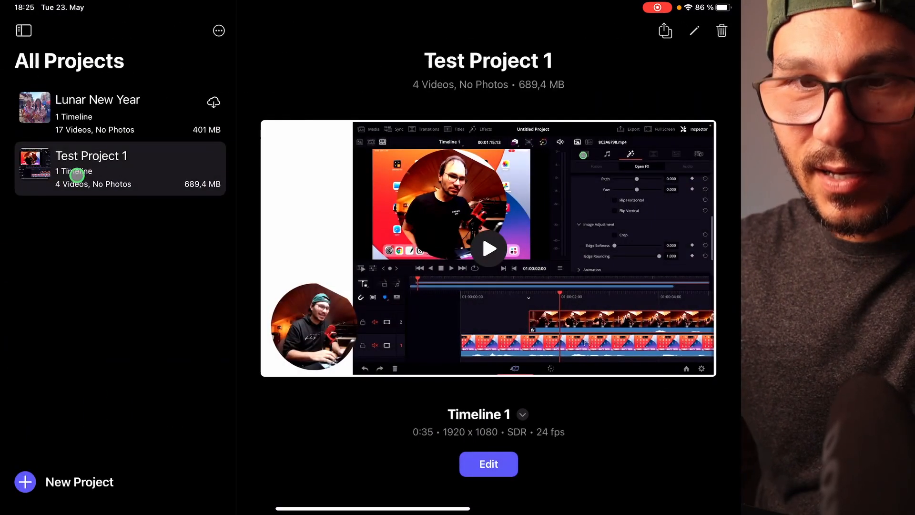
{"action": "left_click", "coordinate": [90, 170]}
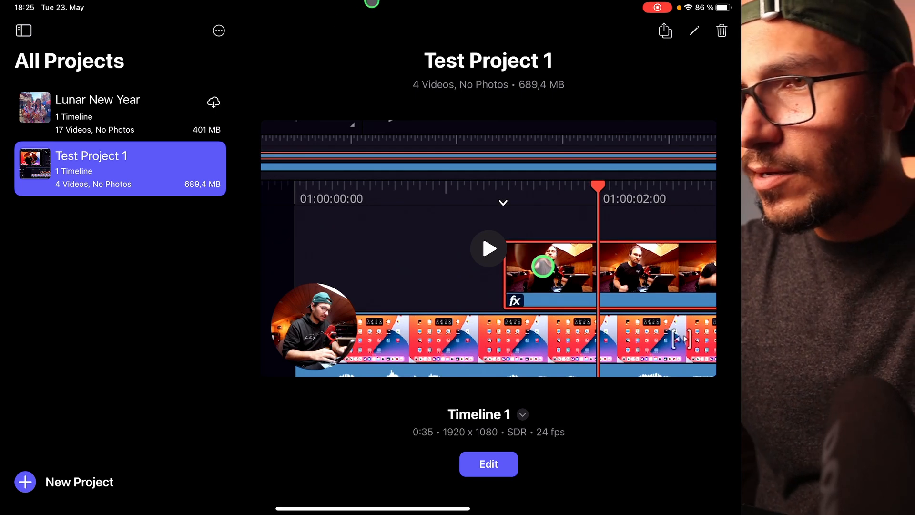
{"action": "double_click", "coordinate": [489, 60]}
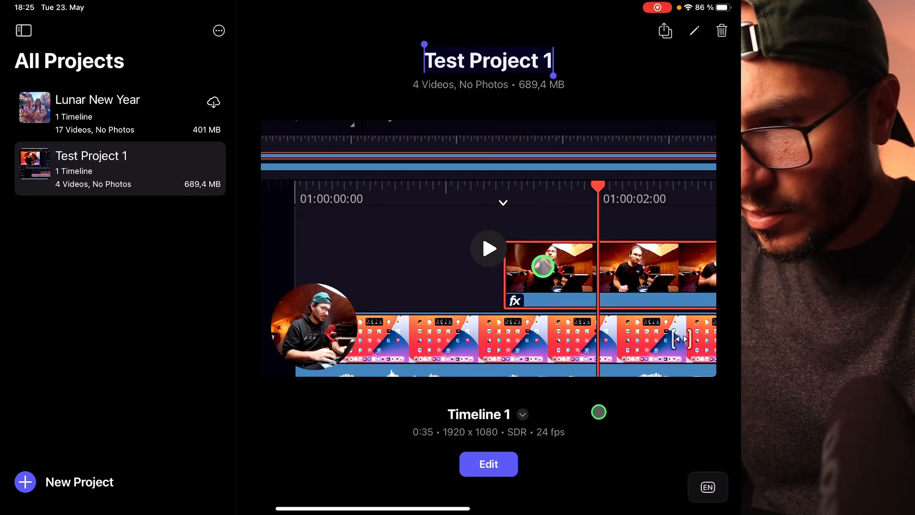
{"action": "left_click", "coordinate": [489, 464]}
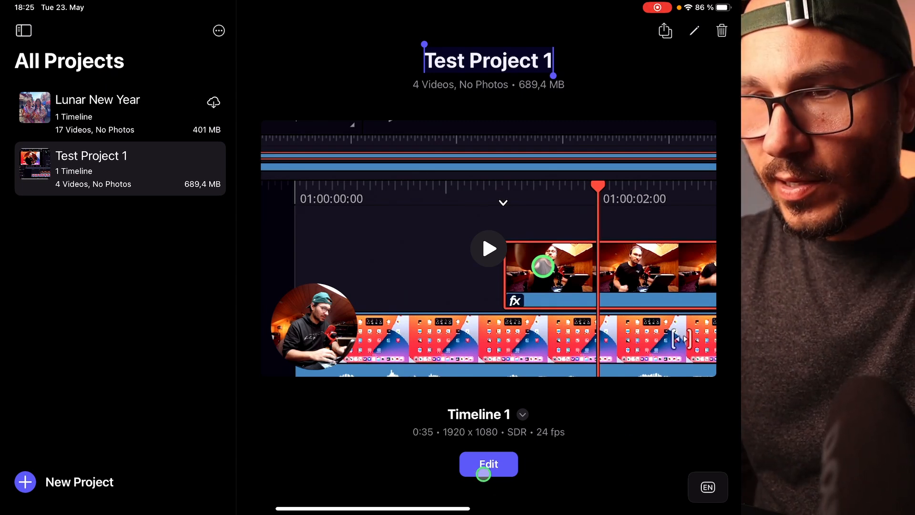
{"action": "left_click", "coordinate": [488, 464]}
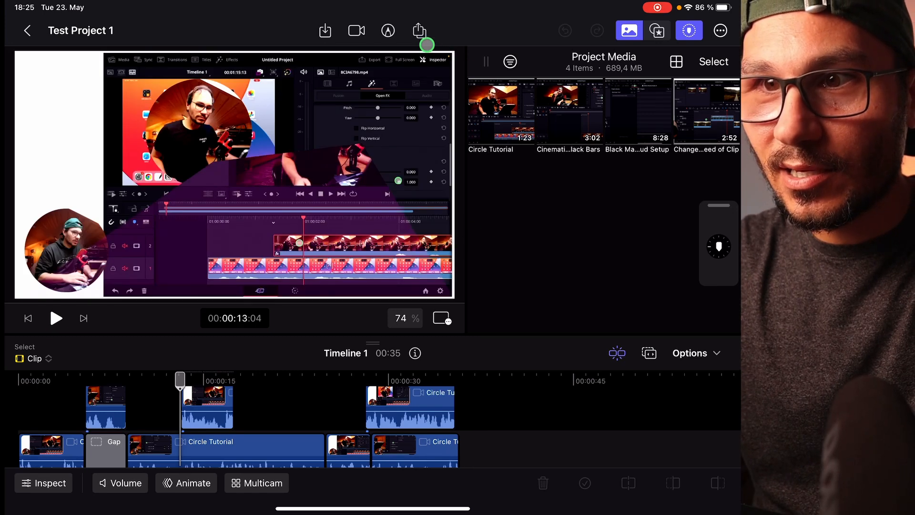
Step: Check and dismiss the export options, then start Live Drawing over Timeline 1
{"action": "left_click", "coordinate": [419, 31]}
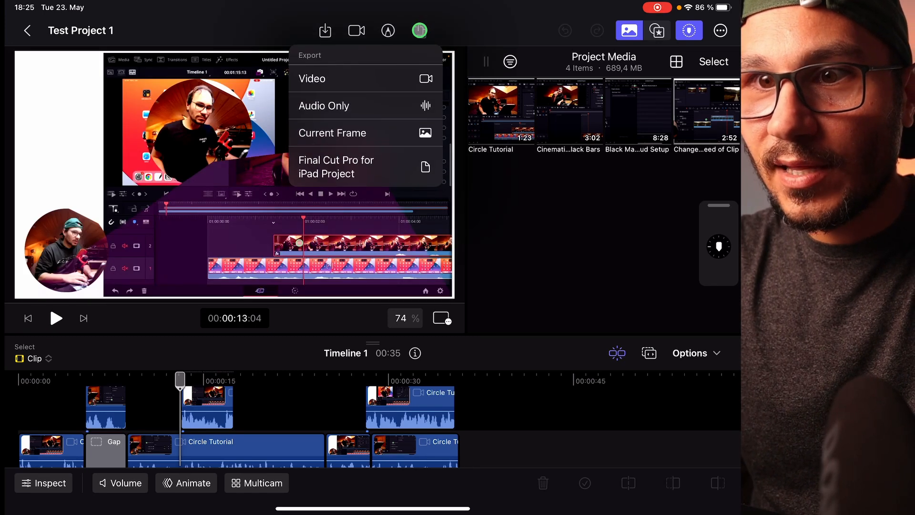
{"action": "left_click", "coordinate": [336, 167]}
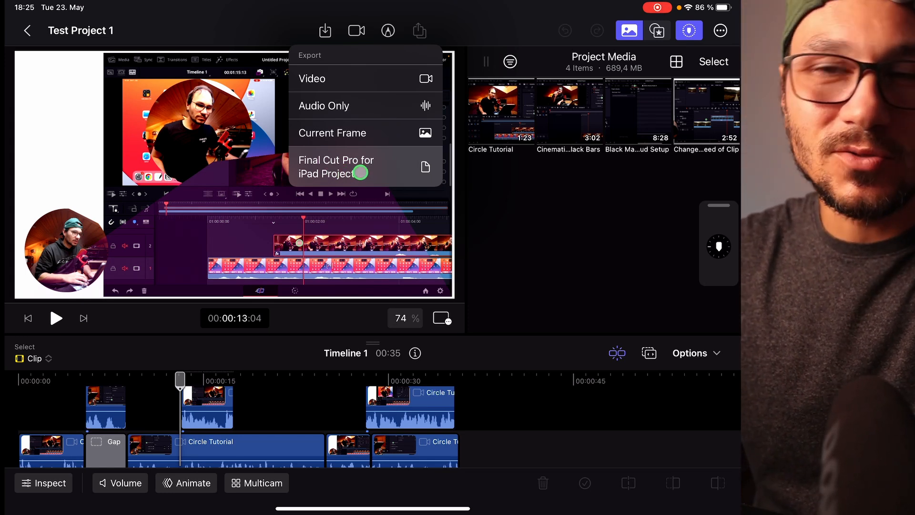
{"action": "mouse_move", "coordinate": [345, 133]}
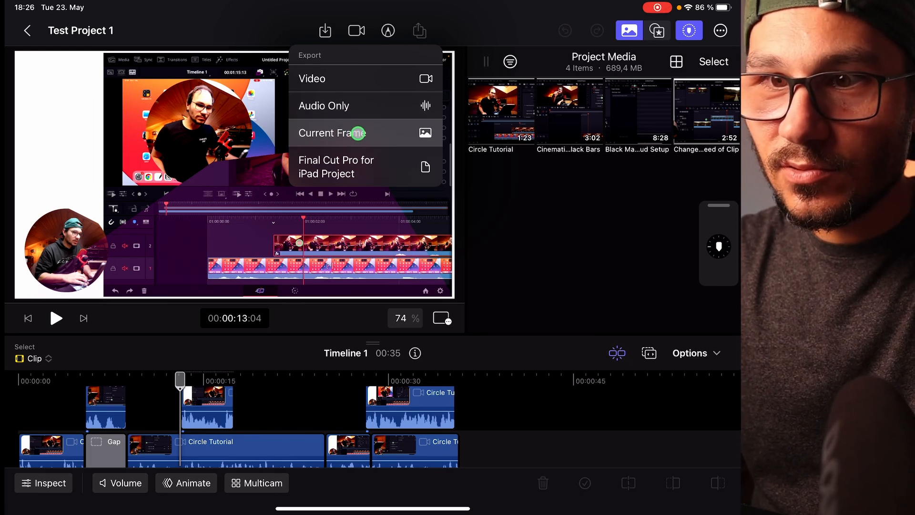
{"action": "left_click", "coordinate": [331, 133]}
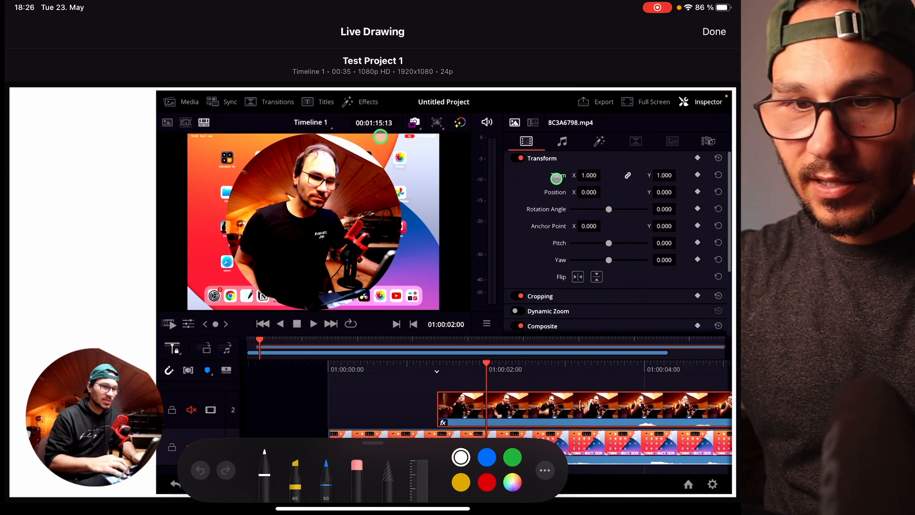
Step: Hand-write 'This is Amasin' in green over the preview and place it as a Live Drawing clip
{"action": "left_click", "coordinate": [264, 473]}
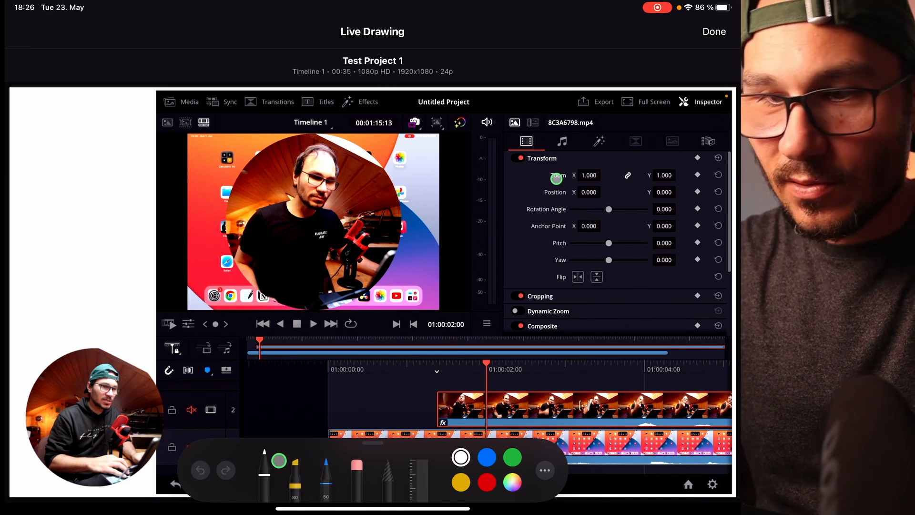
{"action": "left_click", "coordinate": [310, 477]}
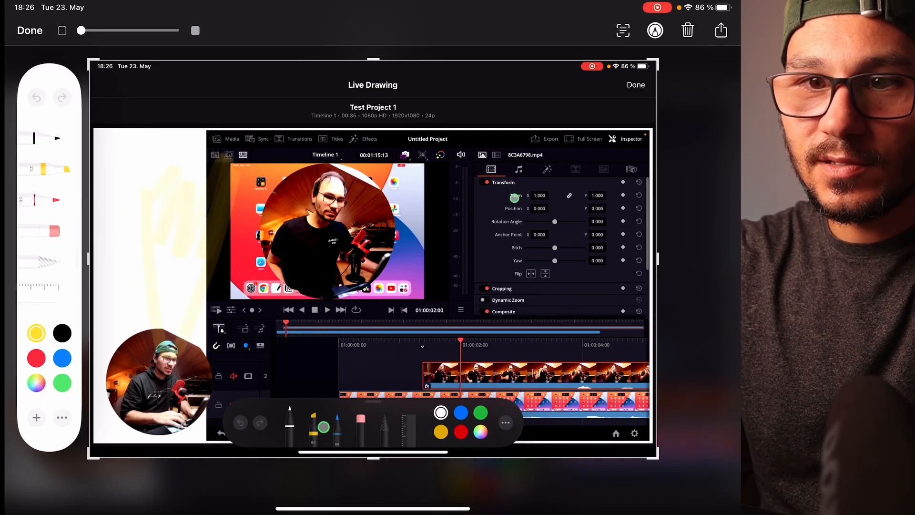
{"action": "left_click", "coordinate": [29, 31]}
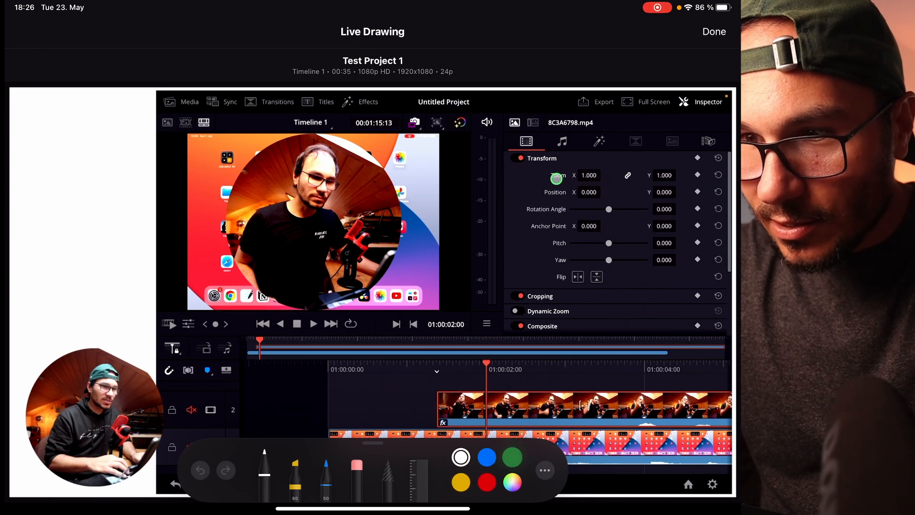
{"action": "left_click", "coordinate": [512, 457]}
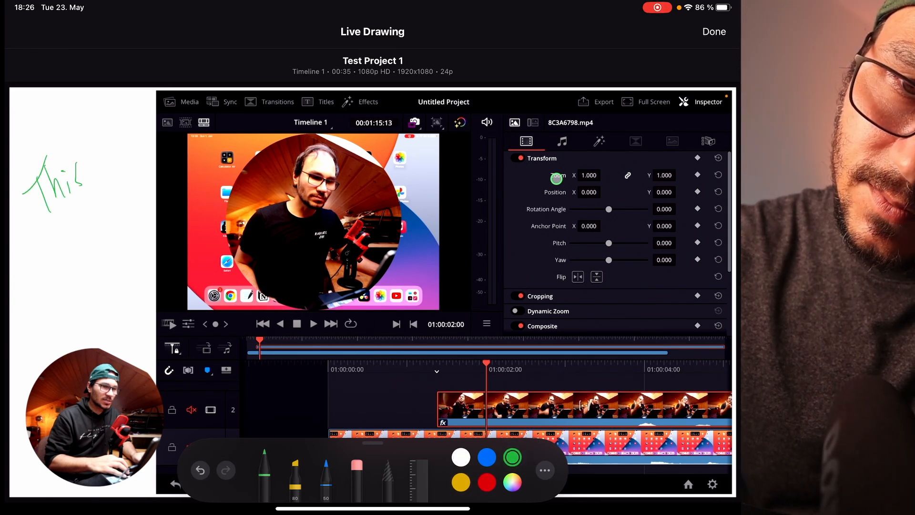
{"action": "left_click_drag", "start_coordinate": [41, 245], "coordinate": [55, 327]}
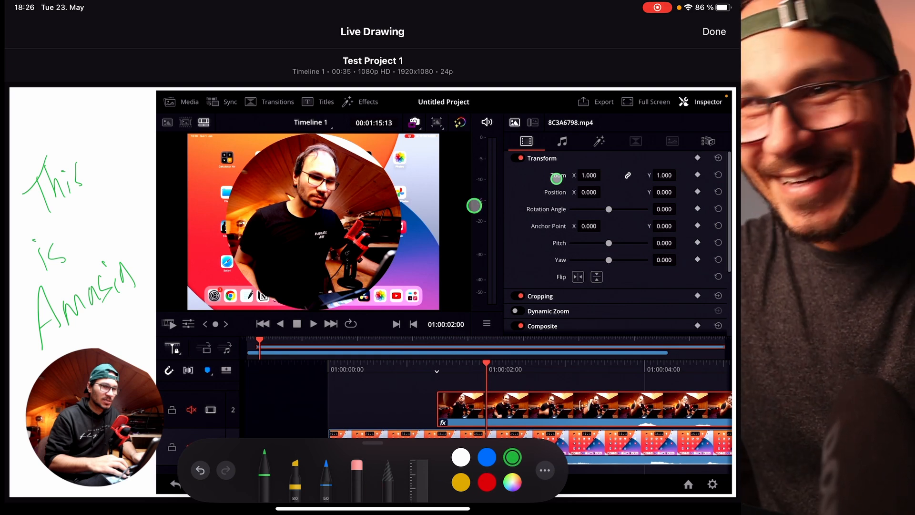
{"action": "left_click", "coordinate": [714, 31]}
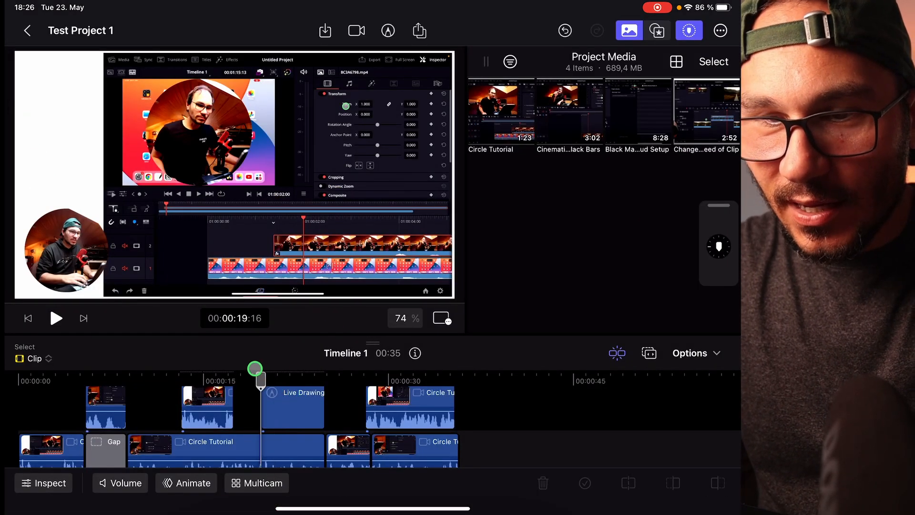
Step: Preview the drawing, drag the Live Drawing clip to Timeline 1's end, and open timeline options
{"action": "left_click", "coordinate": [56, 318]}
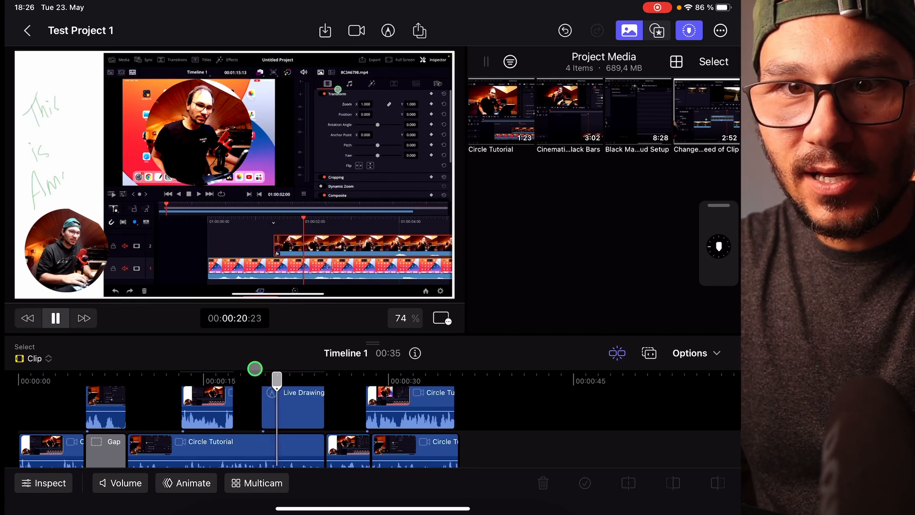
{"action": "left_click", "coordinate": [55, 317]}
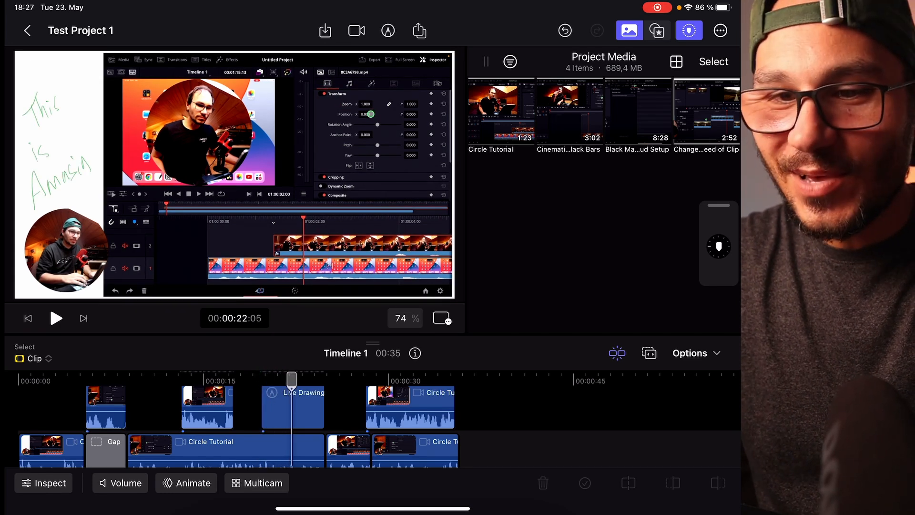
{"action": "left_click", "coordinate": [292, 406]}
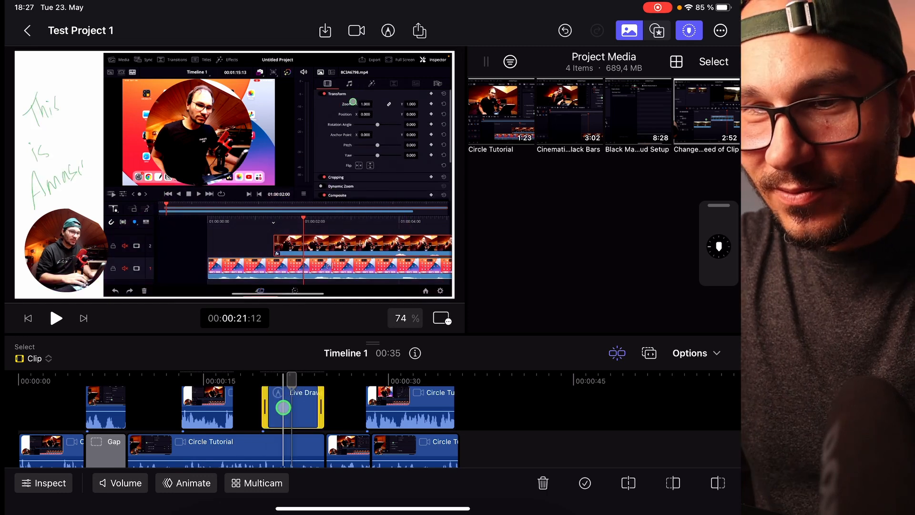
{"action": "left_click_drag", "start_coordinate": [292, 407], "coordinate": [508, 418]}
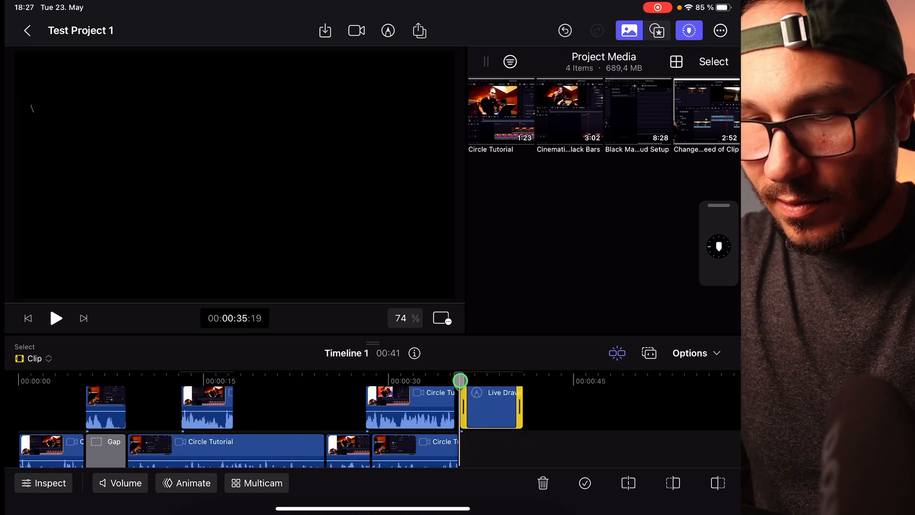
{"action": "left_click", "coordinate": [56, 318]}
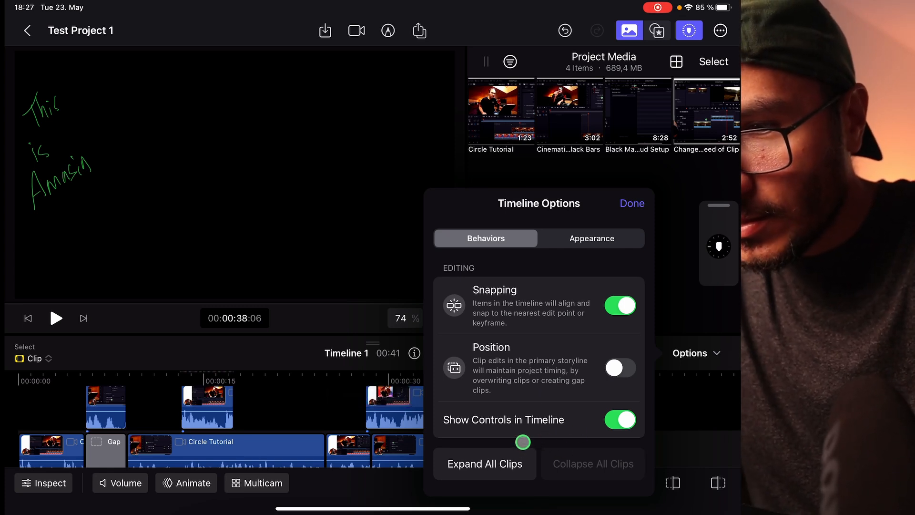
Step: In Appearance, raise the clip height slightly and turn on Audio Meters
{"action": "left_click", "coordinate": [592, 239]}
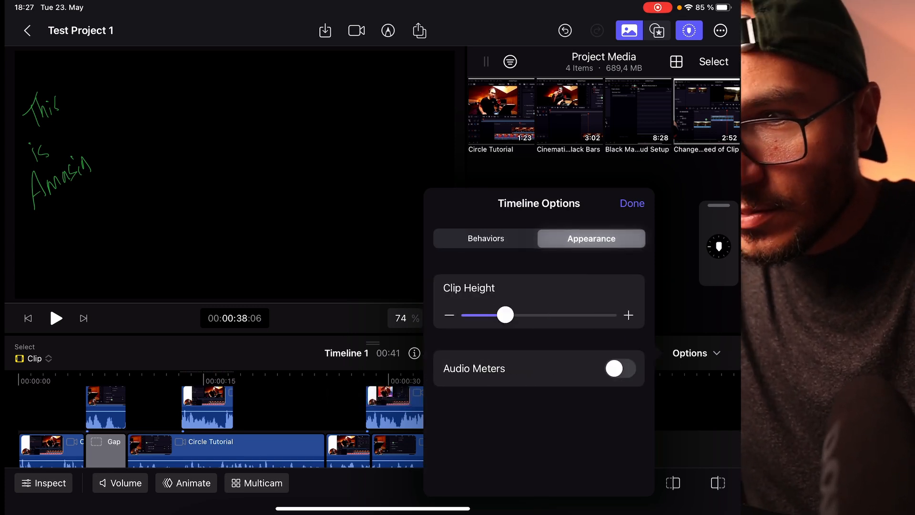
{"action": "left_click_drag", "start_coordinate": [505, 314], "coordinate": [547, 315]}
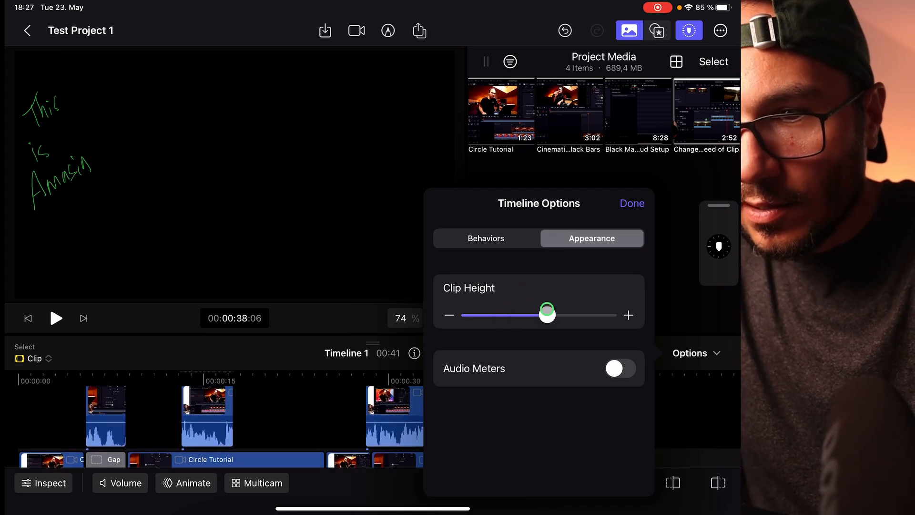
{"action": "left_click_drag", "start_coordinate": [546, 314], "coordinate": [520, 315]}
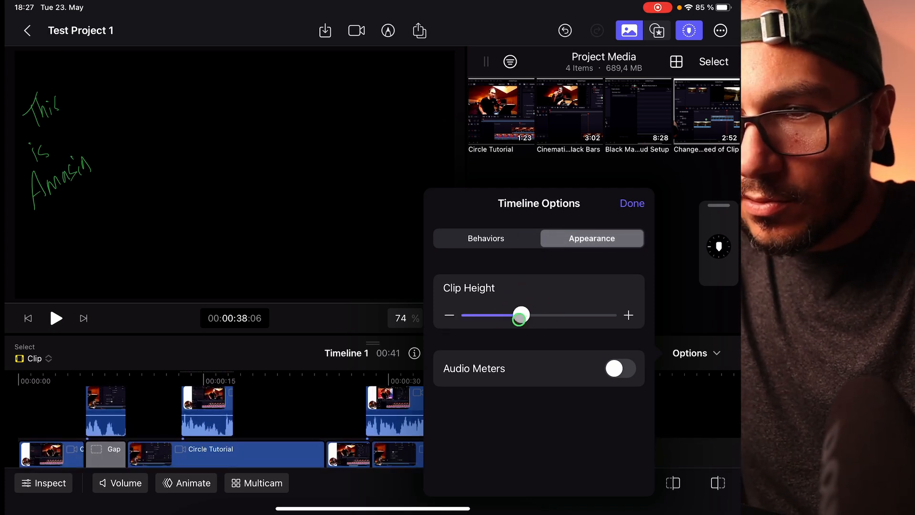
{"action": "left_click", "coordinate": [620, 369]}
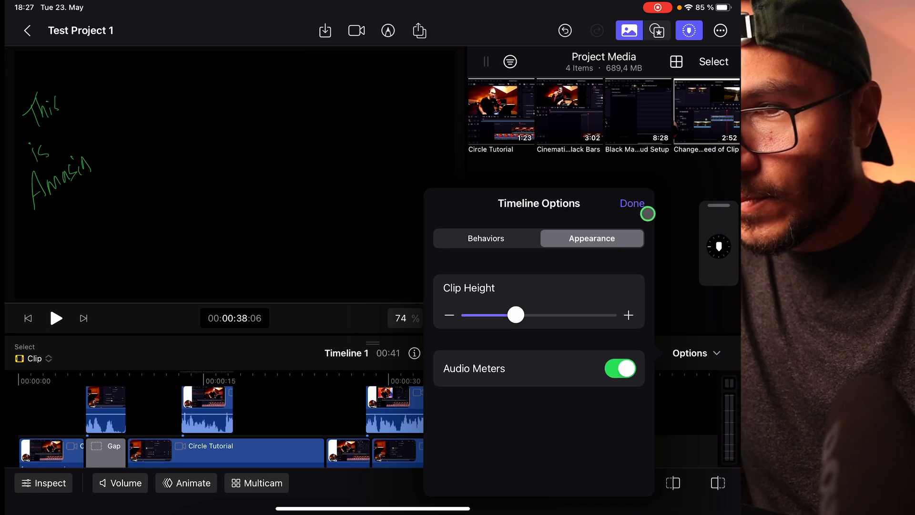
{"action": "left_click", "coordinate": [632, 203]}
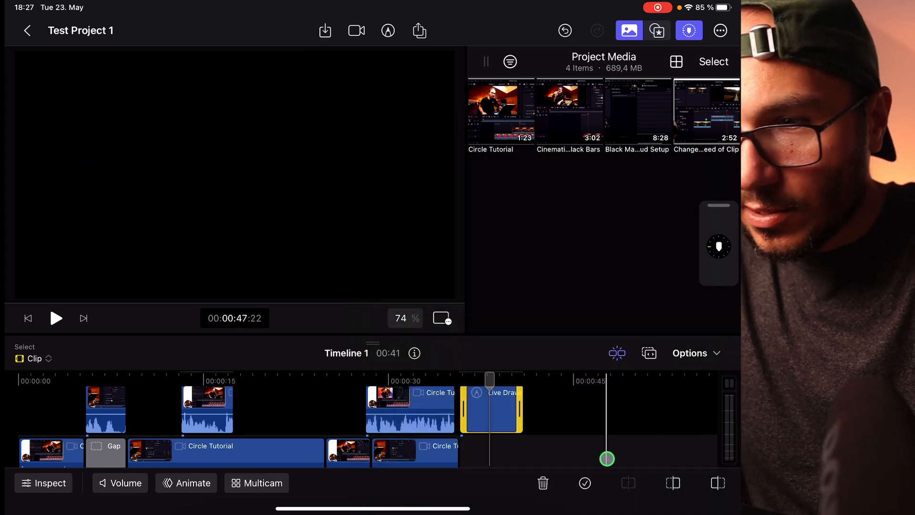
Step: Render the Live Drawing clip via Render Selection, then bring up the in-app camera
{"action": "left_click", "coordinate": [55, 318]}
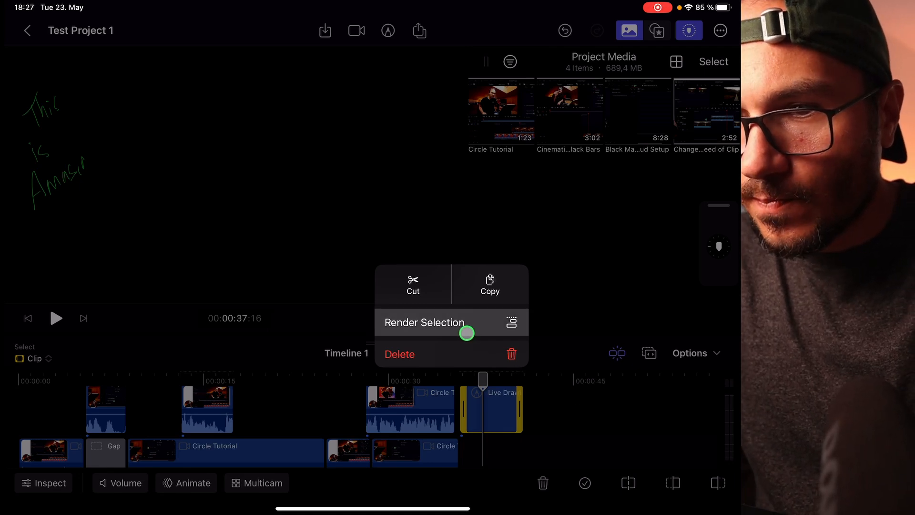
{"action": "left_click", "coordinate": [424, 322]}
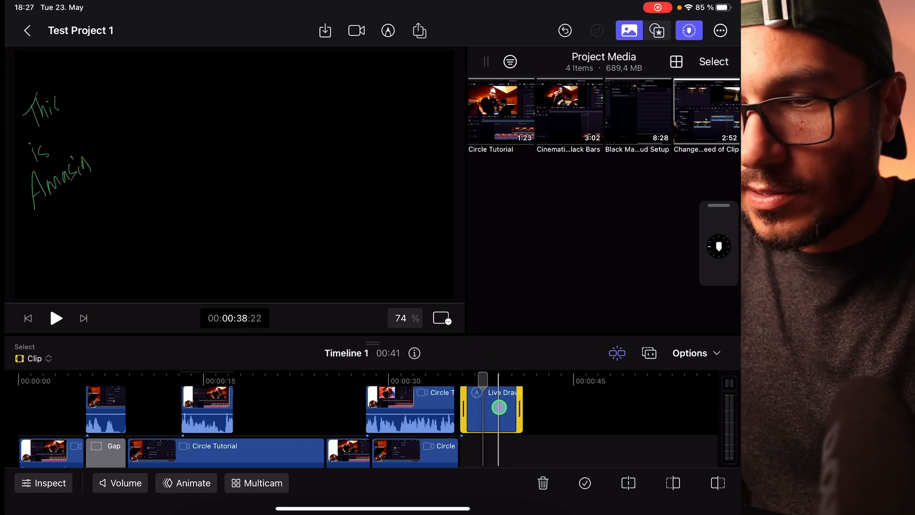
{"action": "left_click", "coordinate": [356, 31]}
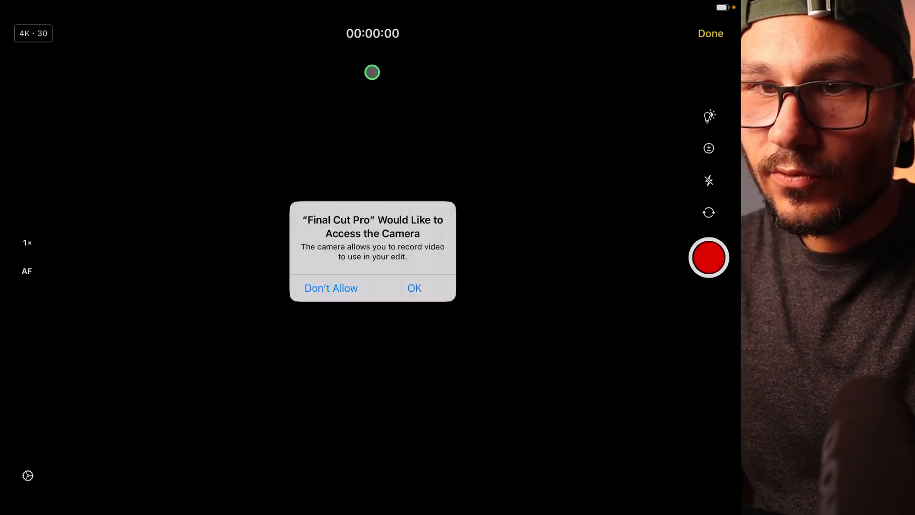
Step: Allow camera and microphone access, choose SLO-MO, and set white balance to 3400K
{"action": "left_click", "coordinate": [415, 288]}
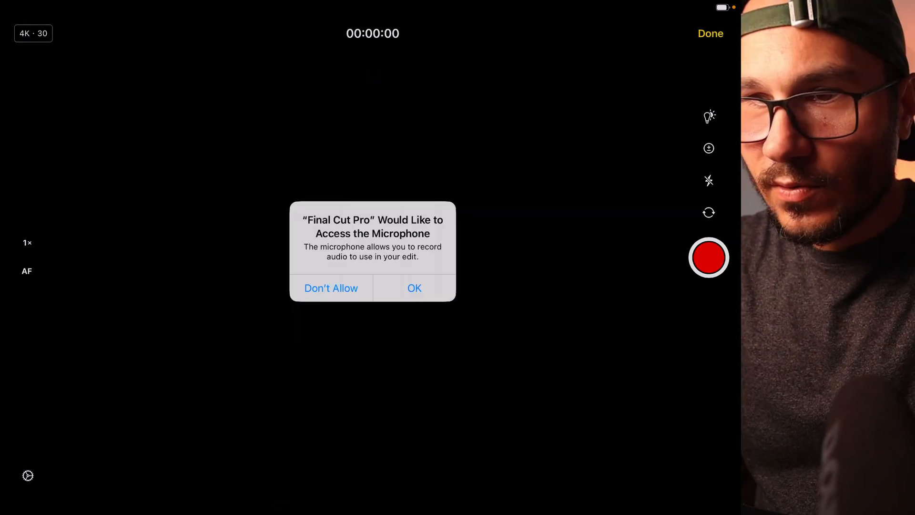
{"action": "left_click", "coordinate": [414, 288]}
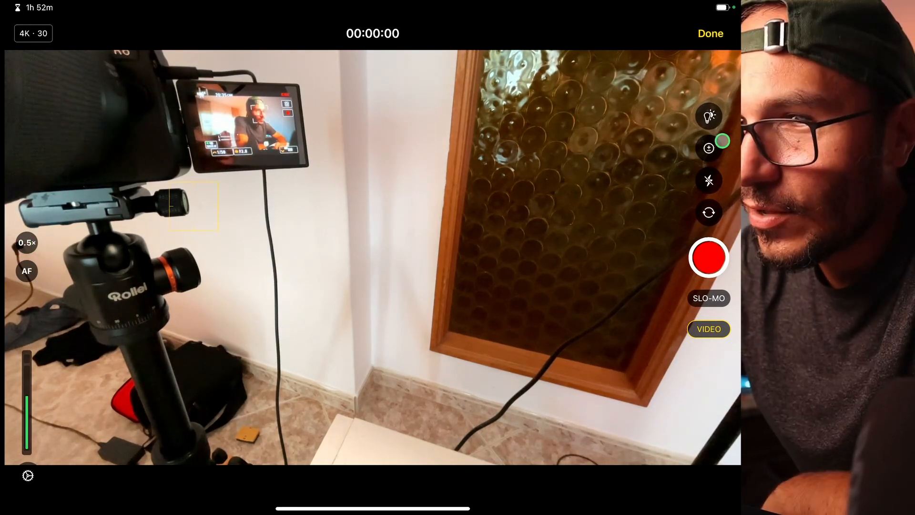
{"action": "left_click", "coordinate": [709, 116]}
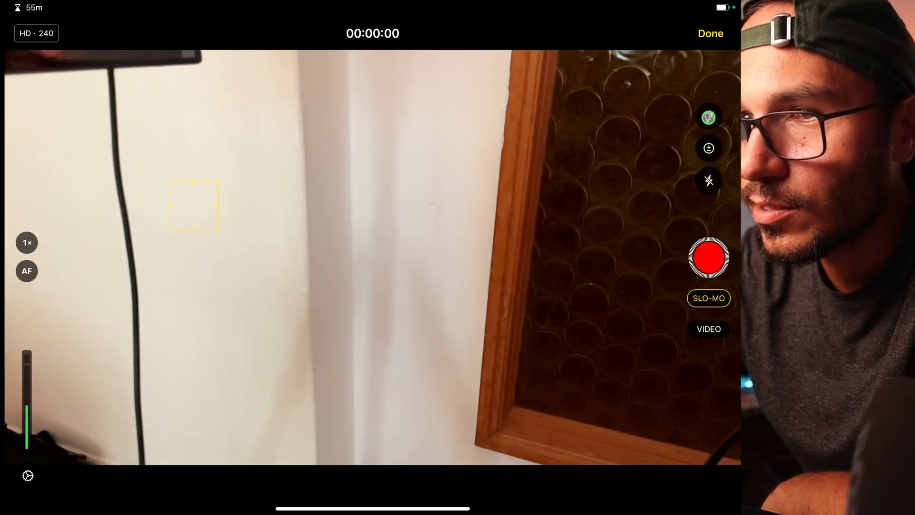
{"action": "left_click", "coordinate": [709, 116]}
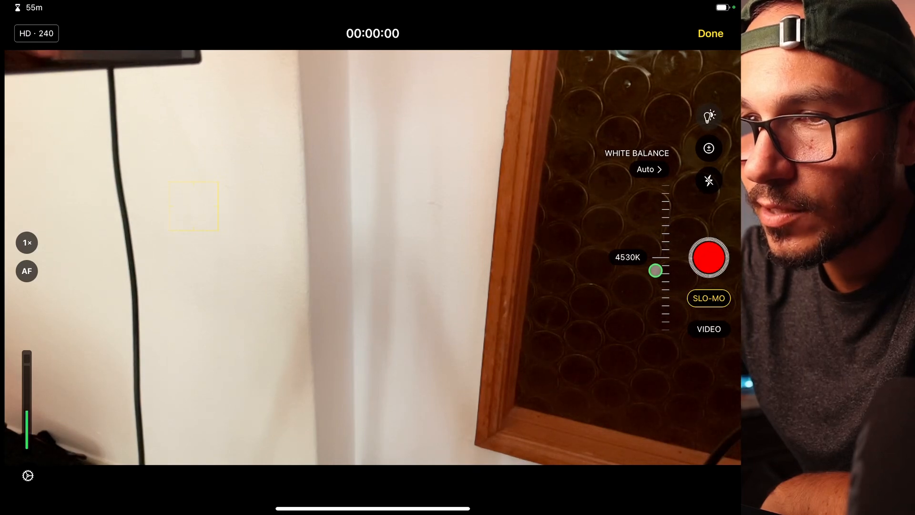
{"action": "left_click_drag", "start_coordinate": [656, 270], "coordinate": [663, 257]}
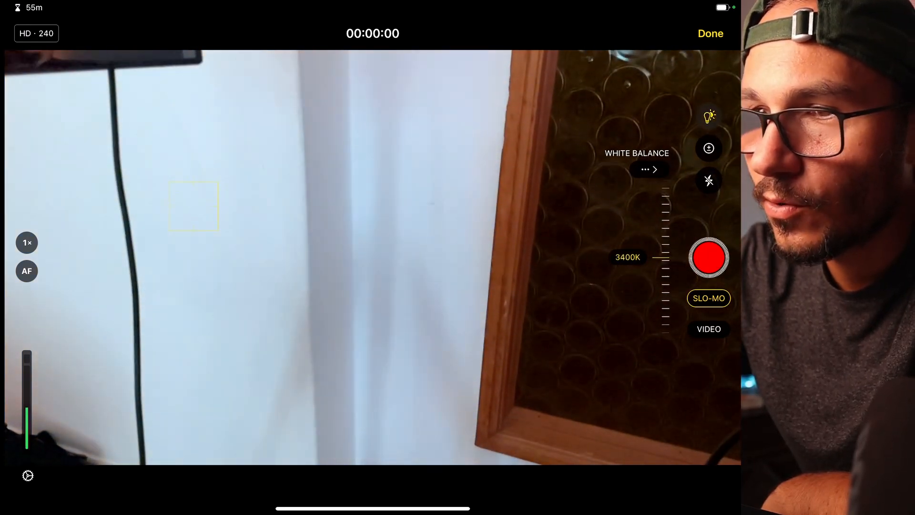
{"action": "left_click", "coordinate": [709, 147]}
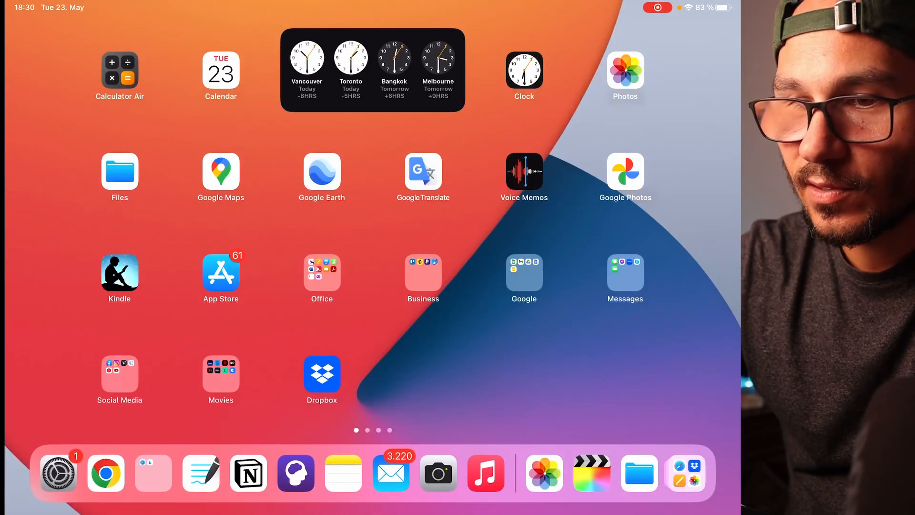
Step: Open the iPadOS Camera in 4K Video mode, then return to Test Project 1's timeline
{"action": "left_click", "coordinate": [437, 473]}
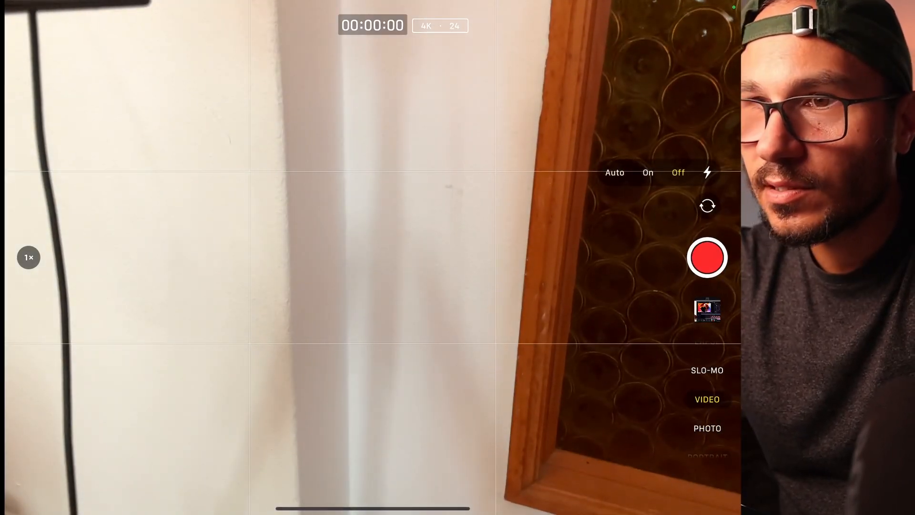
{"action": "left_click", "coordinate": [607, 268]}
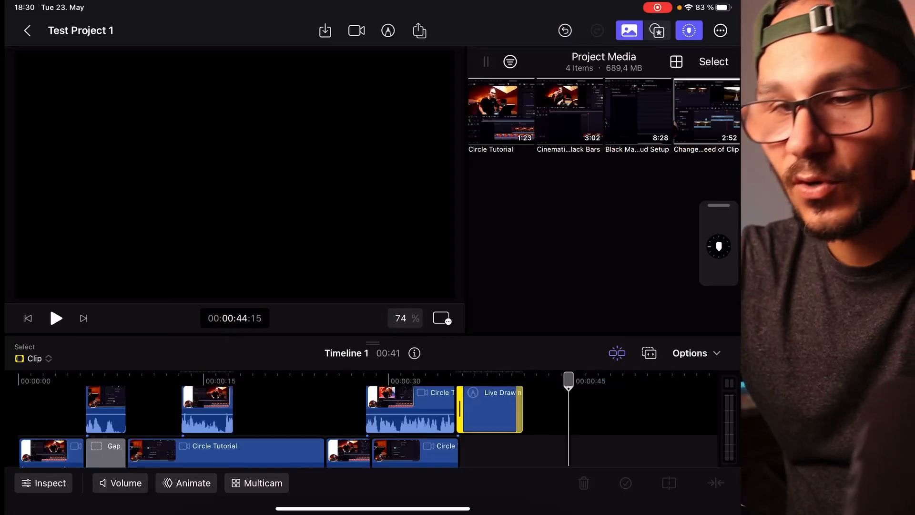
Step: Reopen the in-app camera, switch from SLO-MO to VIDEO, and record a short room clip
{"action": "left_click", "coordinate": [386, 31]}
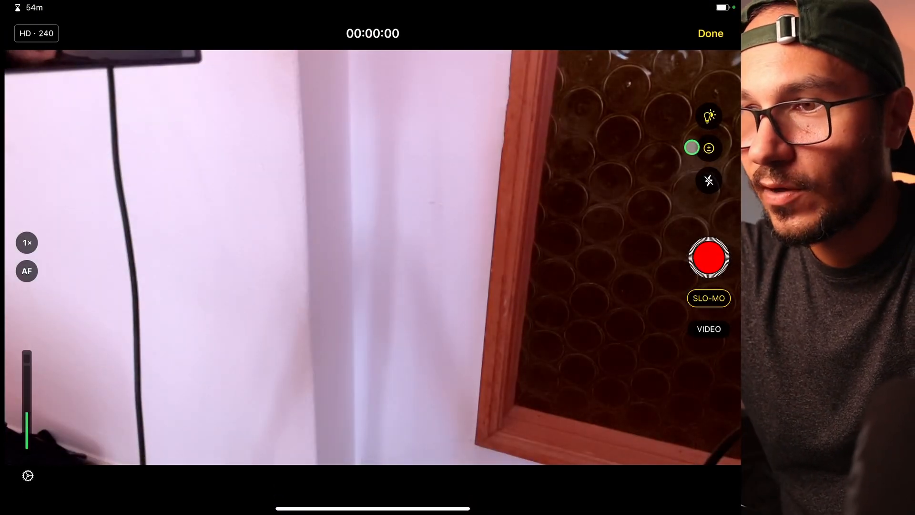
{"action": "left_click", "coordinate": [709, 328]}
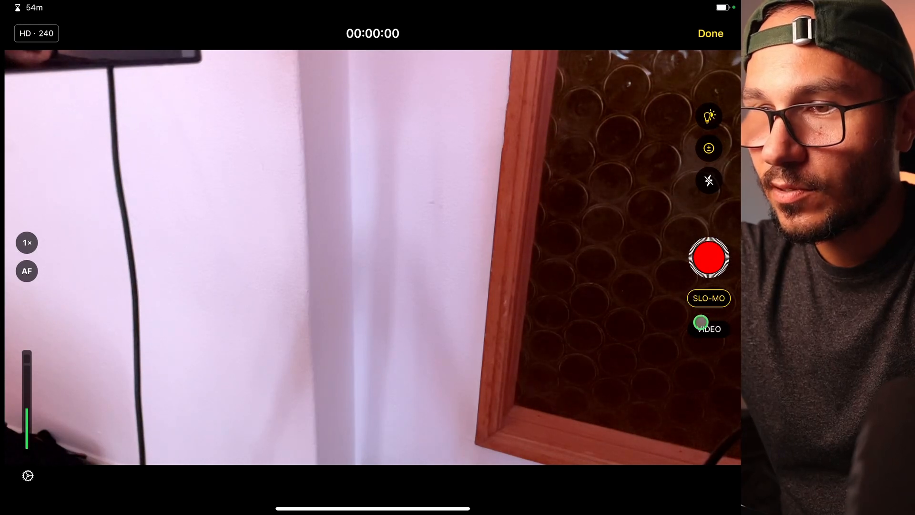
{"action": "left_click", "coordinate": [709, 257]}
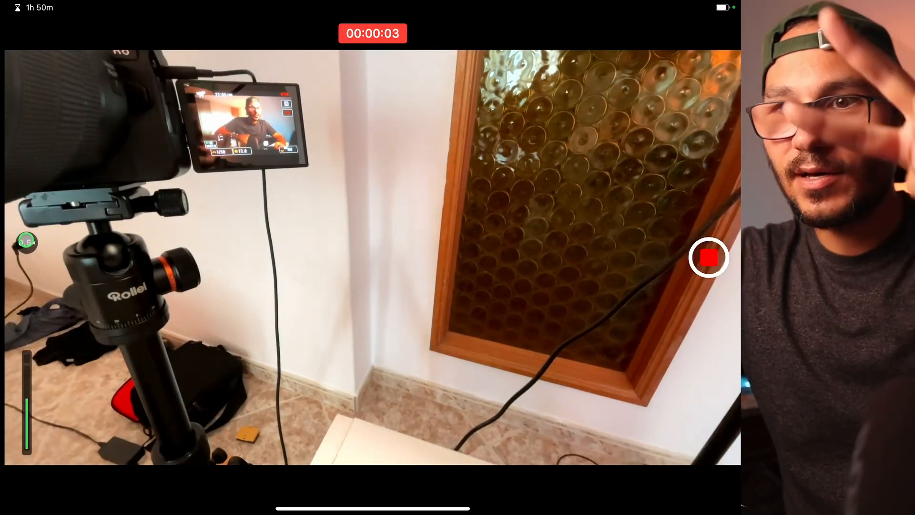
{"action": "left_click", "coordinate": [709, 257]}
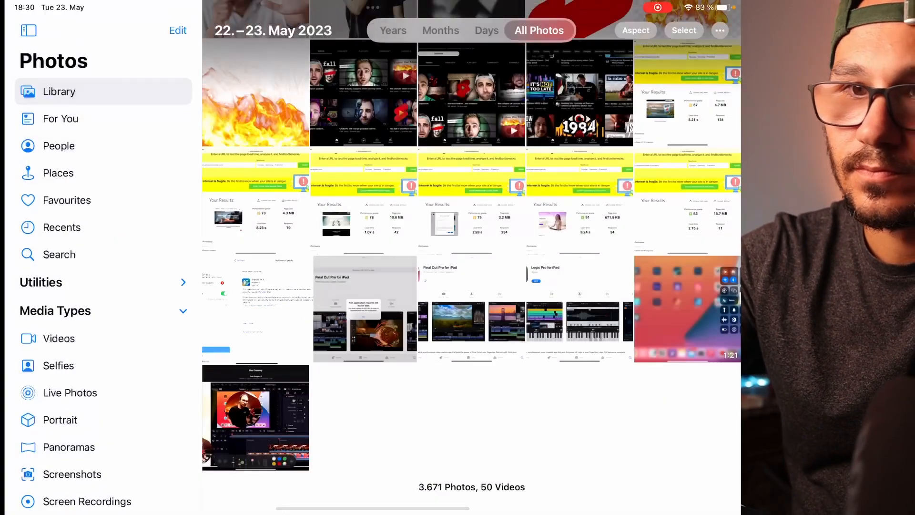
Step: Browse the Photos library, then find the five-second Media_0001 clip in Project Media
{"action": "left_click", "coordinate": [62, 227]}
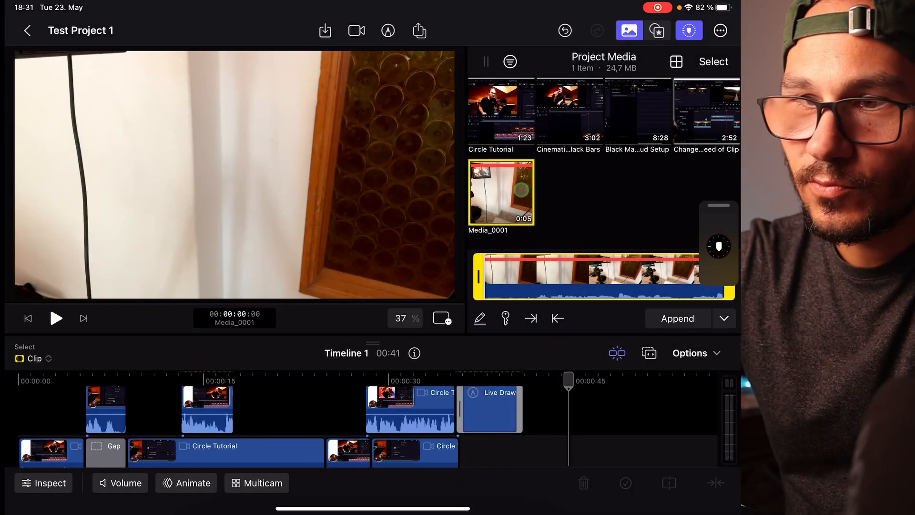
Step: Export Media_0001 and save it as a video
{"action": "left_click", "coordinate": [501, 193]}
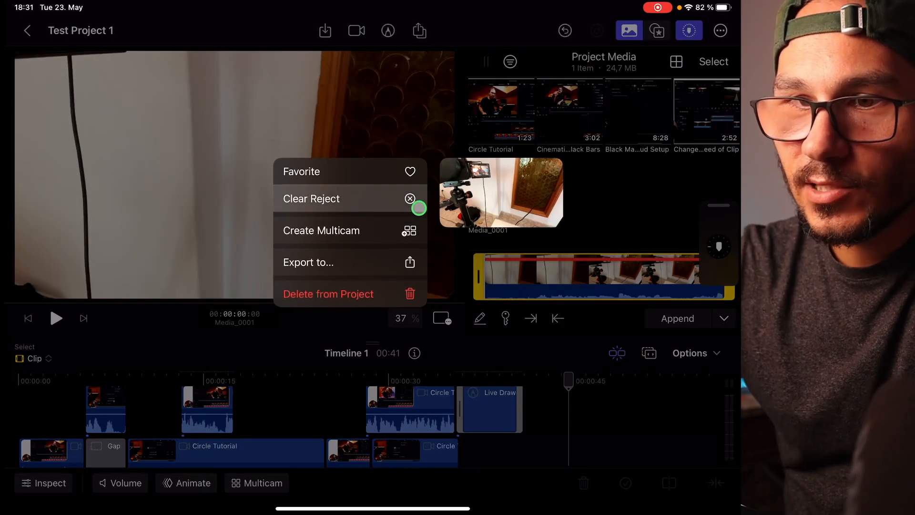
{"action": "left_click", "coordinate": [307, 262]}
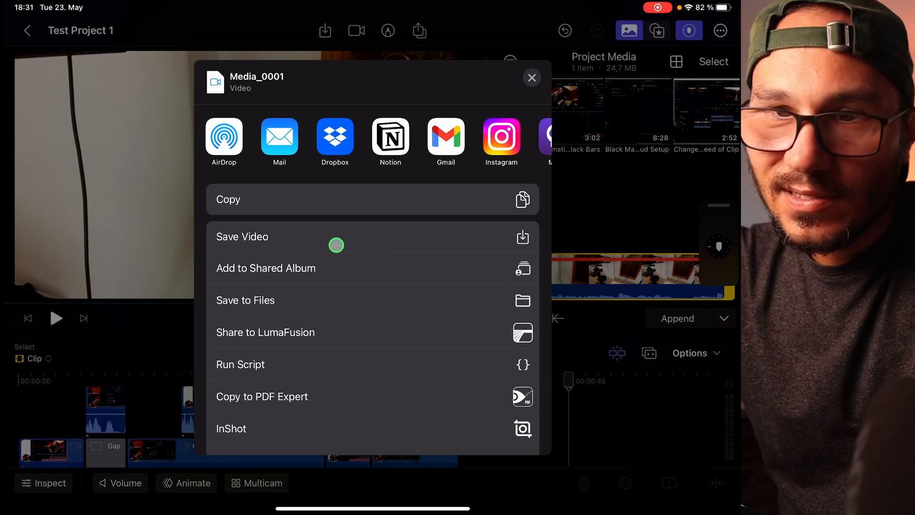
{"action": "left_click", "coordinate": [531, 77]}
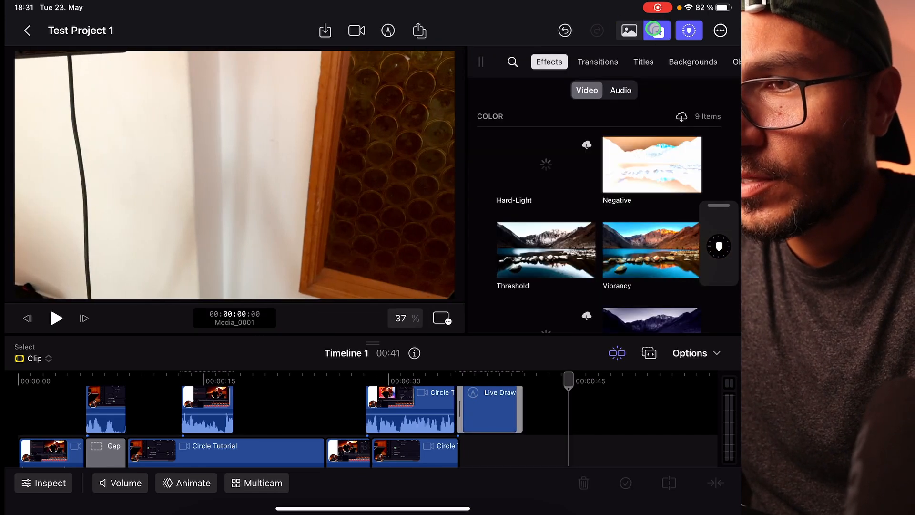
Step: Browse the Effects, Transitions, Titles, Backgrounds and Objects libraries, previewing the Hard-Light effect
{"action": "left_click", "coordinate": [621, 90]}
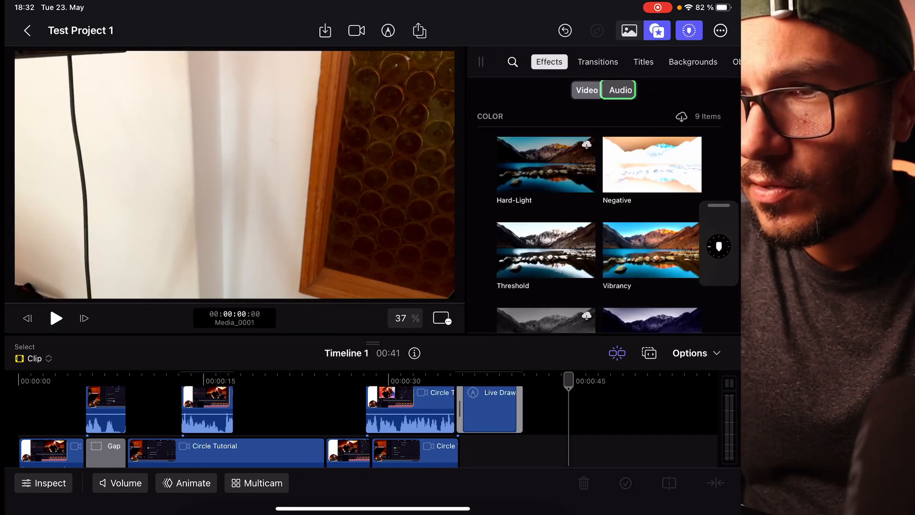
{"action": "left_click", "coordinate": [587, 90]}
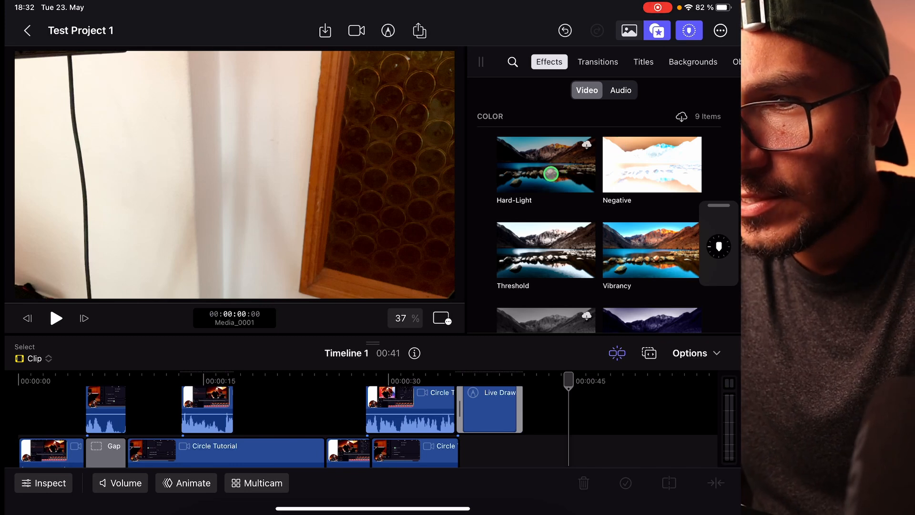
{"action": "left_click", "coordinate": [598, 62]}
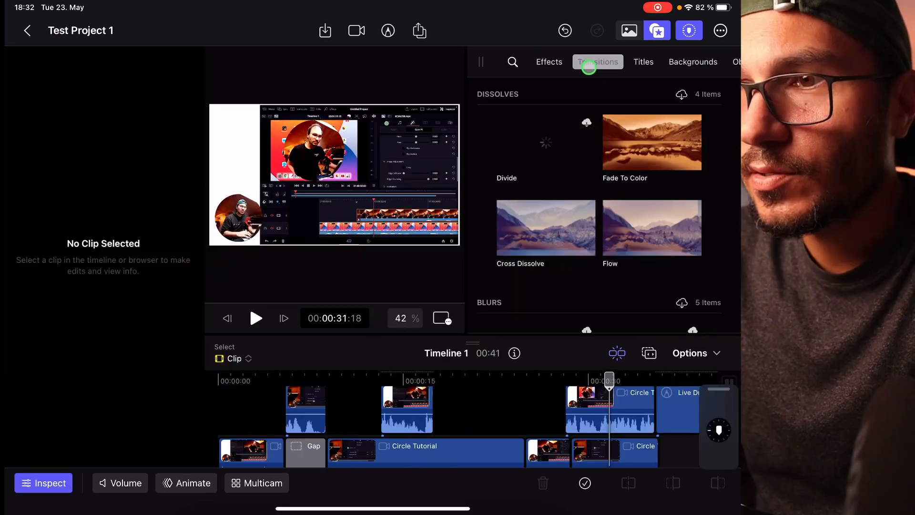
{"action": "left_click", "coordinate": [598, 62]}
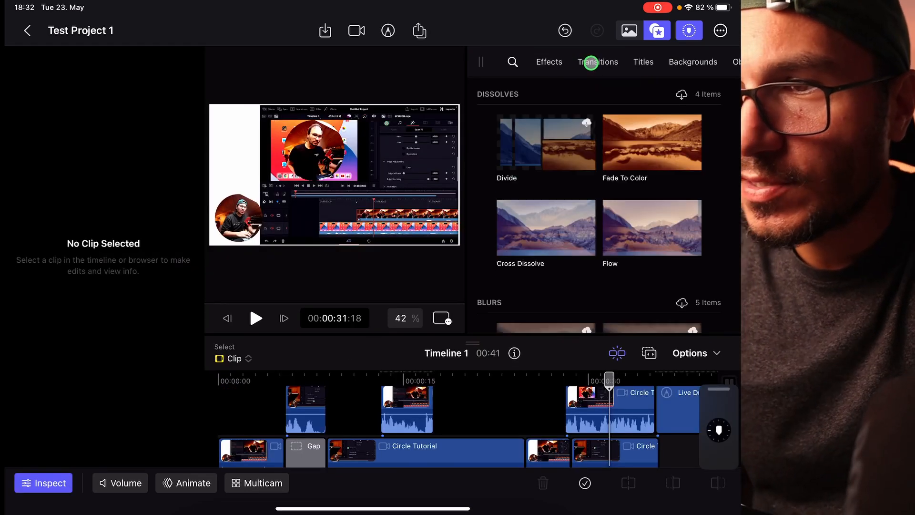
{"action": "left_click", "coordinate": [643, 62]}
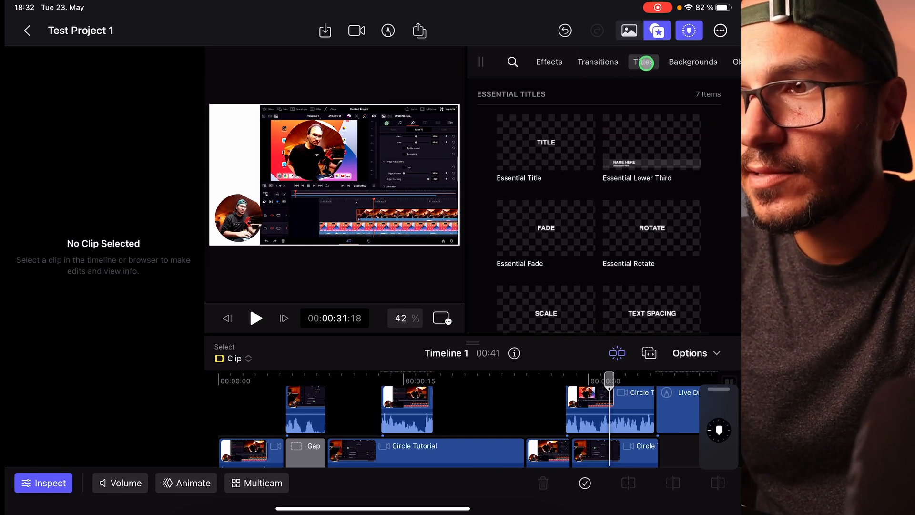
{"action": "left_click", "coordinate": [600, 62]}
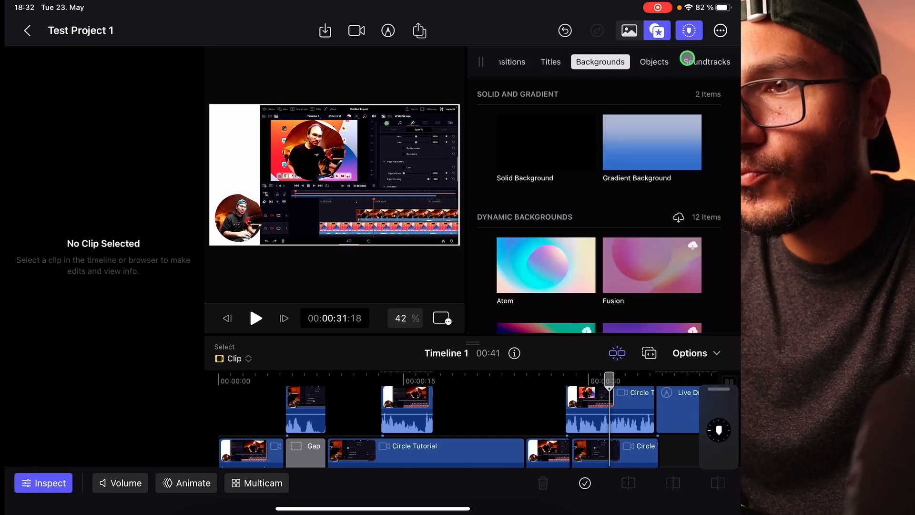
{"action": "left_click", "coordinate": [660, 62]}
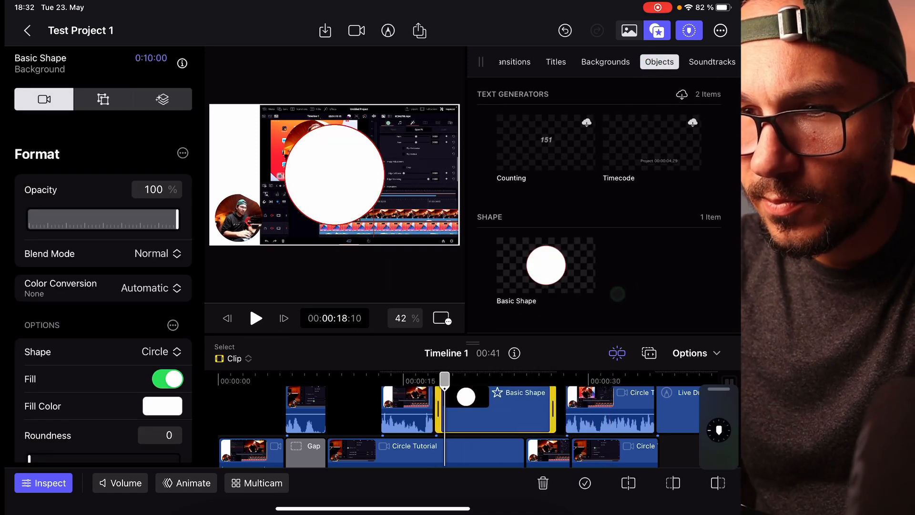
Step: Add the Counting text generator to the end of Timeline 1
{"action": "left_click", "coordinate": [103, 99]}
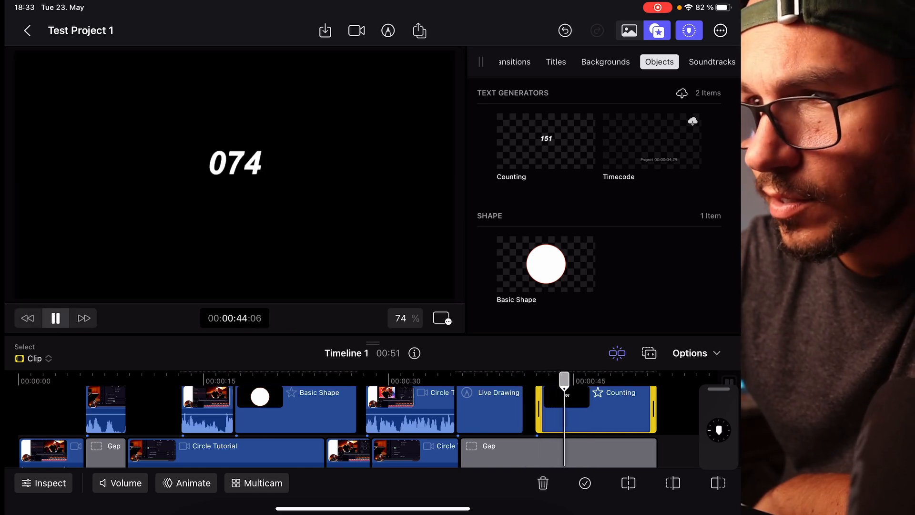
Step: Open the Soundtracks library and scroll through its categories to Burnt Hybrid Trust
{"action": "left_click", "coordinate": [712, 61]}
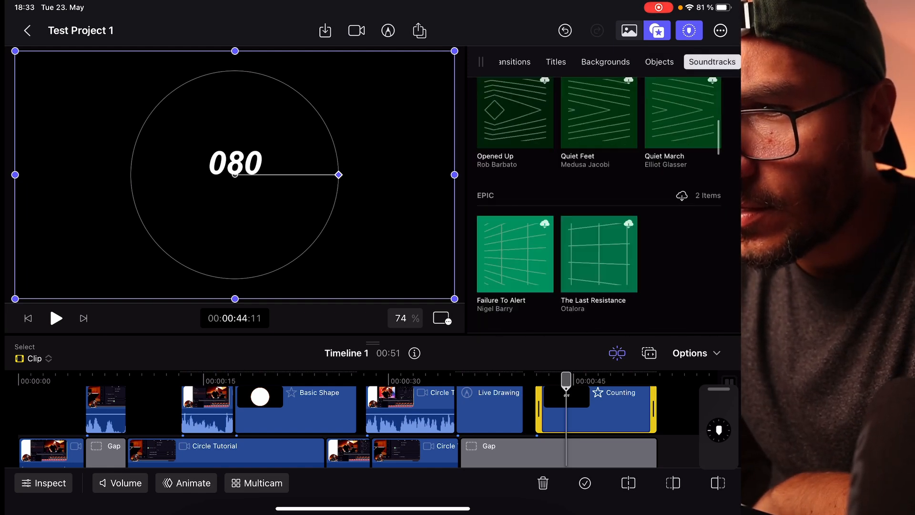
{"action": "scroll", "scroll_direction": "down", "scroll_amount": 3}
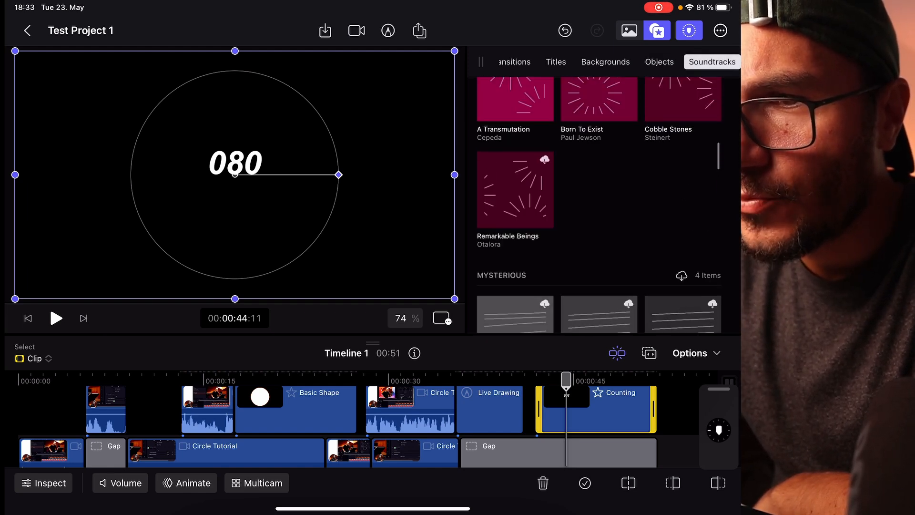
{"action": "scroll", "scroll_direction": "down", "scroll_amount": 3}
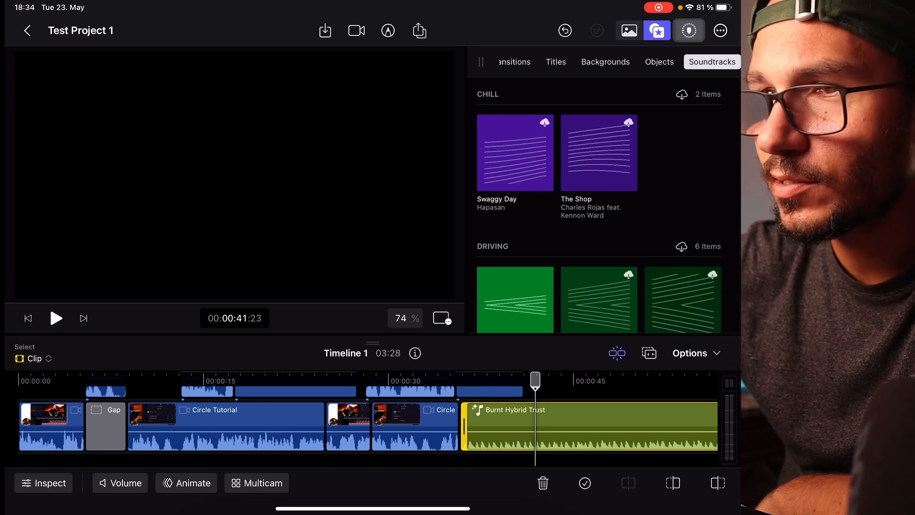
Step: Toggle Multicam, then show the Basic Shape clip's Format · Opacity keyframe lane
{"action": "left_click", "coordinate": [186, 483]}
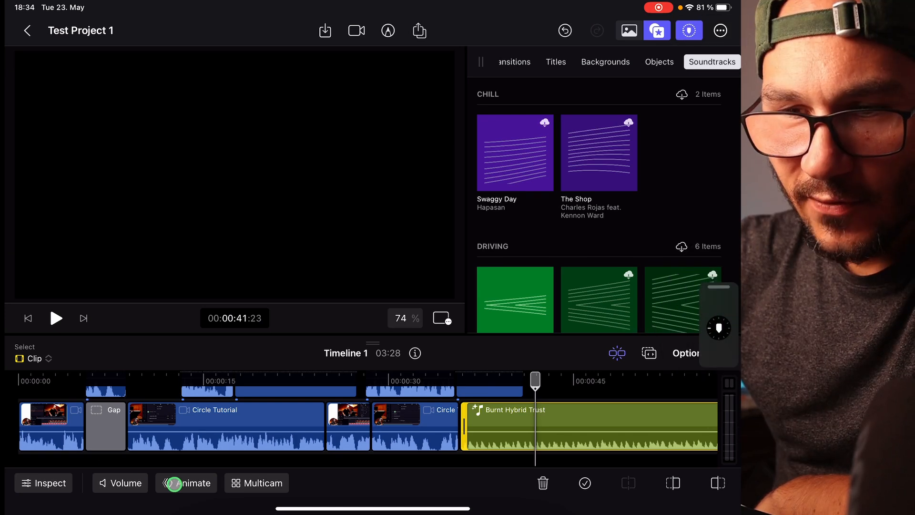
{"action": "left_click", "coordinate": [256, 483]}
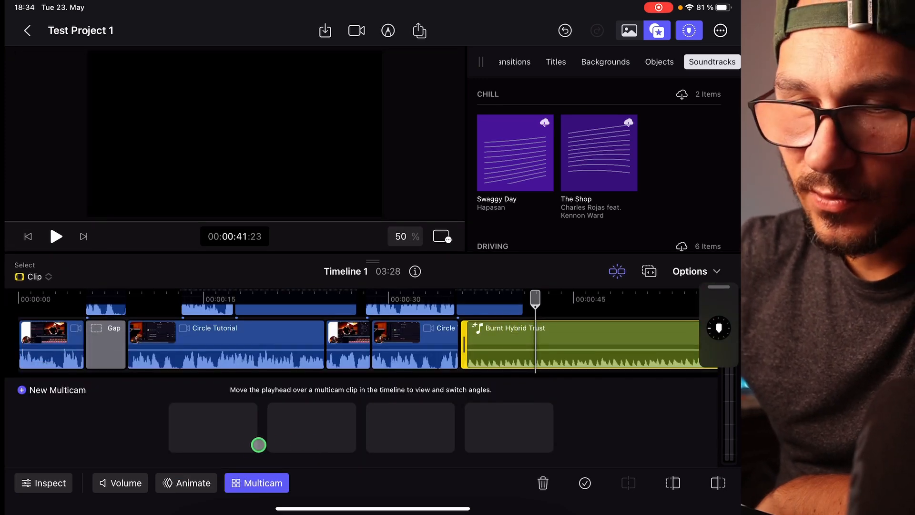
{"action": "left_click", "coordinate": [186, 483]}
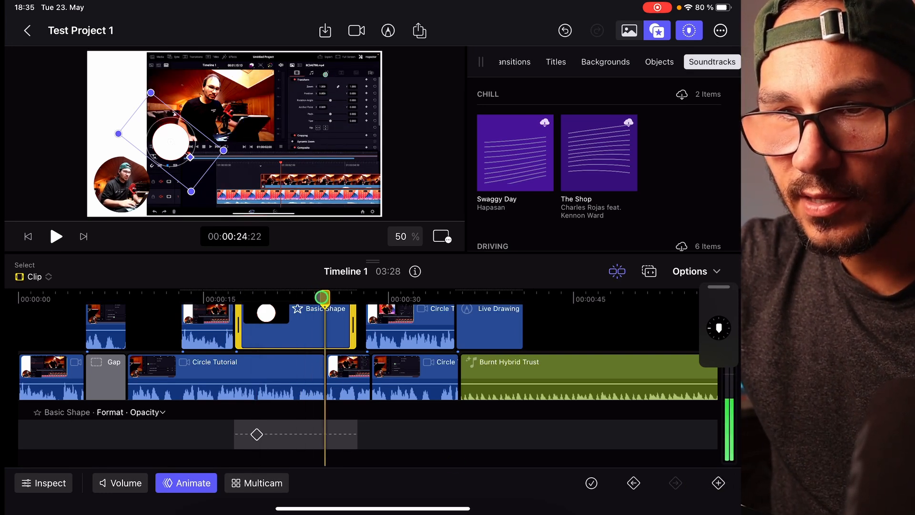
Step: Add opacity and Transform · All keyframes animating the circle from small upper left to large lower right
{"action": "left_click", "coordinate": [719, 483]}
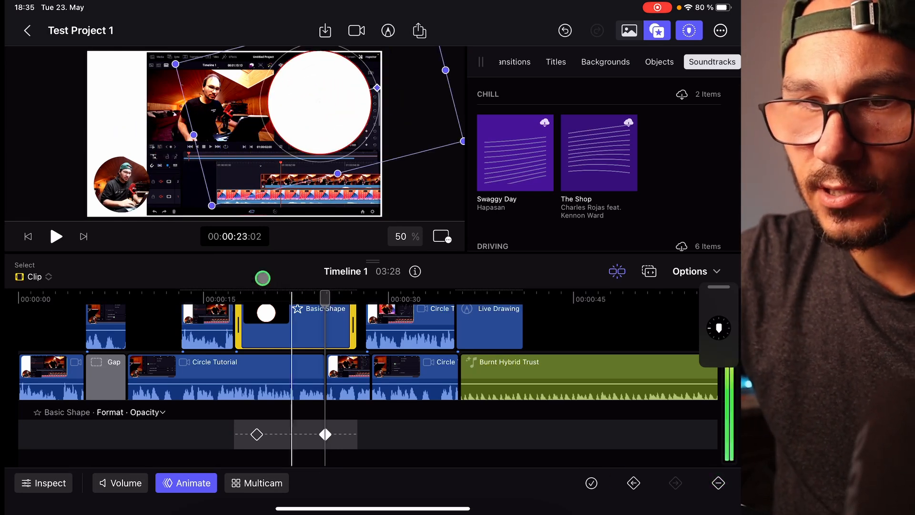
{"action": "left_click", "coordinate": [55, 237]}
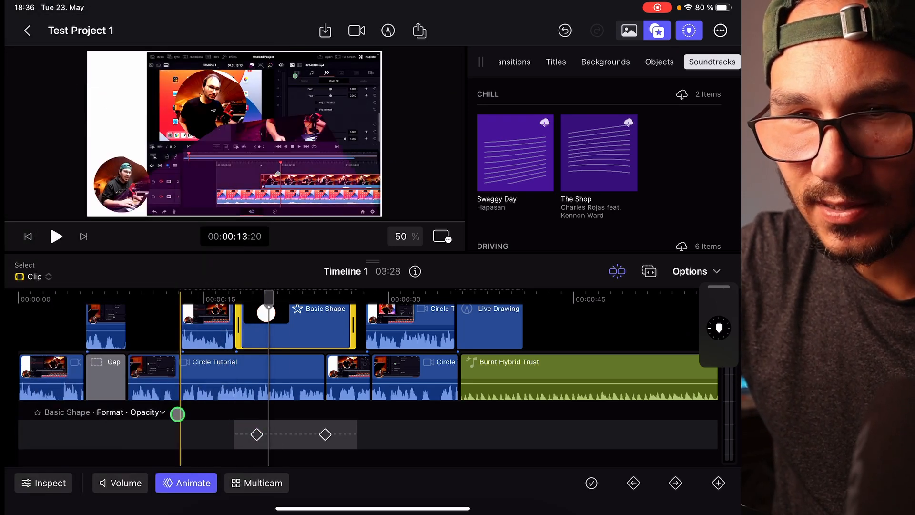
{"action": "left_click", "coordinate": [148, 412]}
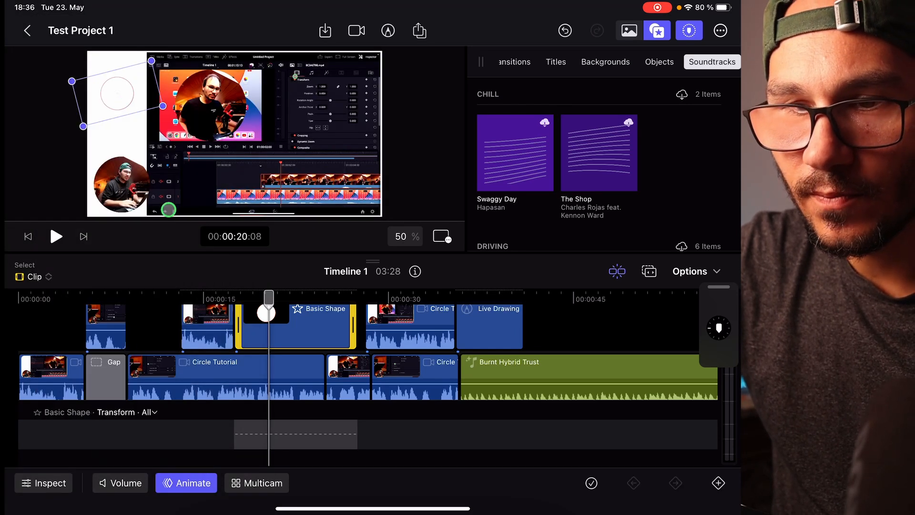
{"action": "left_click_drag", "start_coordinate": [269, 313], "coordinate": [254, 313]}
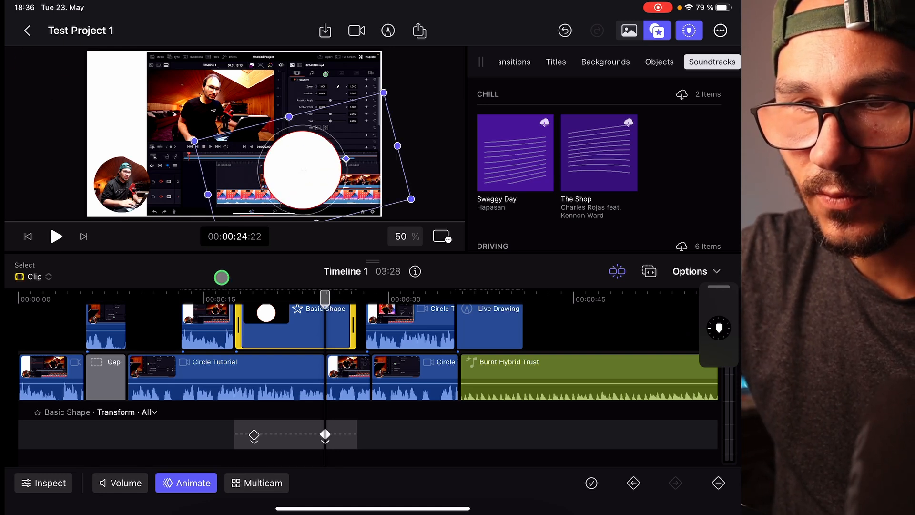
{"action": "left_click", "coordinate": [56, 237]}
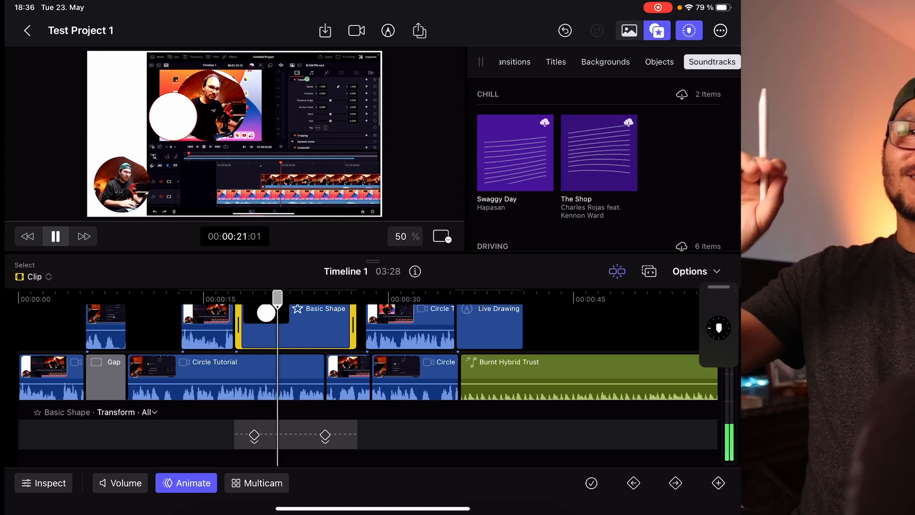
{"action": "left_click", "coordinate": [56, 236]}
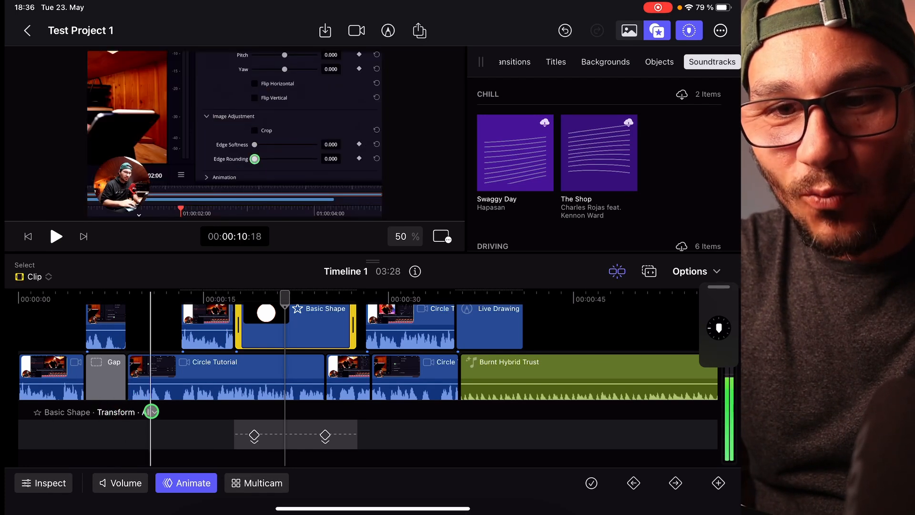
Step: Open the Animate lane's property list and view the Scale and Position sub-options
{"action": "left_click", "coordinate": [151, 411]}
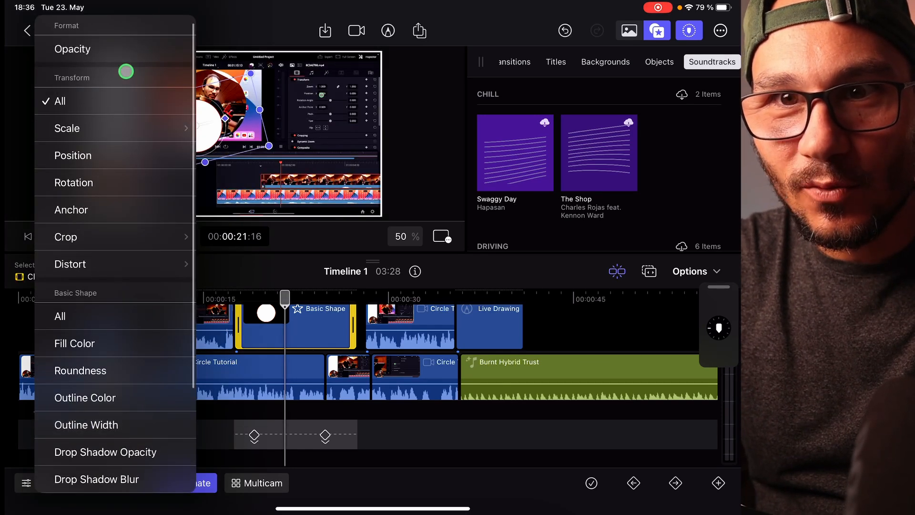
{"action": "left_click", "coordinate": [72, 49]}
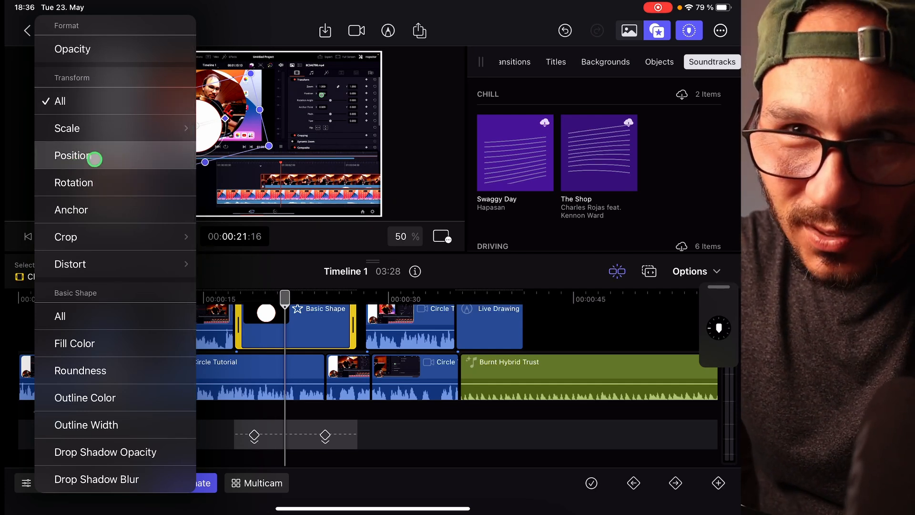
{"action": "left_click", "coordinate": [67, 129]}
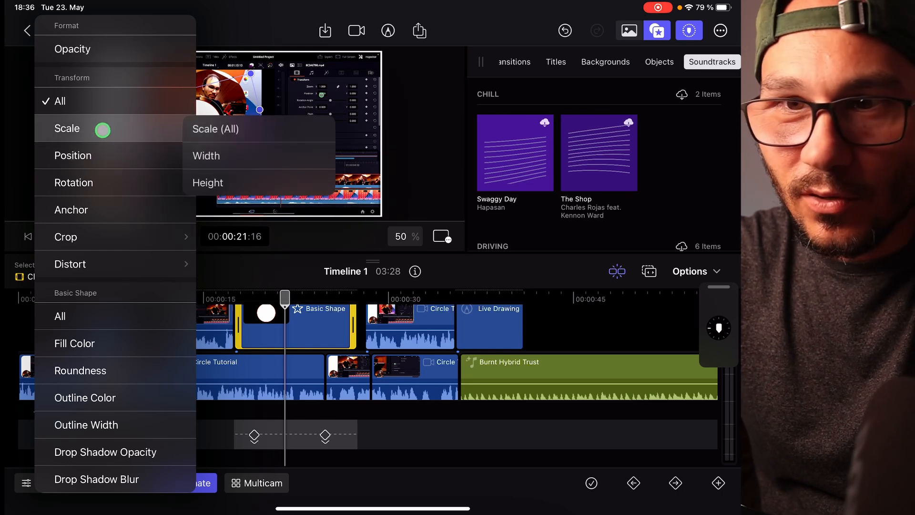
{"action": "left_click", "coordinate": [73, 155]}
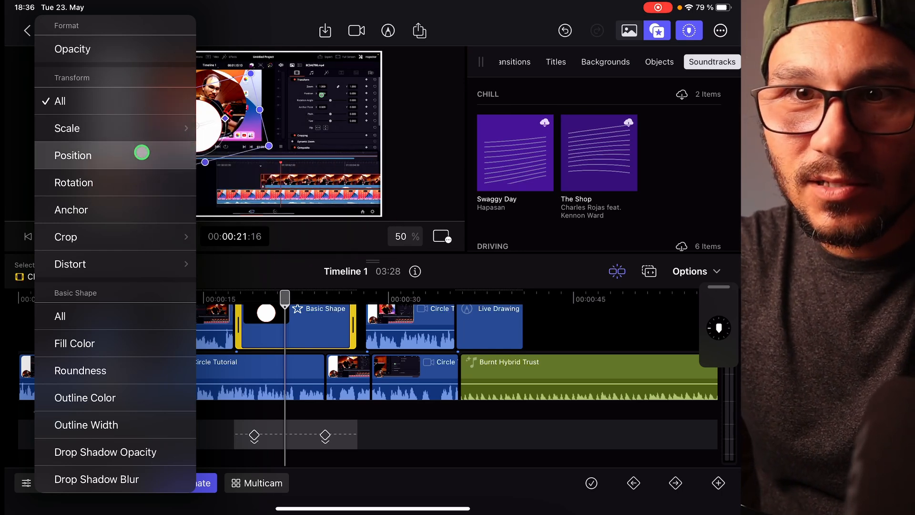